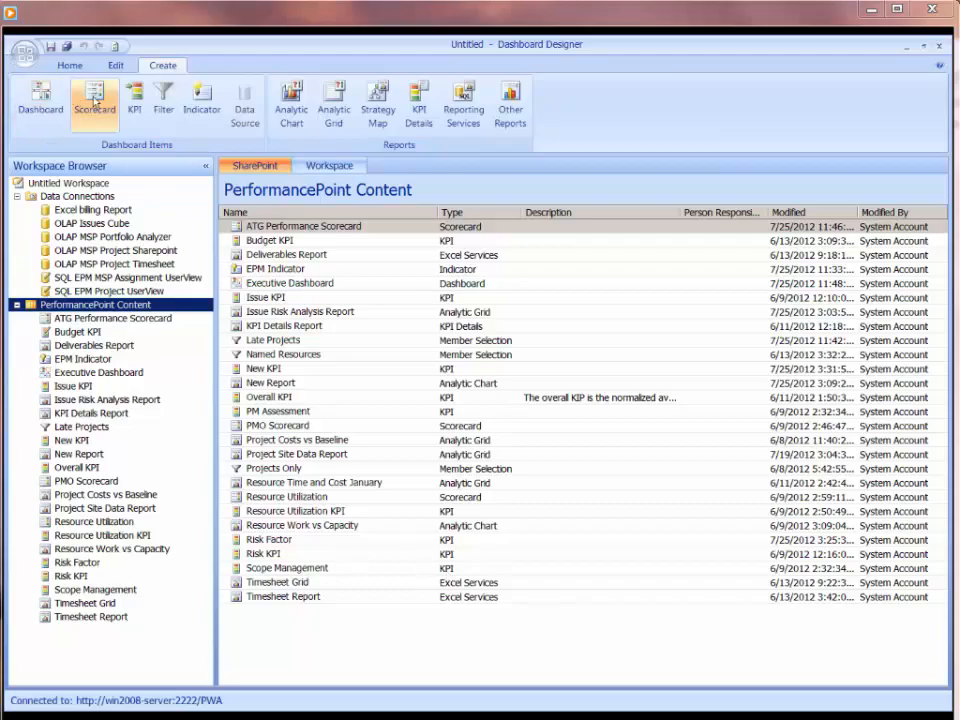
# - Start a new scorecard using the Standard category's Blank Scorecard template
pyautogui.click(93, 103)
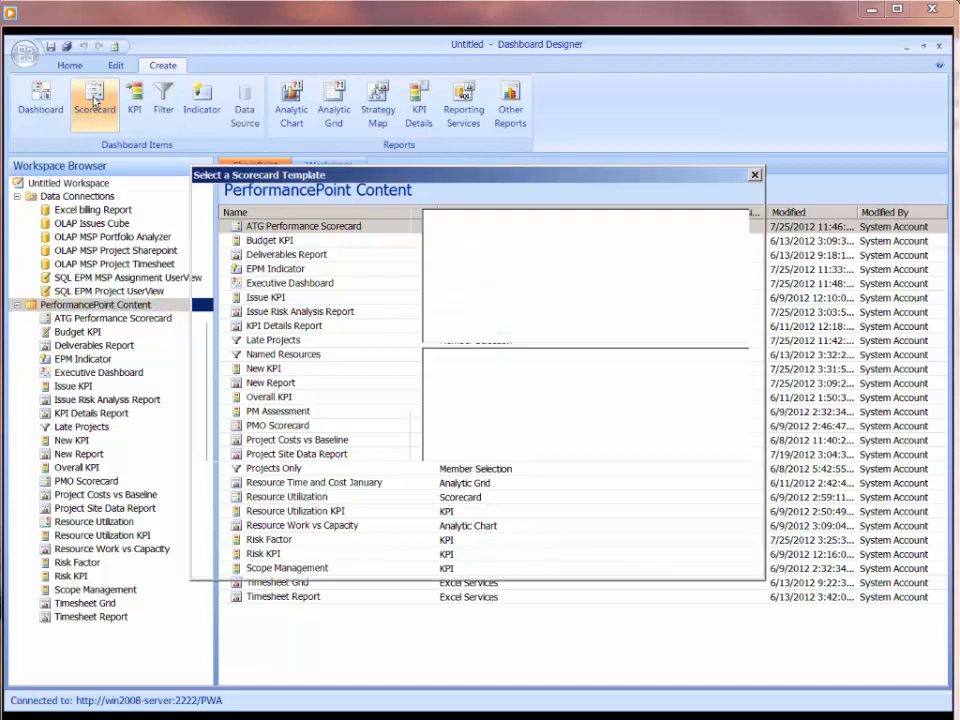
pyautogui.click(94, 104)
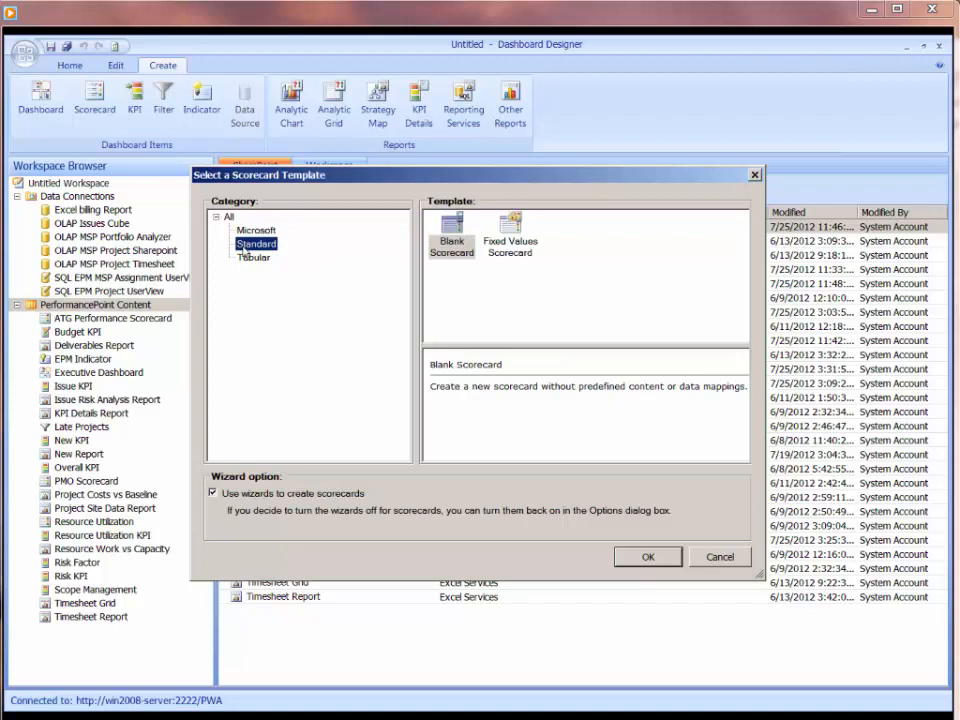
pyautogui.moveTo(491, 260)
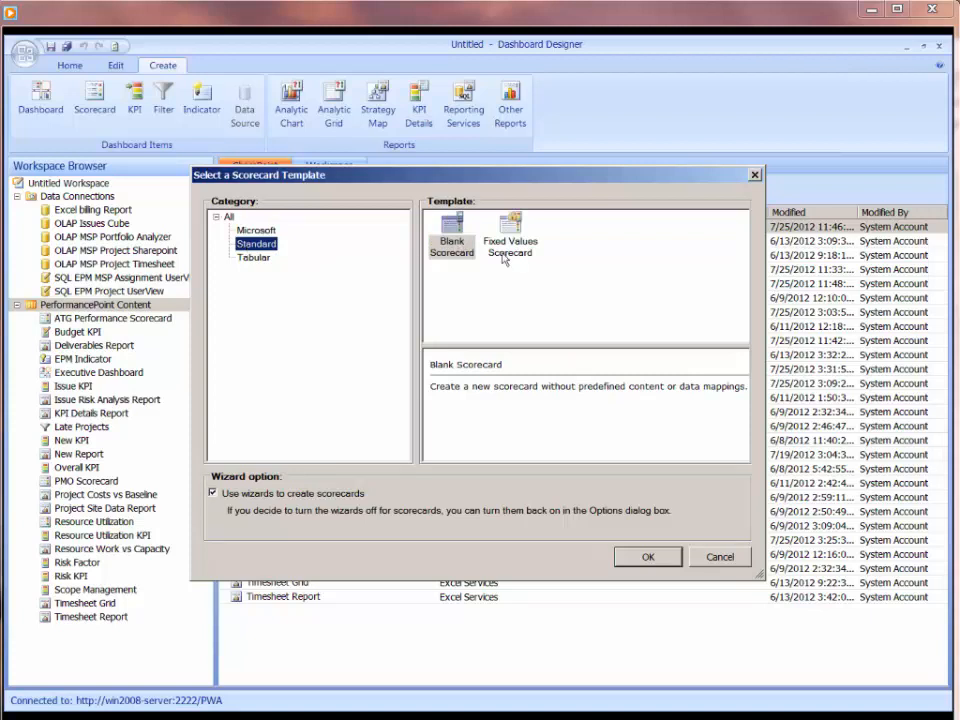
pyautogui.click(253, 256)
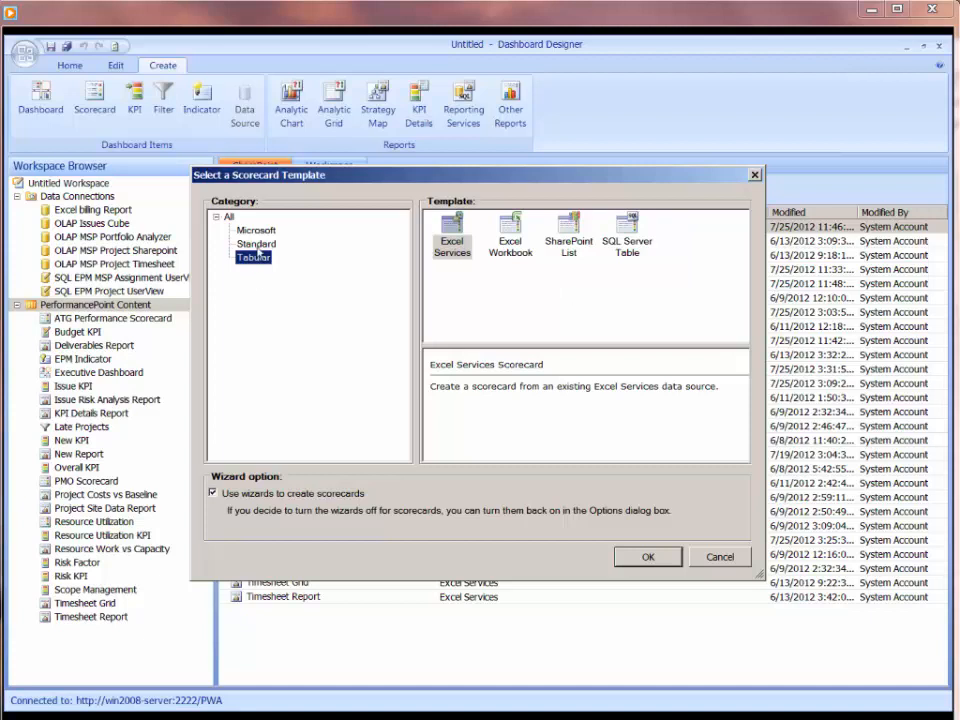
pyautogui.moveTo(390, 378)
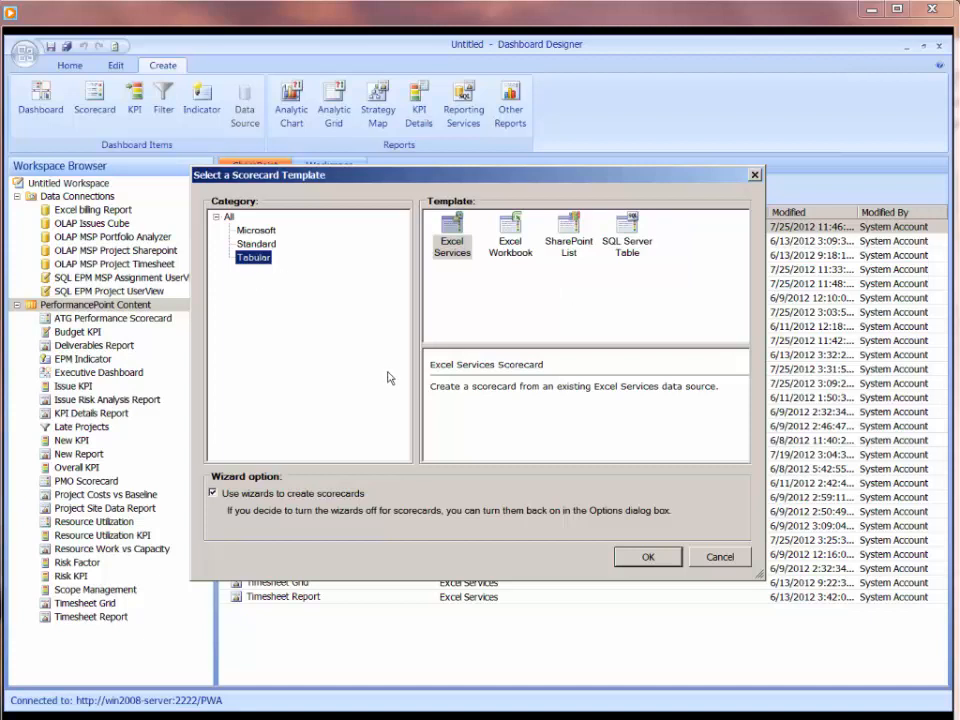
pyautogui.click(256, 244)
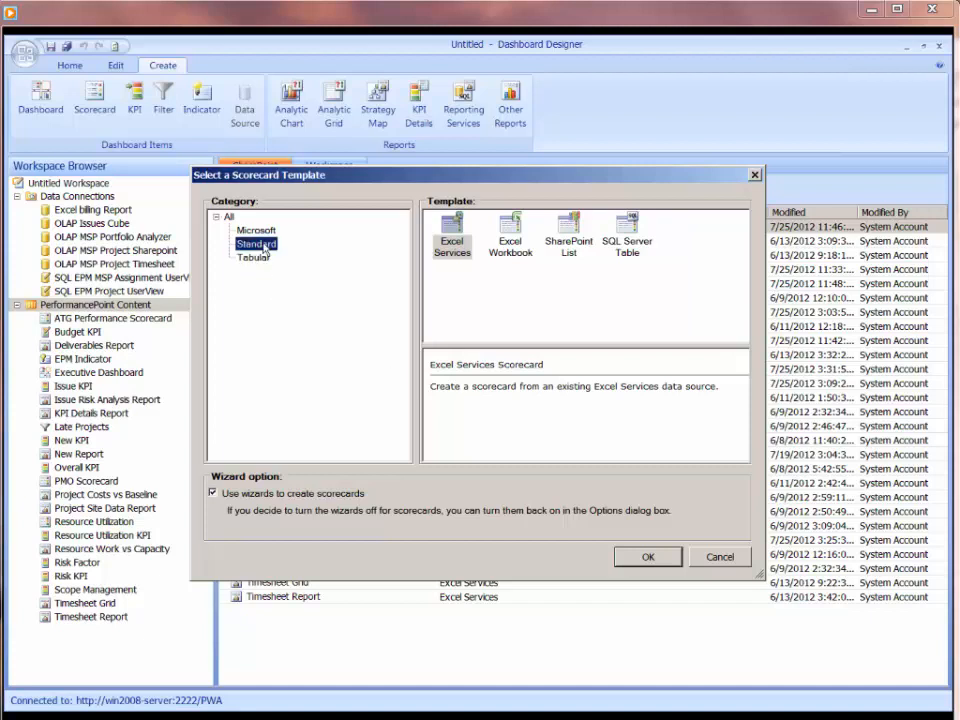
pyautogui.click(255, 243)
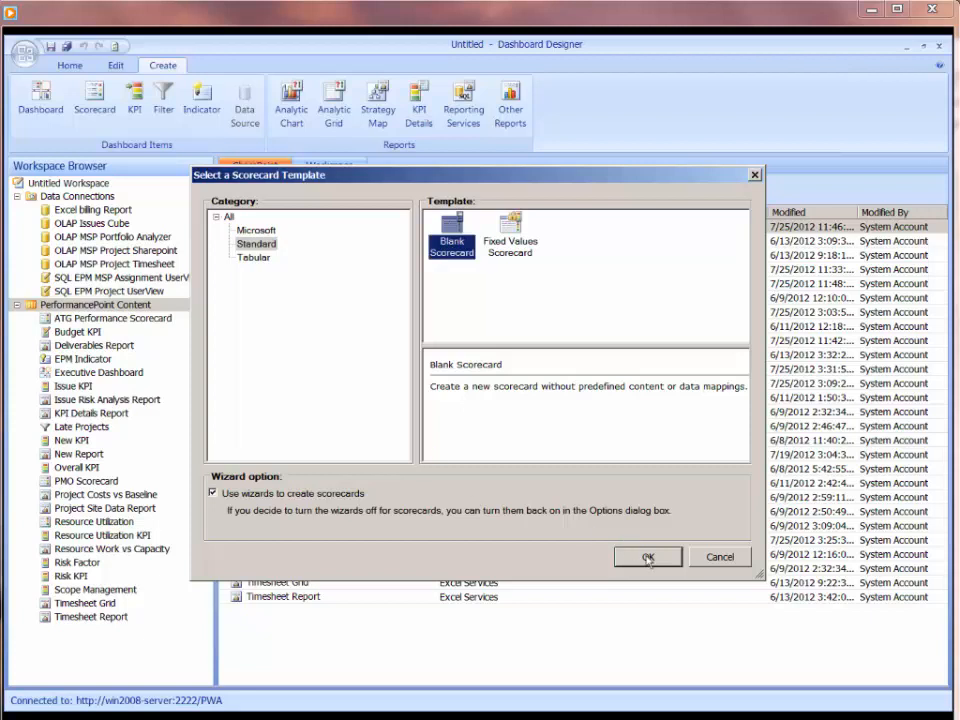
# - Create the blank New Scorecard, open it for editing and expand the available KPIs
pyautogui.click(647, 557)
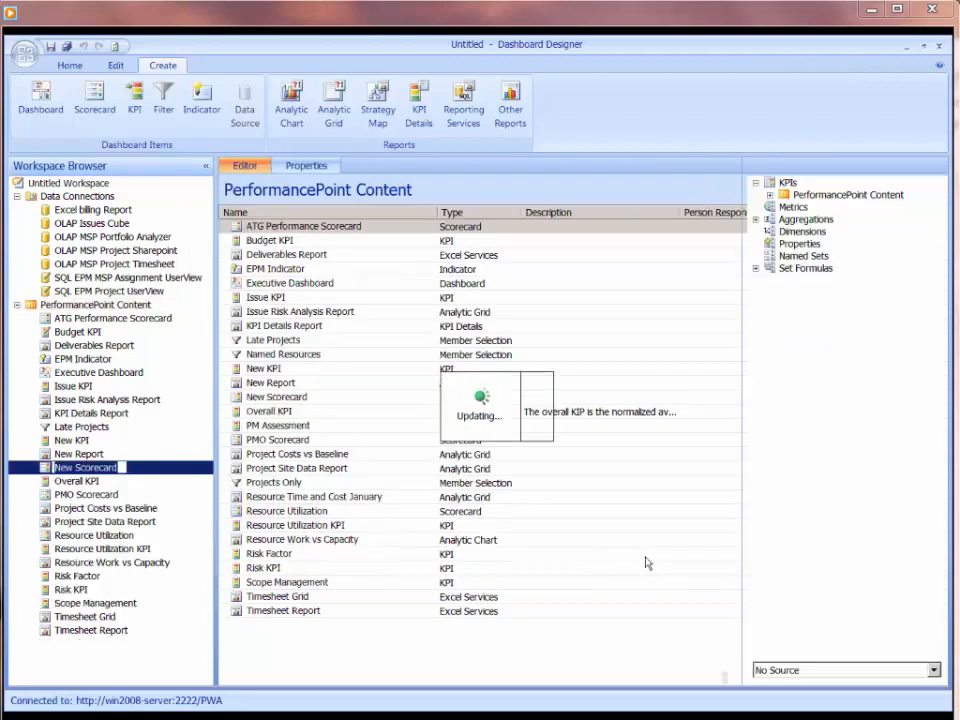
pyautogui.doubleClick(84, 467)
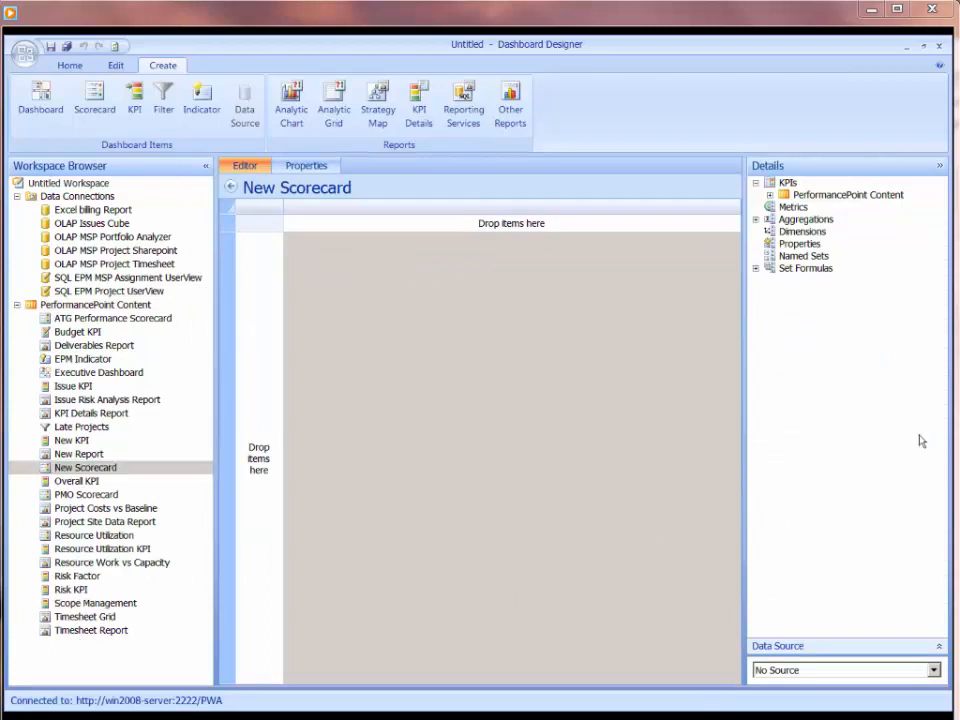
pyautogui.moveTo(309, 330)
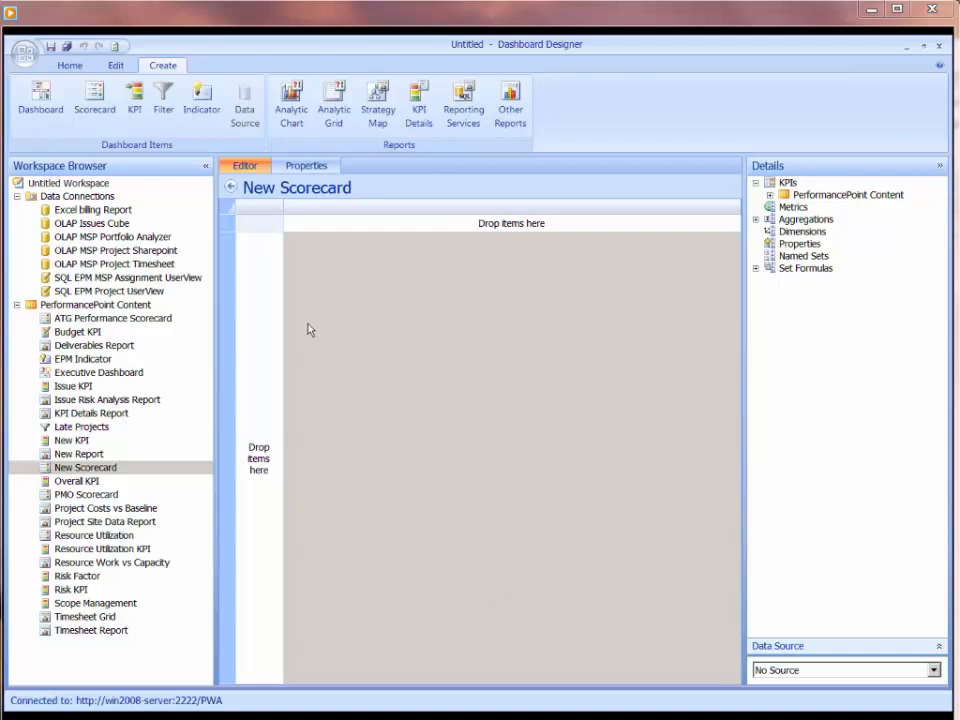
pyautogui.moveTo(688, 253)
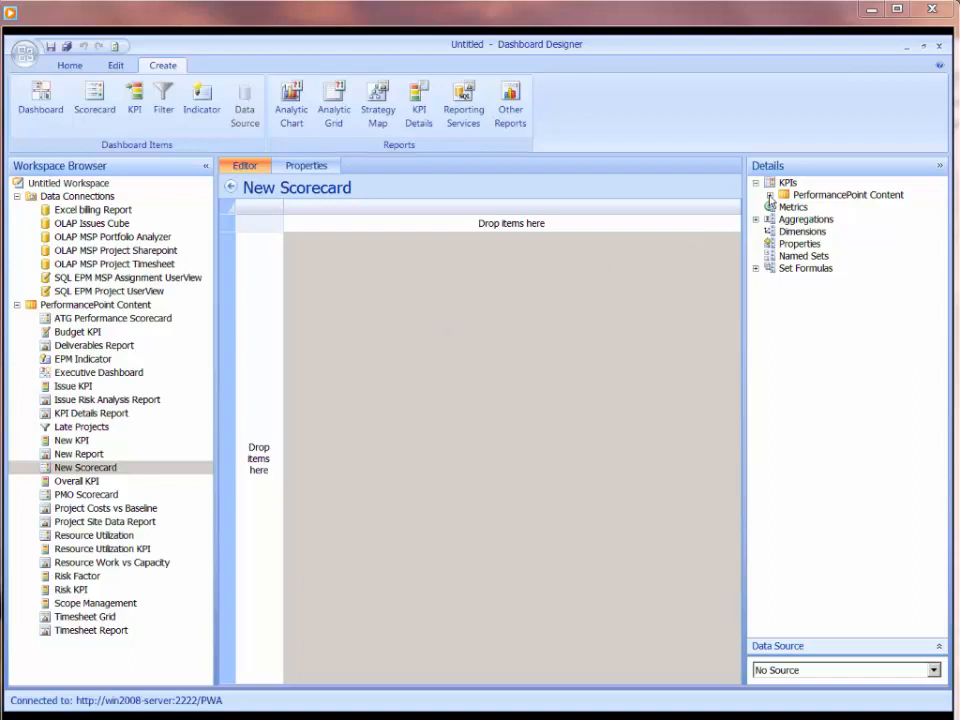
pyautogui.click(770, 195)
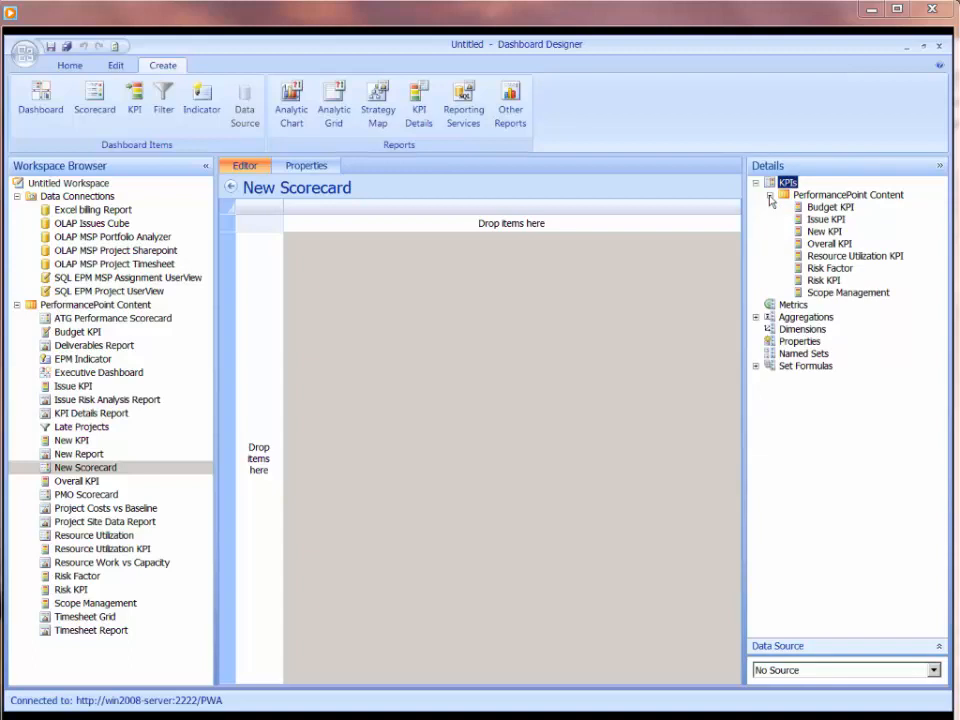
pyautogui.click(933, 670)
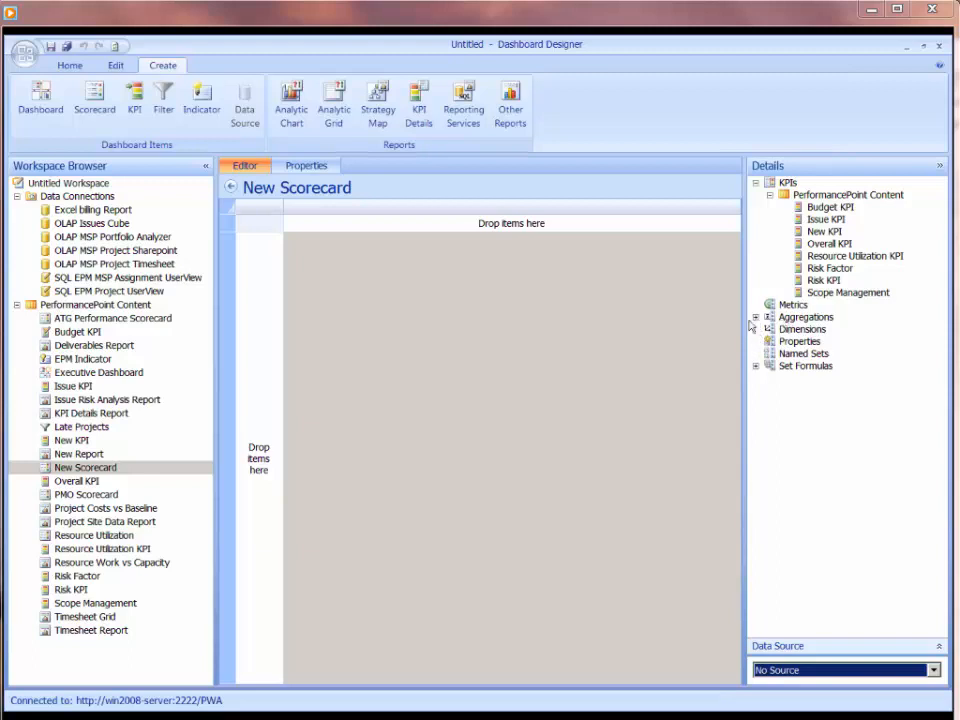
pyautogui.click(757, 317)
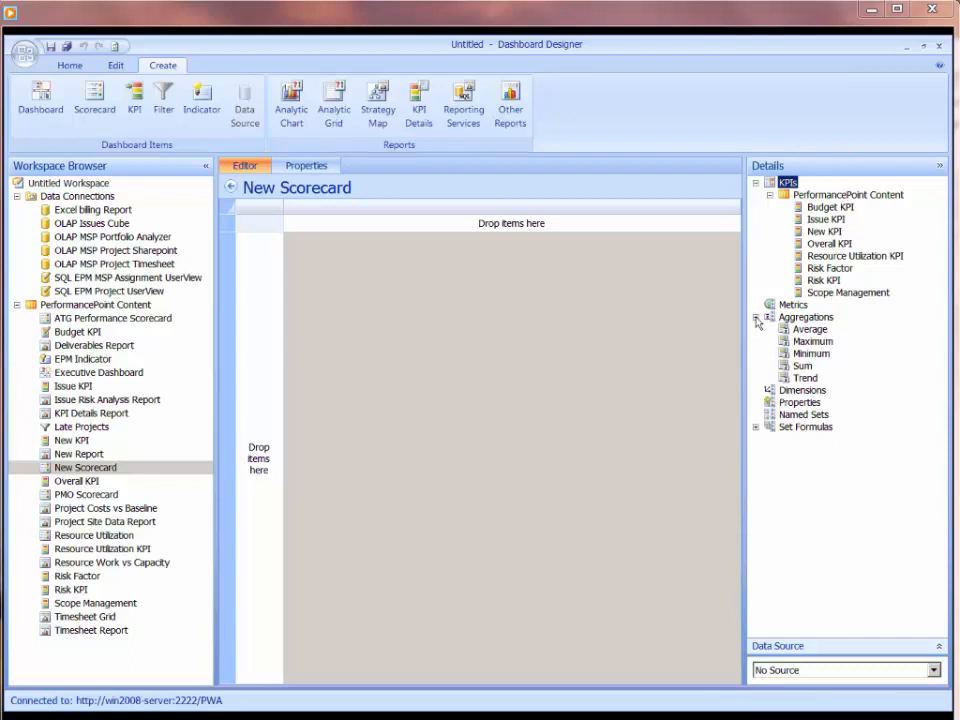
pyautogui.click(757, 317)
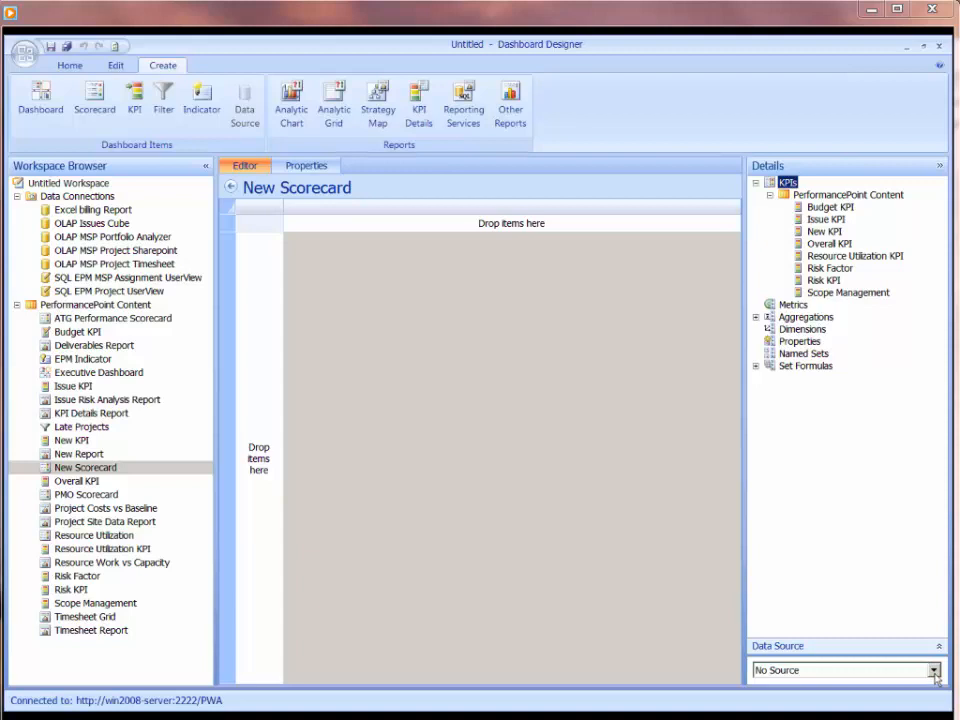
pyautogui.moveTo(858, 604)
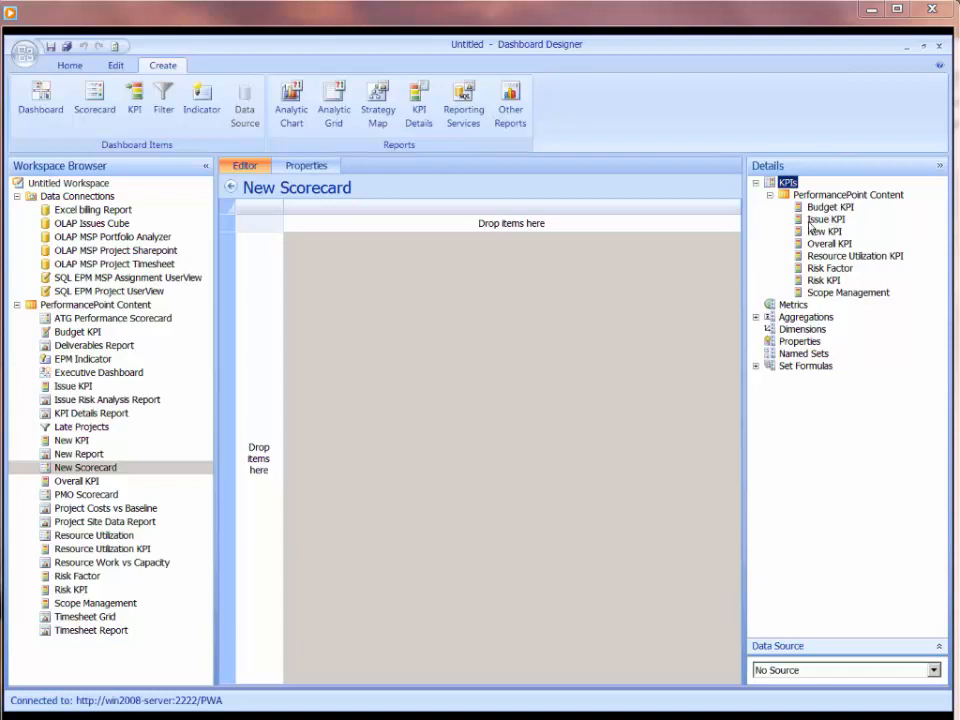
pyautogui.moveTo(395, 287)
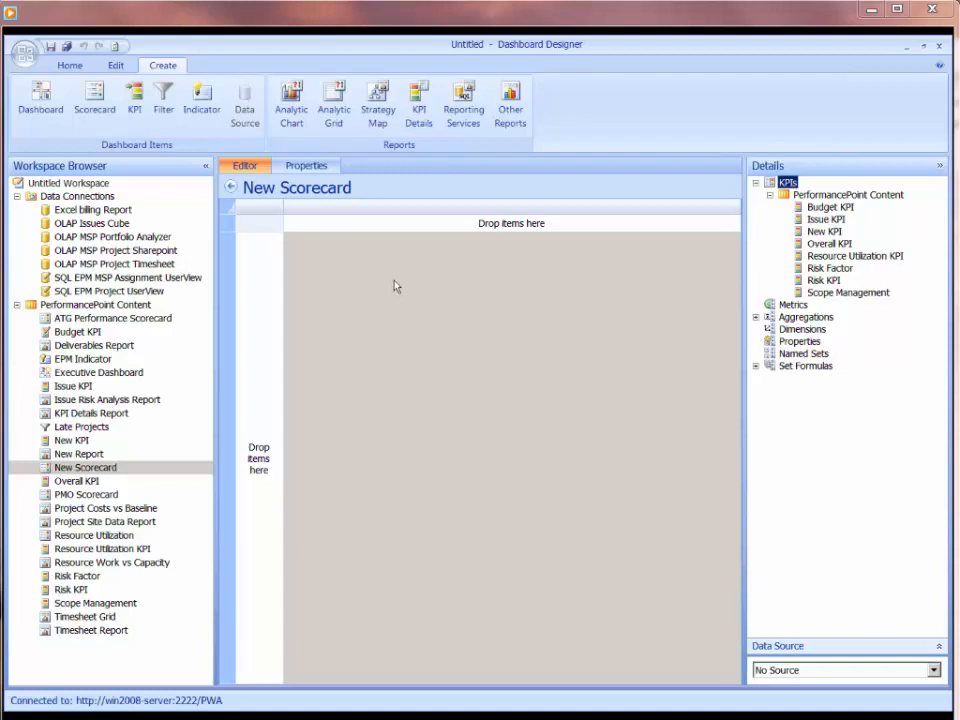
pyautogui.moveTo(865, 300)
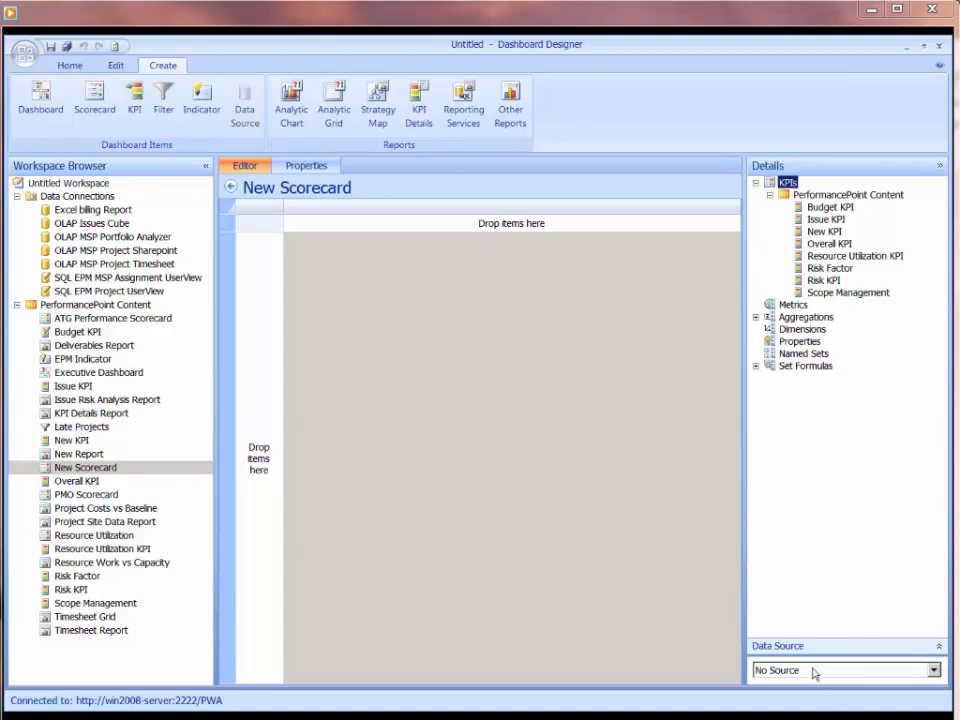
pyautogui.moveTo(800, 335)
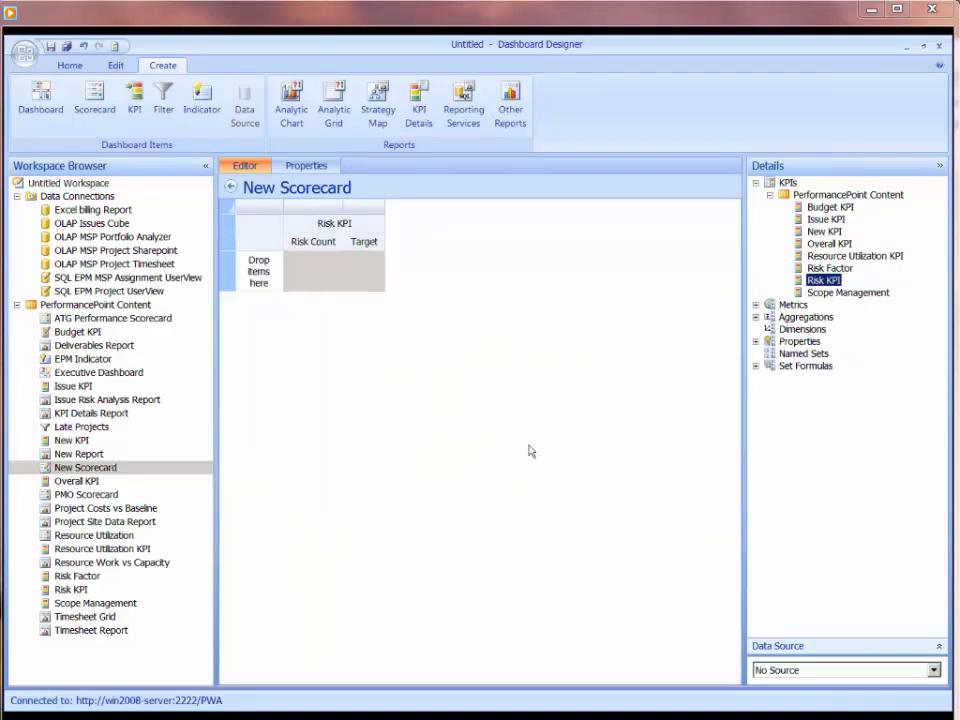
# - Choose OLAP MSP Project Sharepoint as data source and use Project List for the rows
pyautogui.click(932, 669)
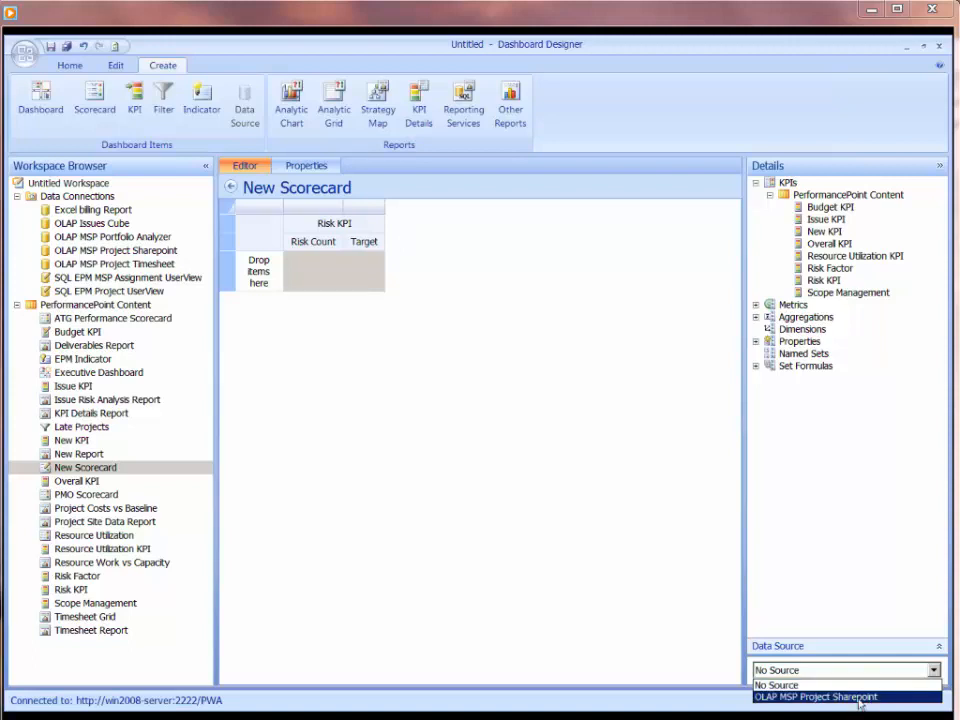
pyautogui.moveTo(843, 697)
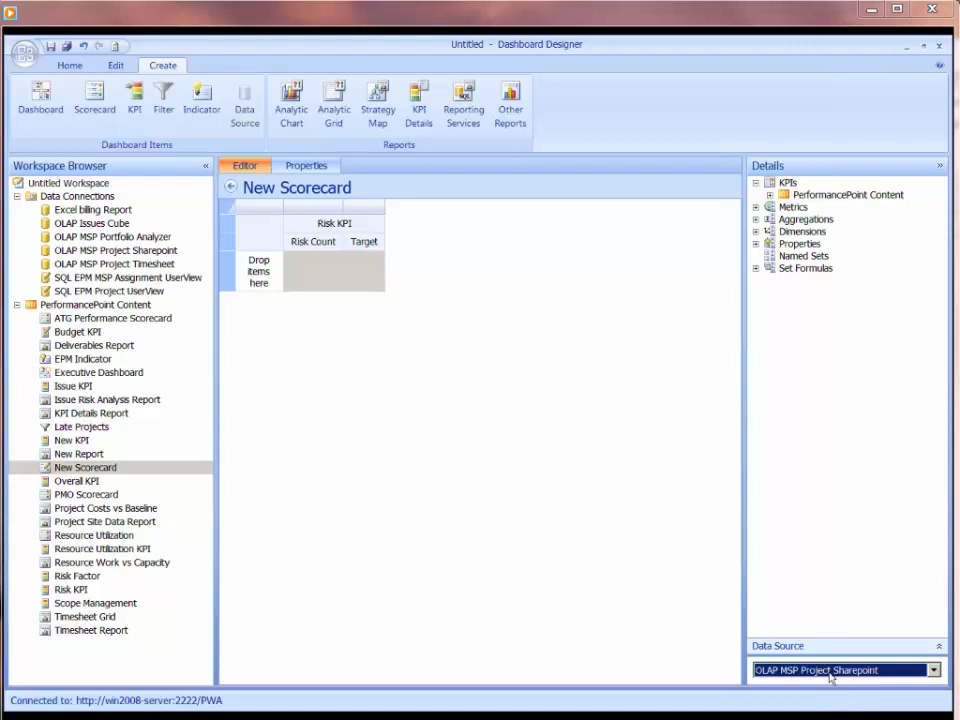
pyautogui.moveTo(855, 626)
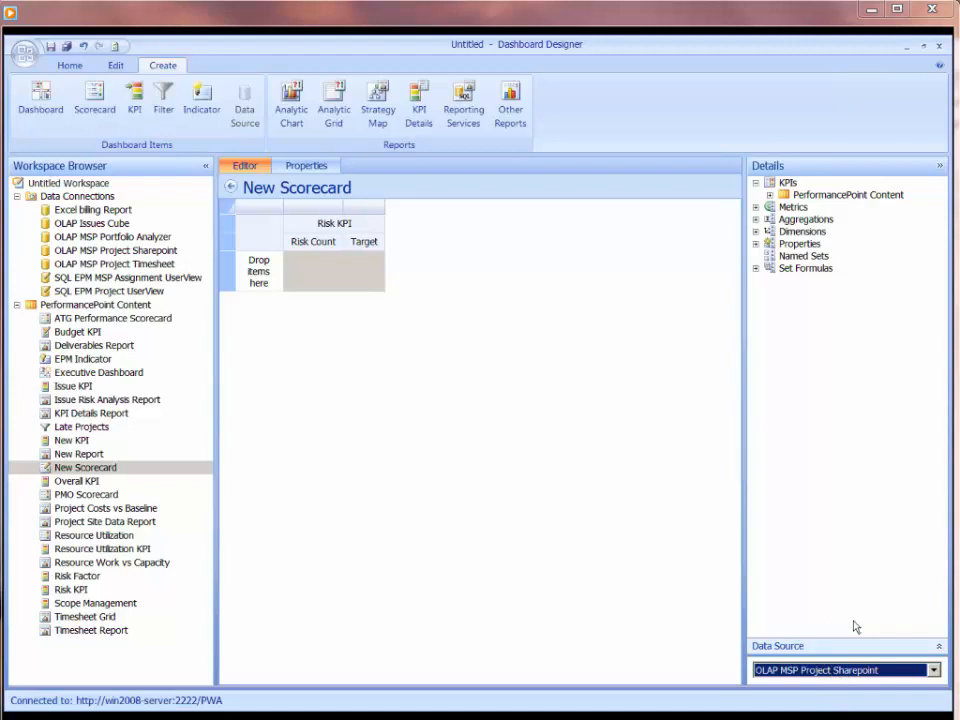
pyautogui.moveTo(758, 240)
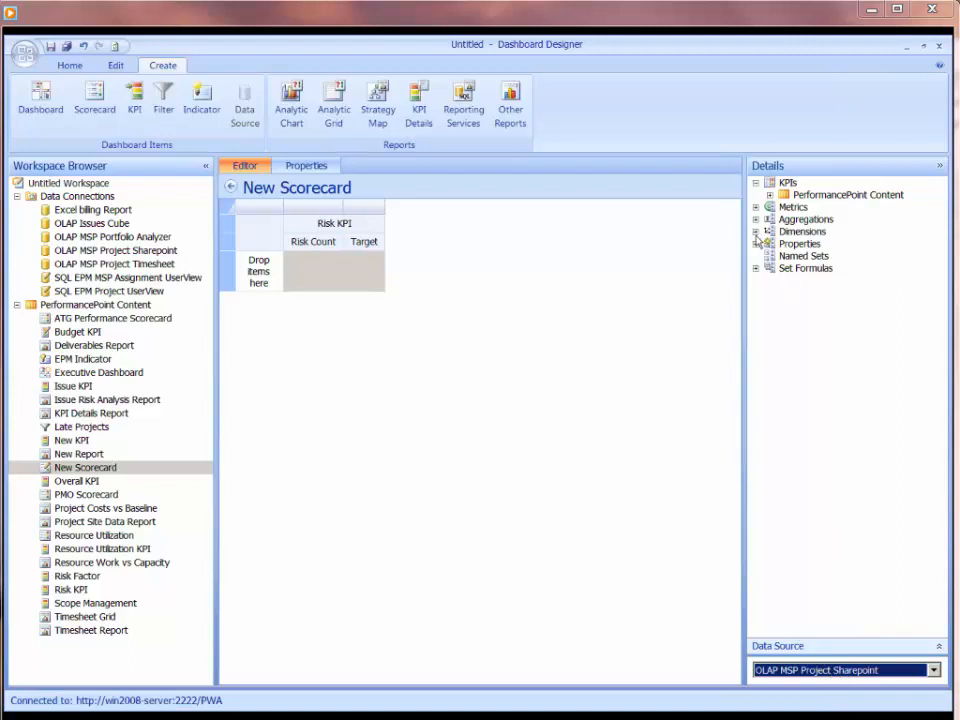
pyautogui.click(757, 231)
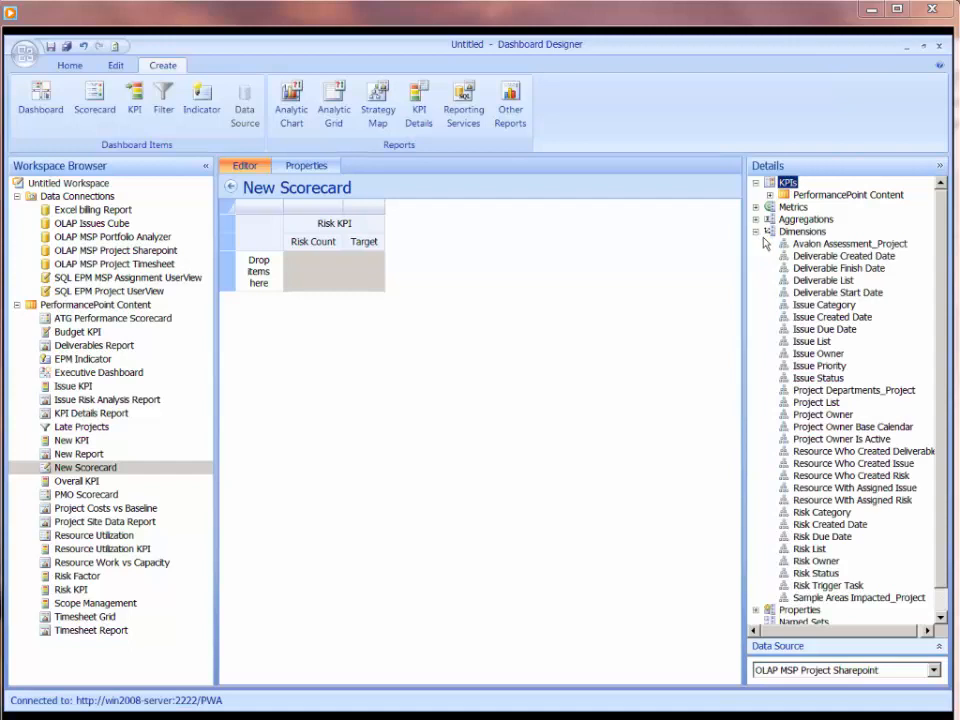
pyautogui.moveTo(767, 246)
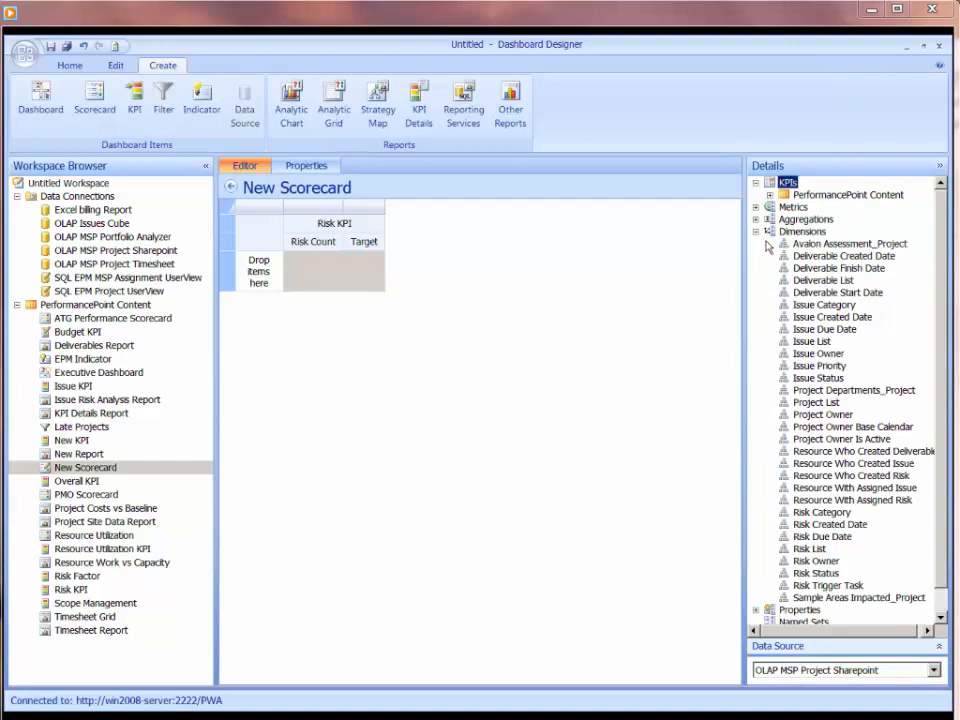
pyautogui.moveTo(871, 478)
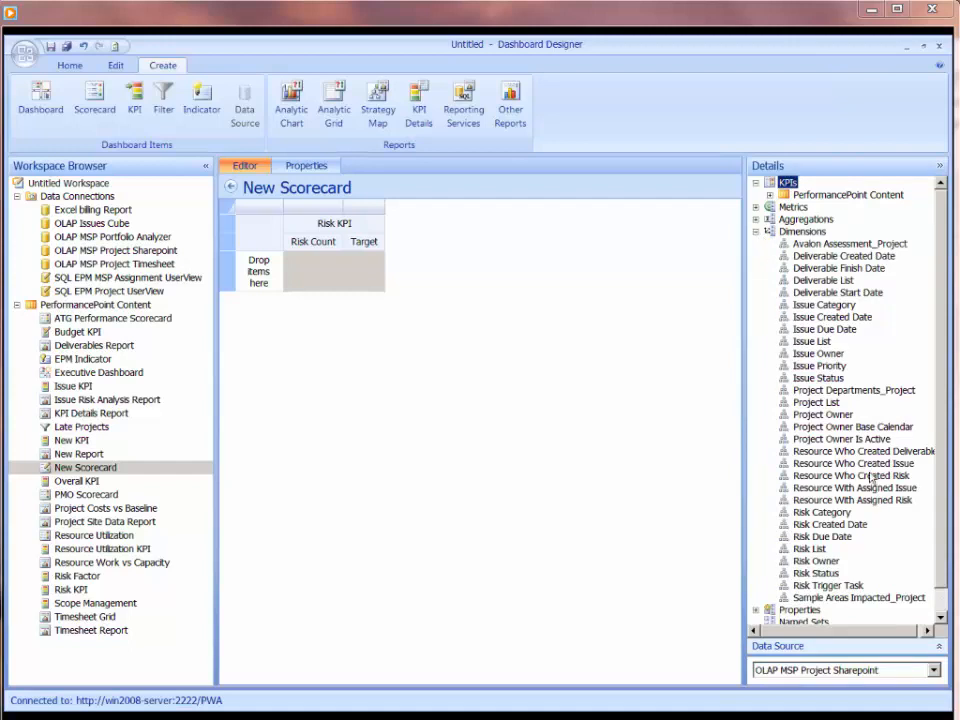
pyautogui.click(816, 402)
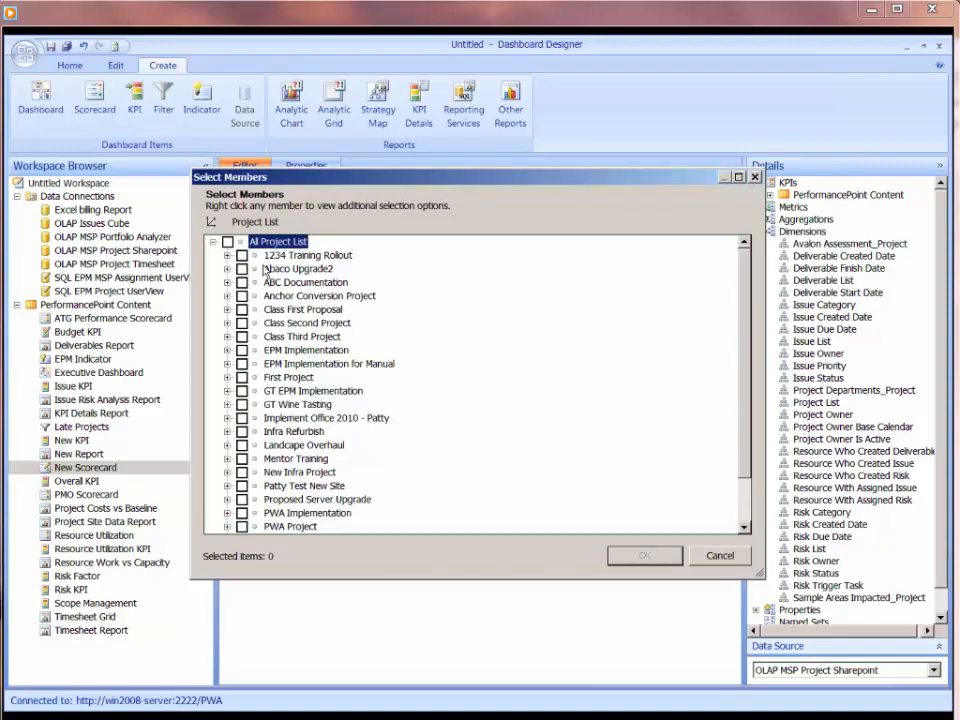
# - Select all children of All Project List except Timesheet Administrative Work Items and Unknown
pyautogui.rightClick(278, 241)
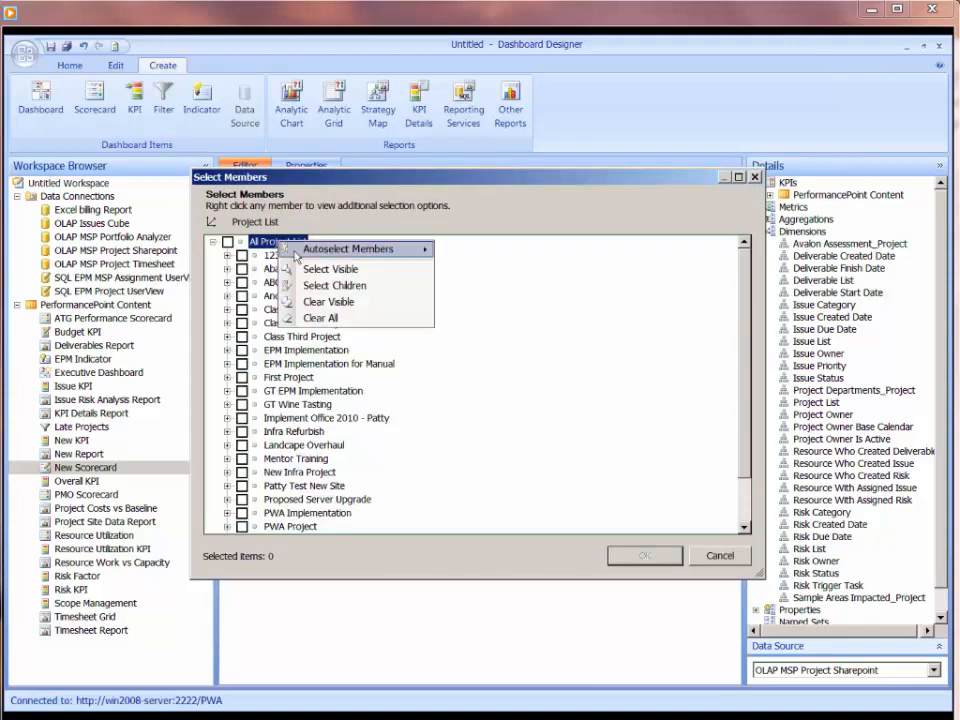
pyautogui.click(329, 268)
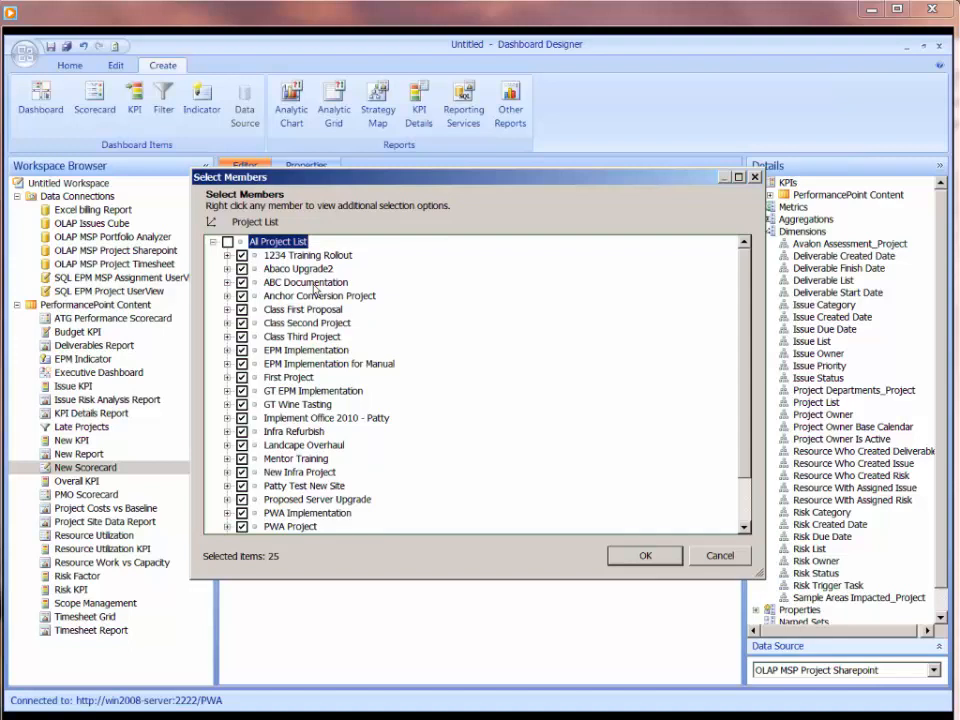
pyautogui.scroll(-3)
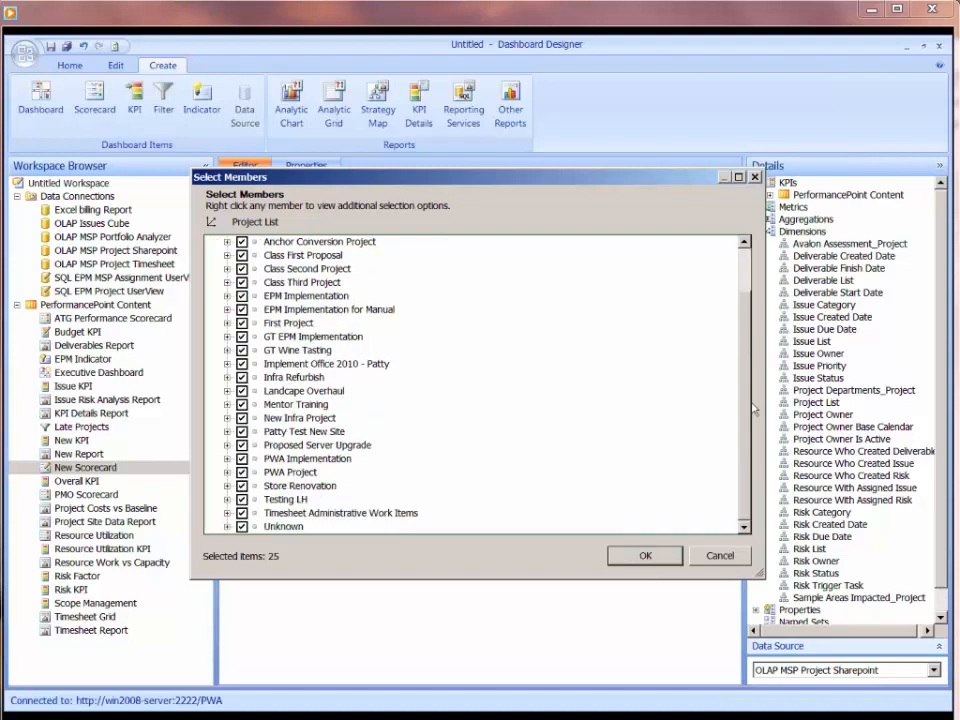
pyautogui.click(242, 525)
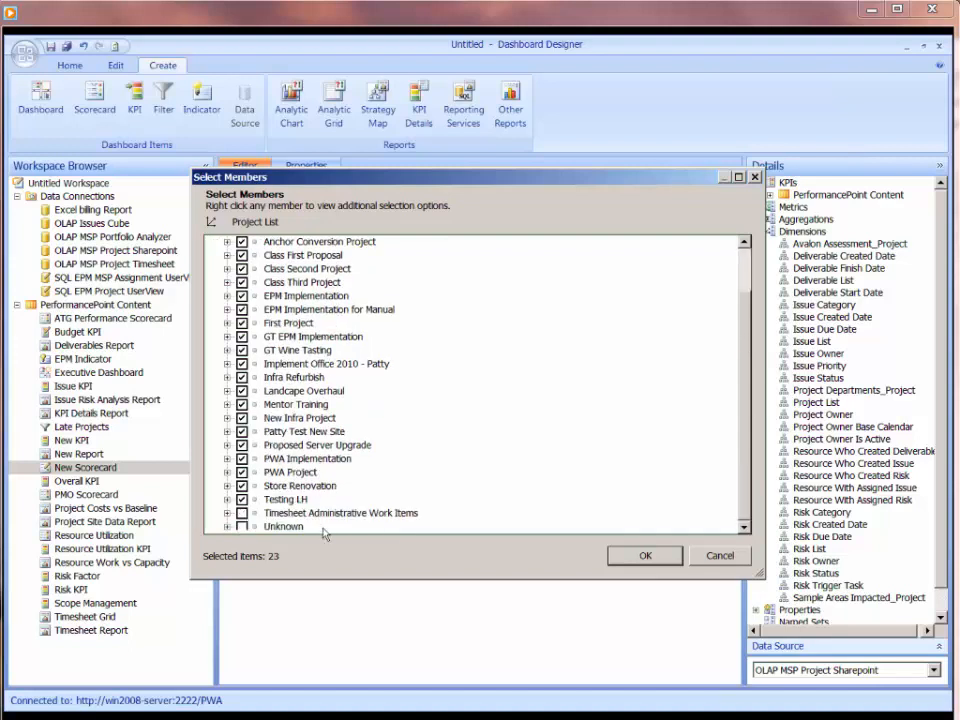
pyautogui.click(644, 555)
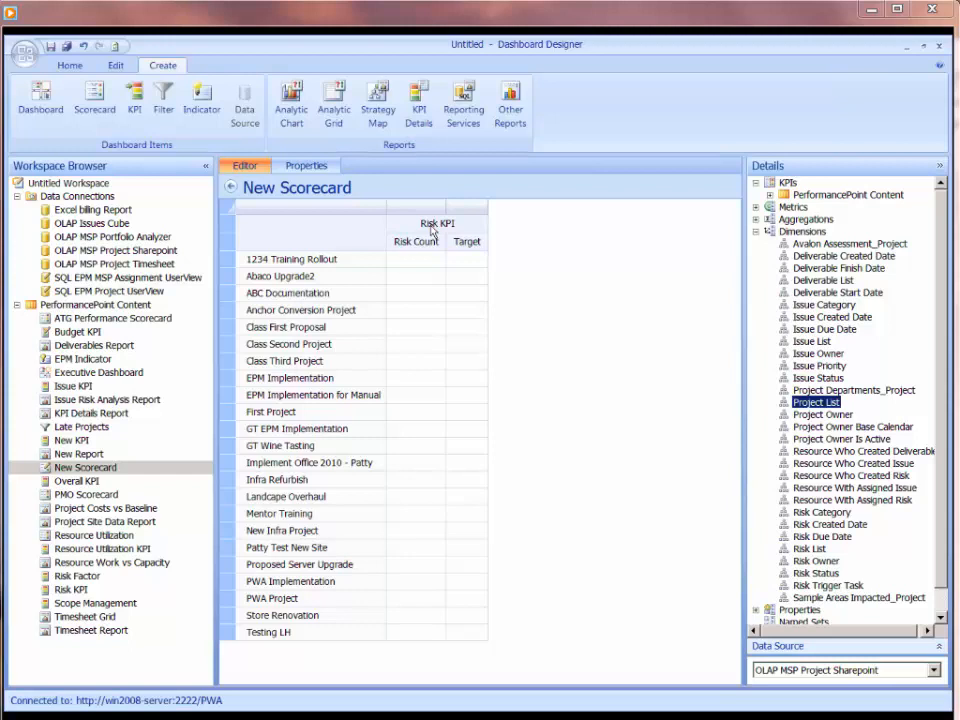
pyautogui.moveTo(424, 232)
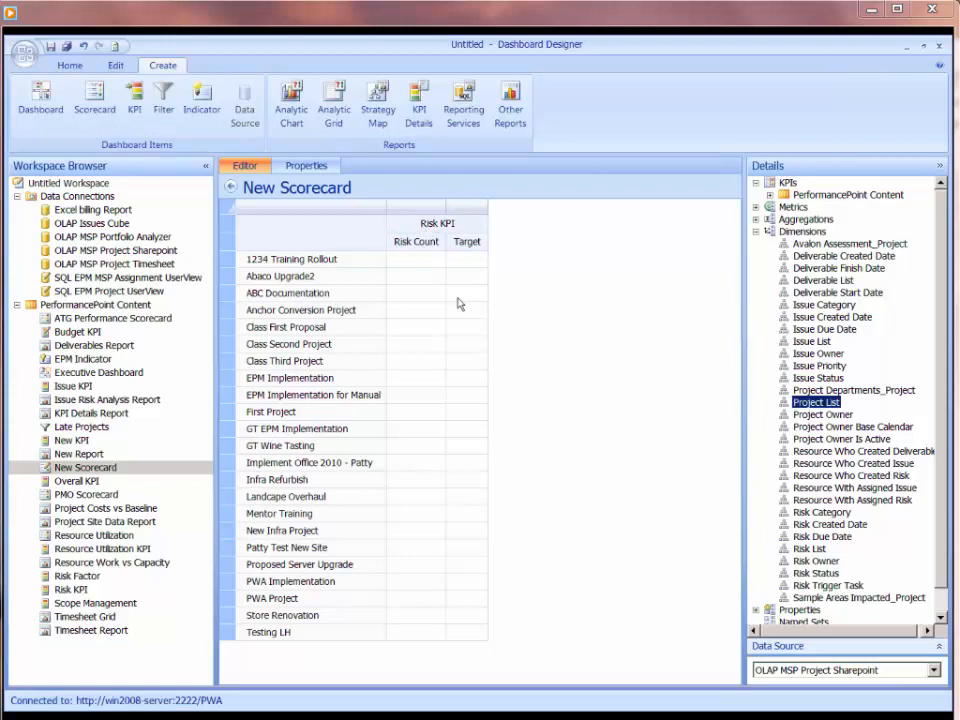
pyautogui.moveTo(420, 372)
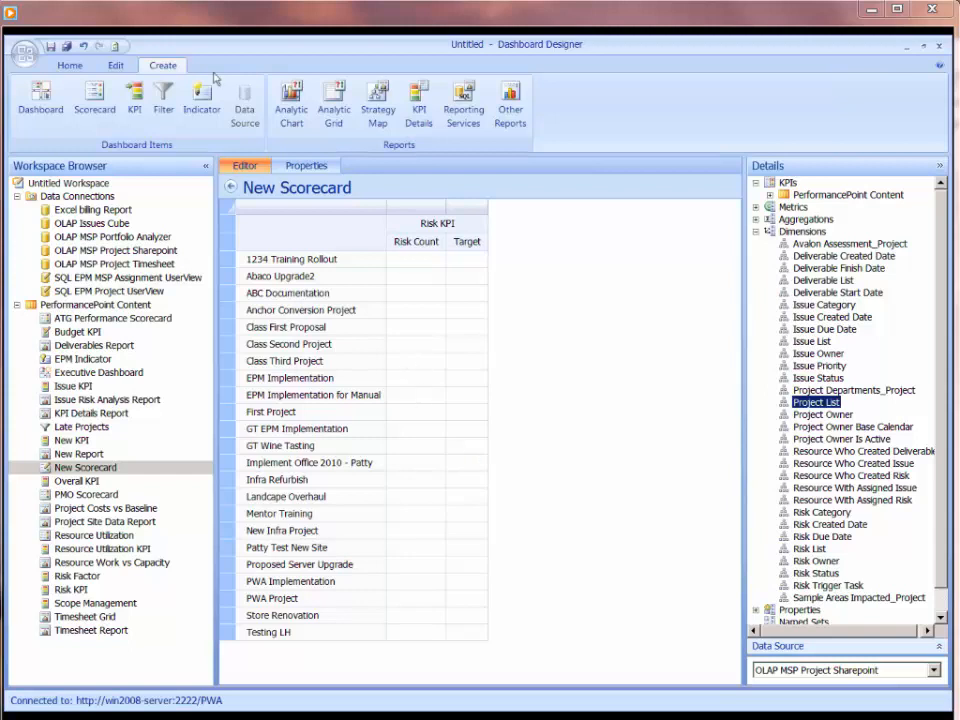
# - Run Update from the Edit tab to refresh the scorecard's data
pyautogui.click(115, 65)
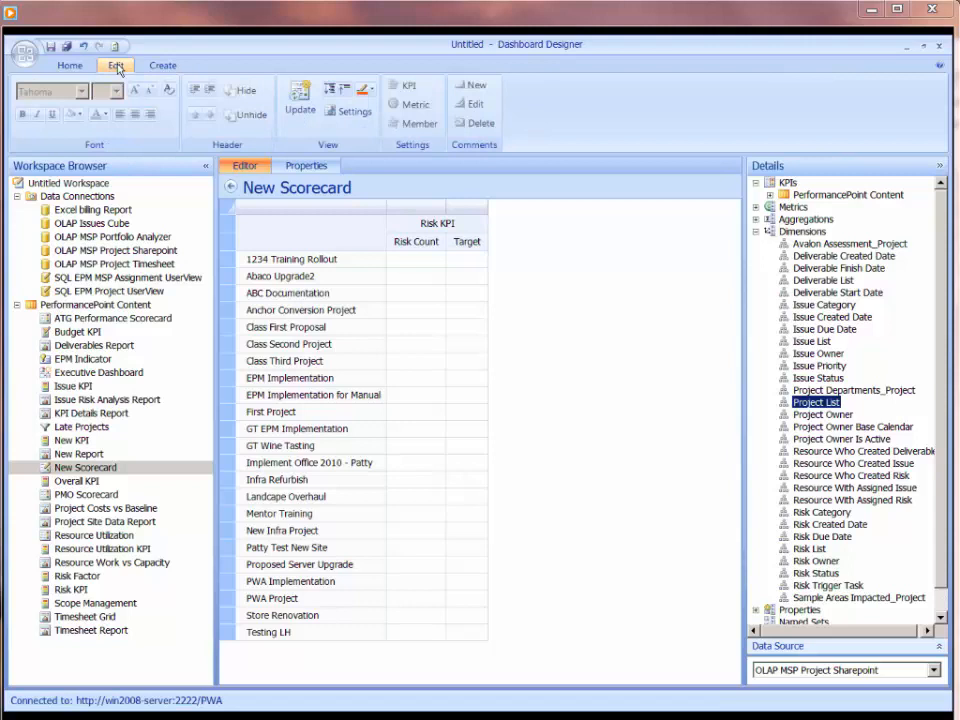
pyautogui.click(299, 105)
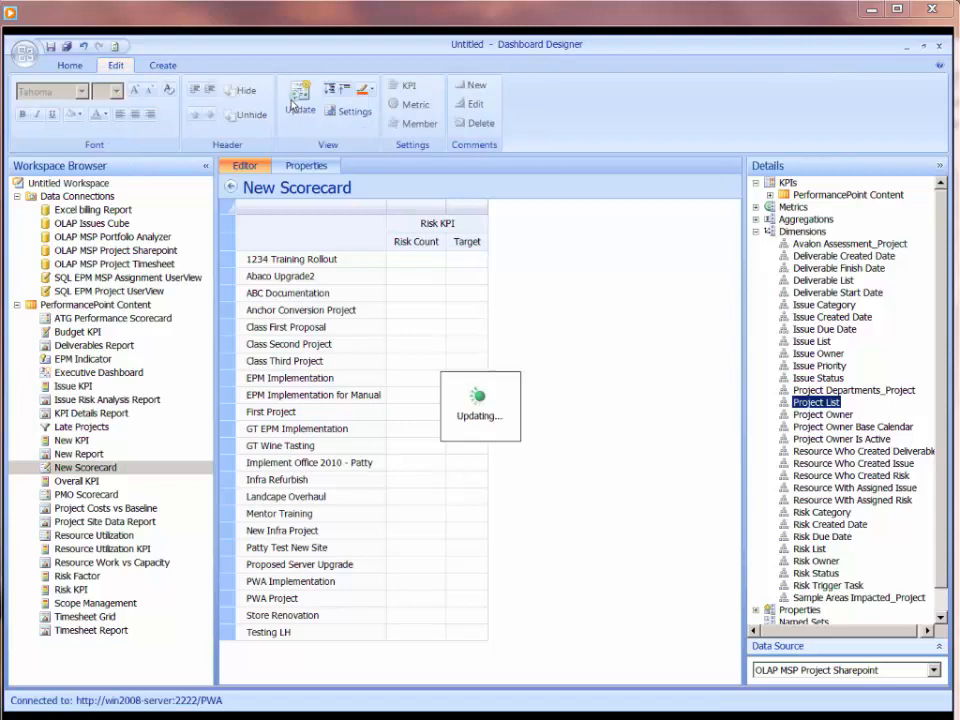
# - Check ABC Documentation's risk count and EPM Implementation for Manual's target result once loaded
pyautogui.click(299, 95)
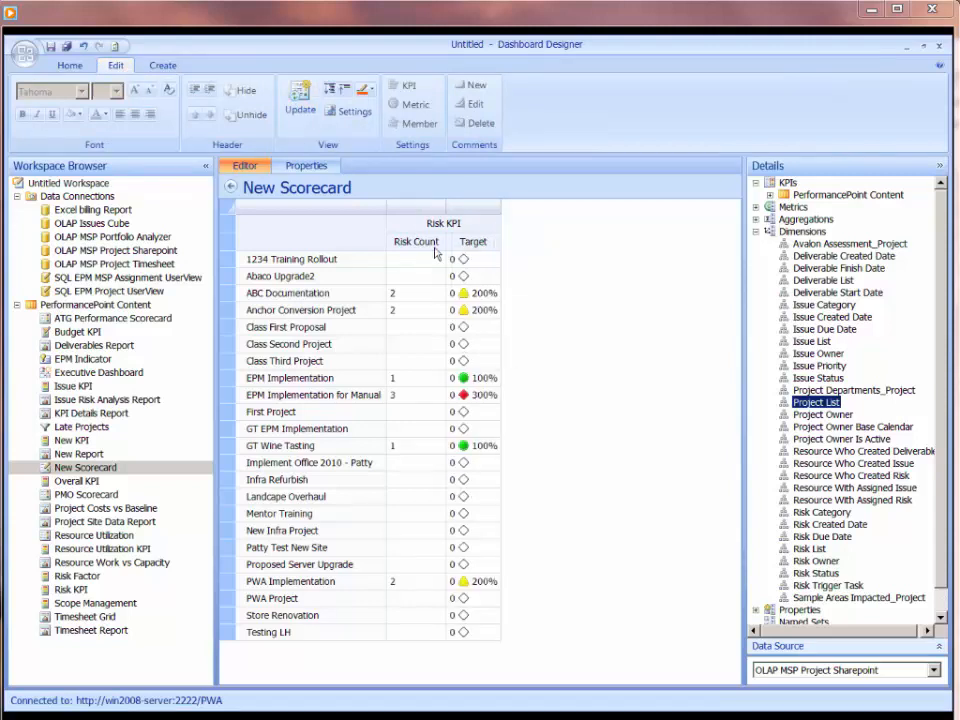
pyautogui.moveTo(460, 512)
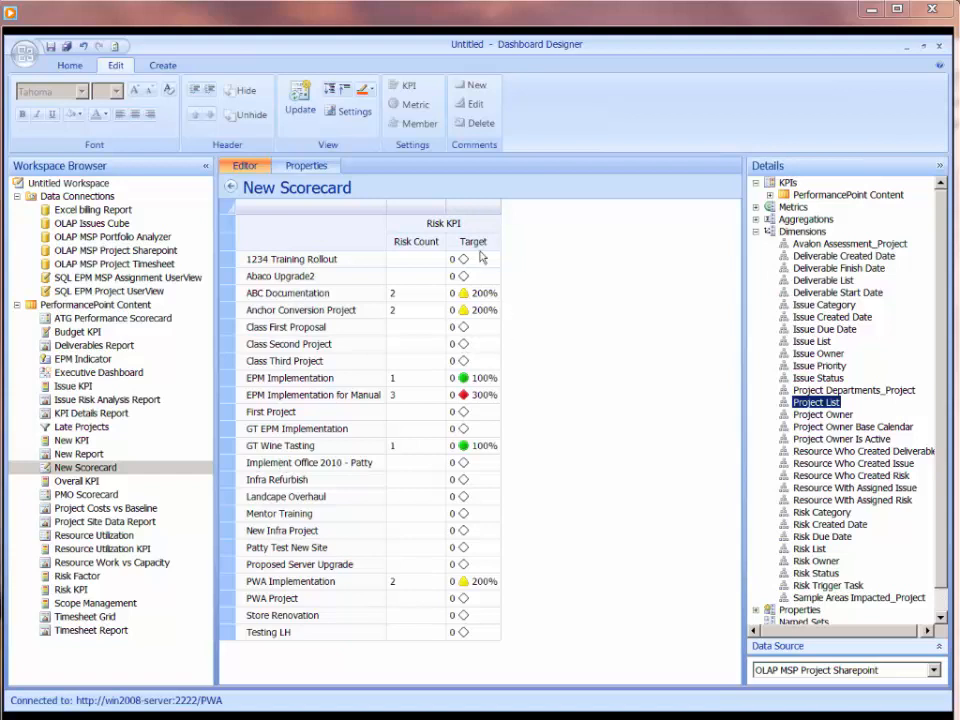
pyautogui.moveTo(485, 268)
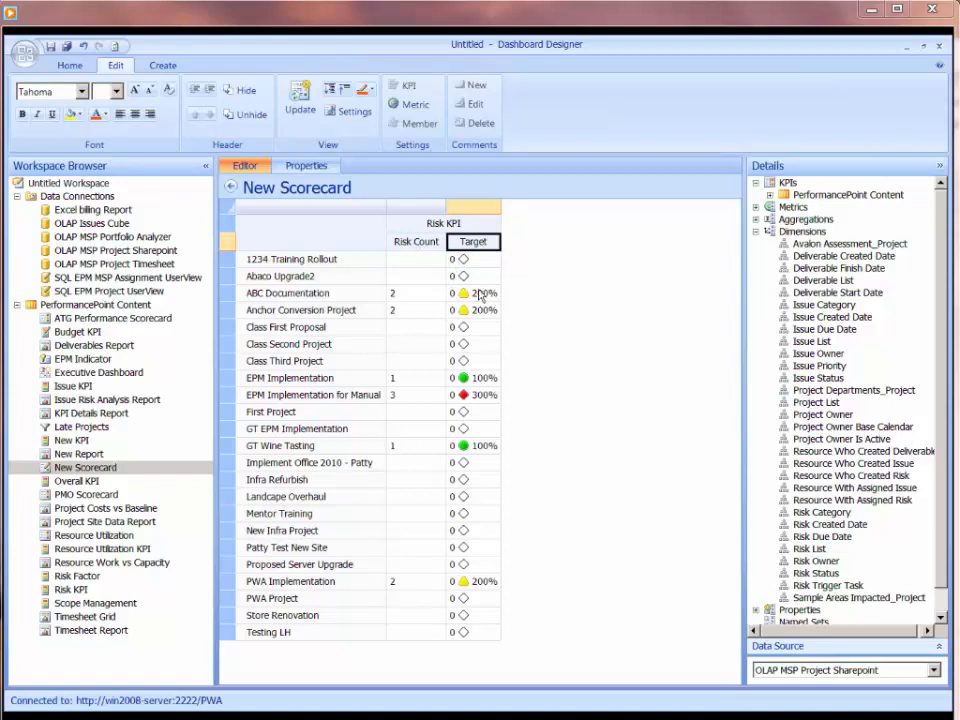
pyautogui.moveTo(380, 300)
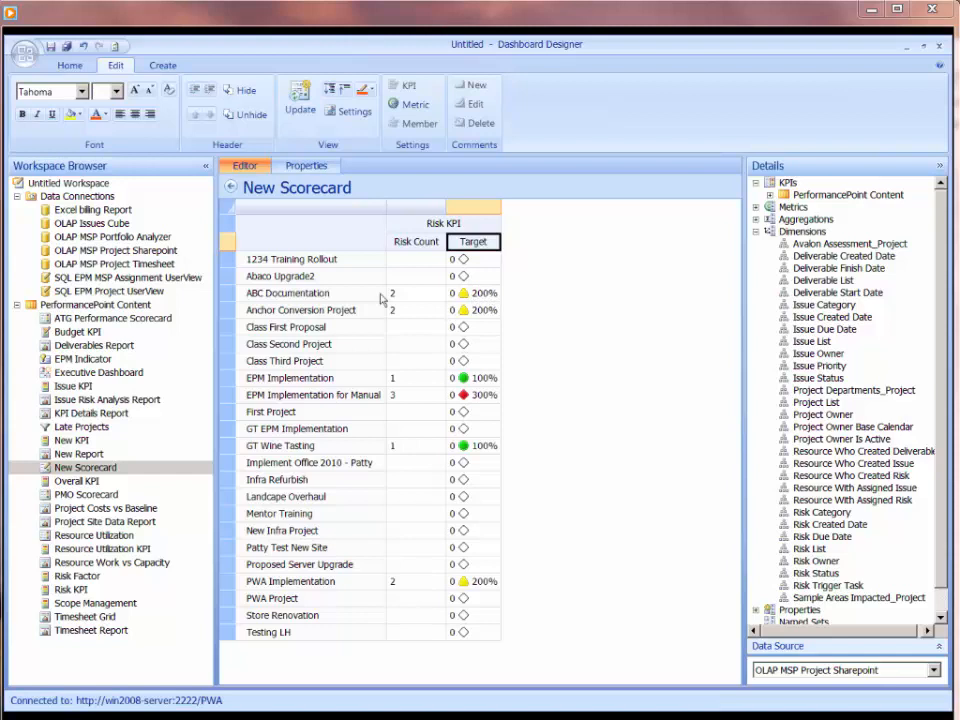
pyautogui.click(416, 293)
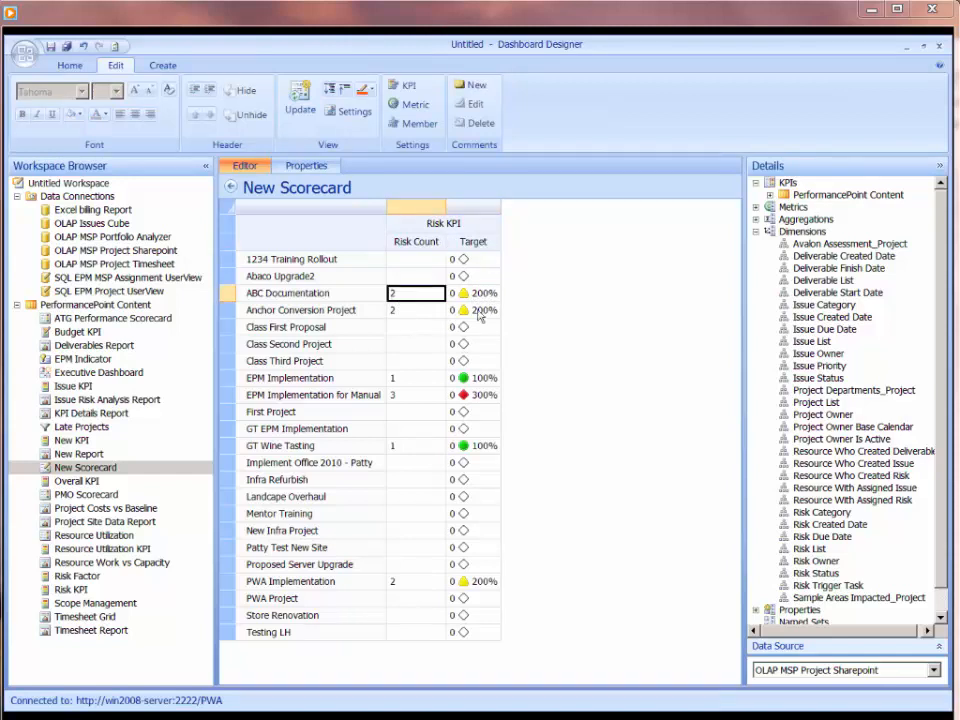
pyautogui.click(473, 395)
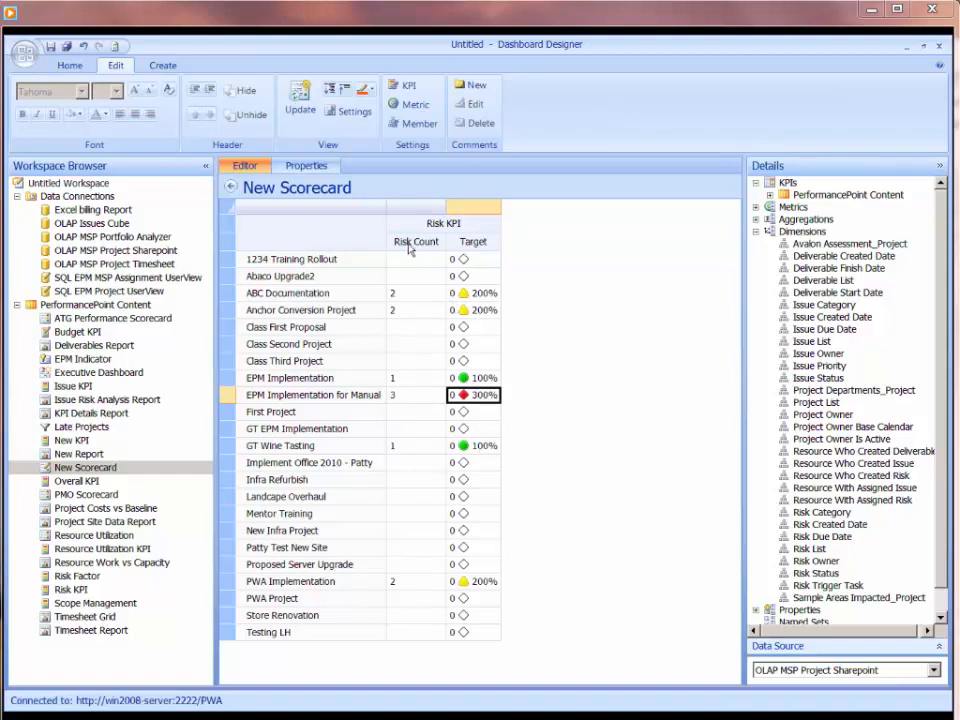
# - Select the Risk Count column header to remove it
pyautogui.click(415, 241)
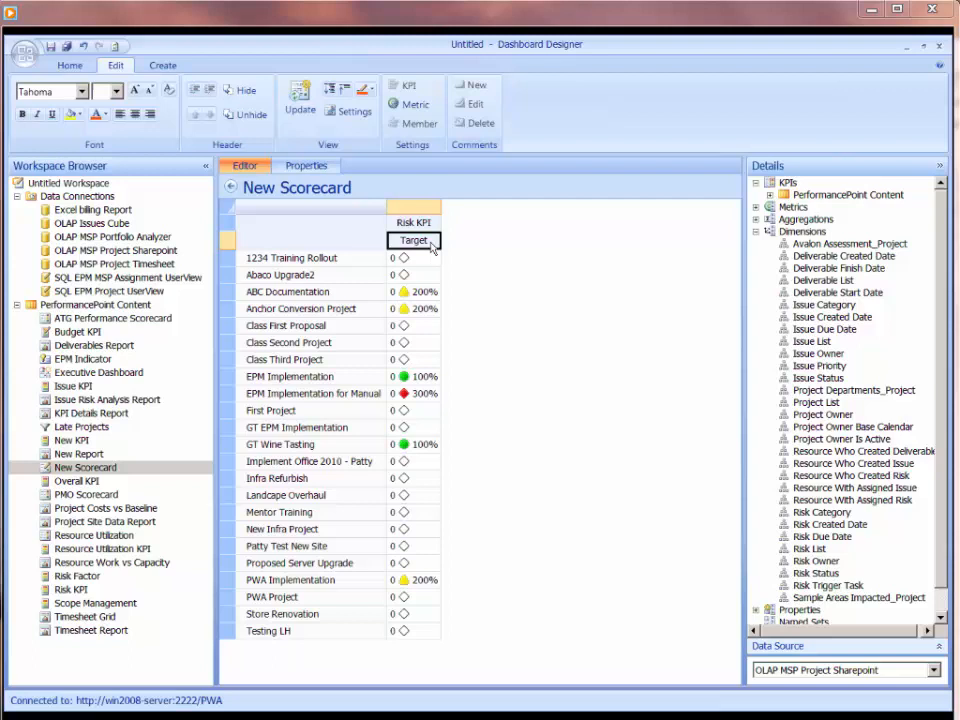
pyautogui.moveTo(403, 120)
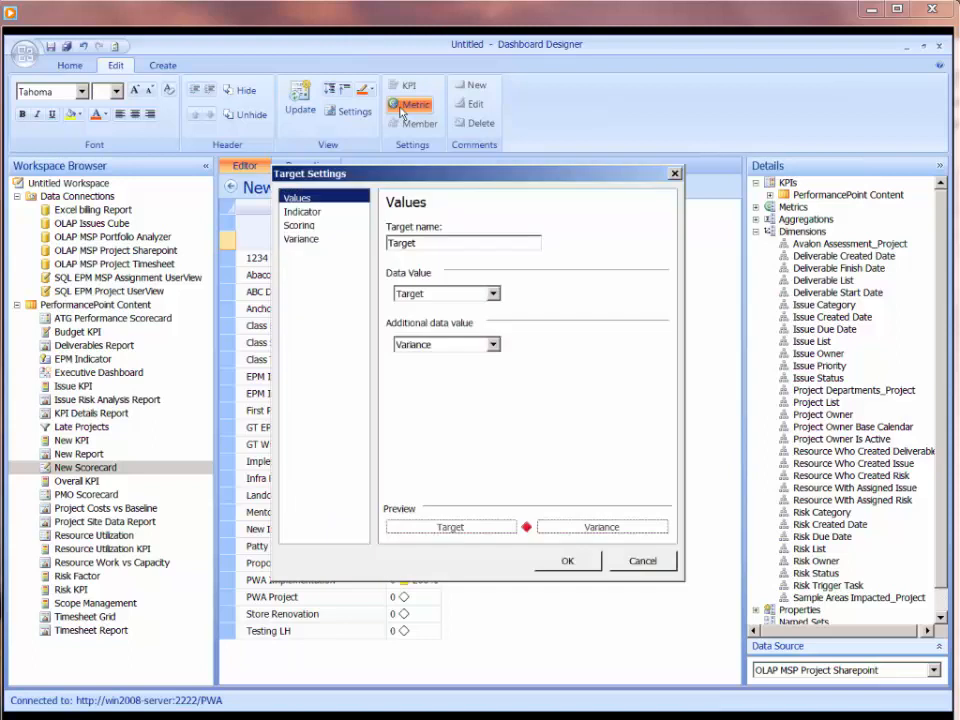
pyautogui.moveTo(573, 237)
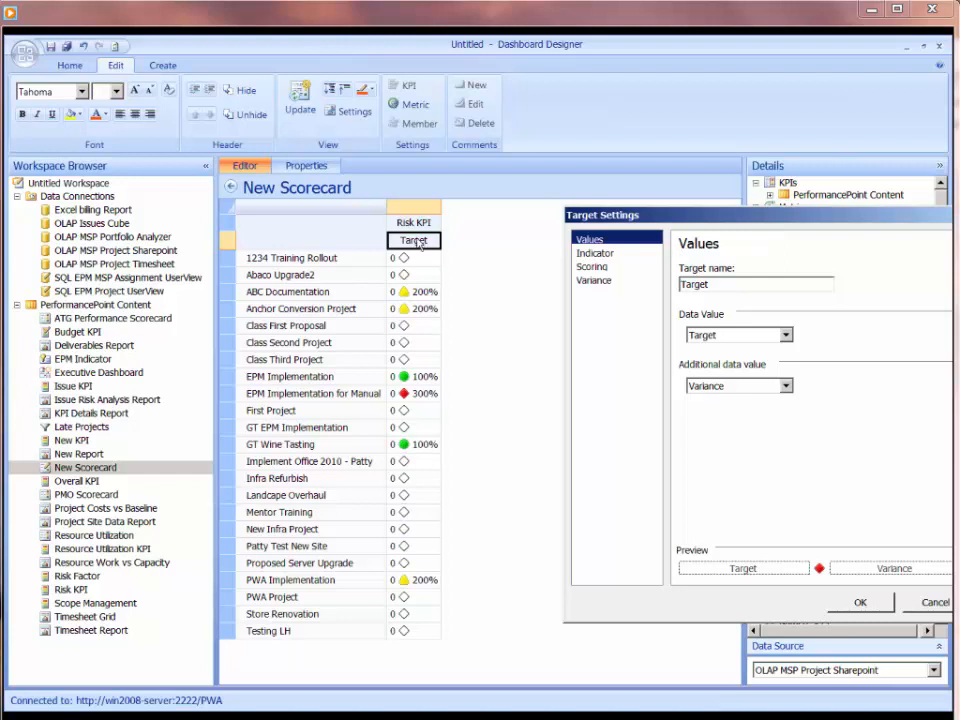
# - Rename the Target column to Rating and set its data value to Actual
pyautogui.tripleClick(757, 284)
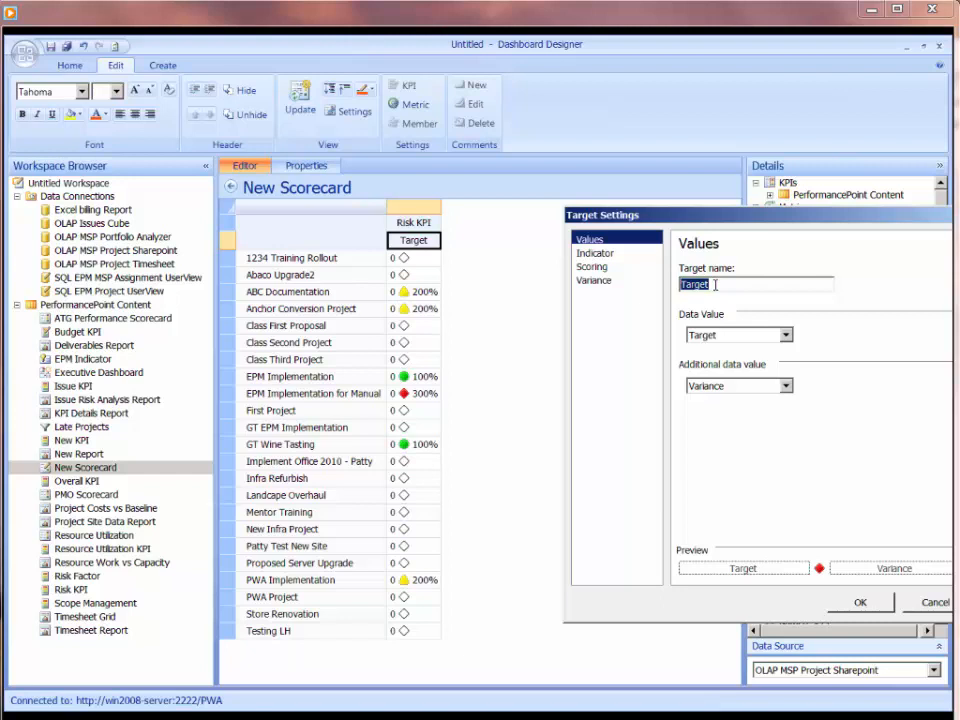
pyautogui.write('Thr')
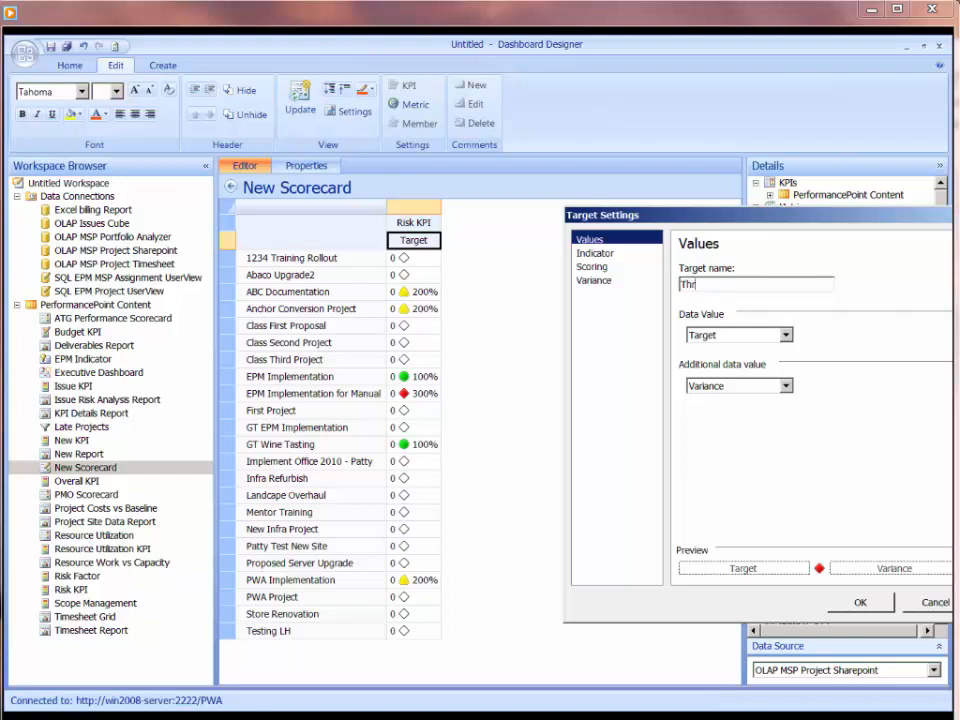
pyautogui.write('Ra')
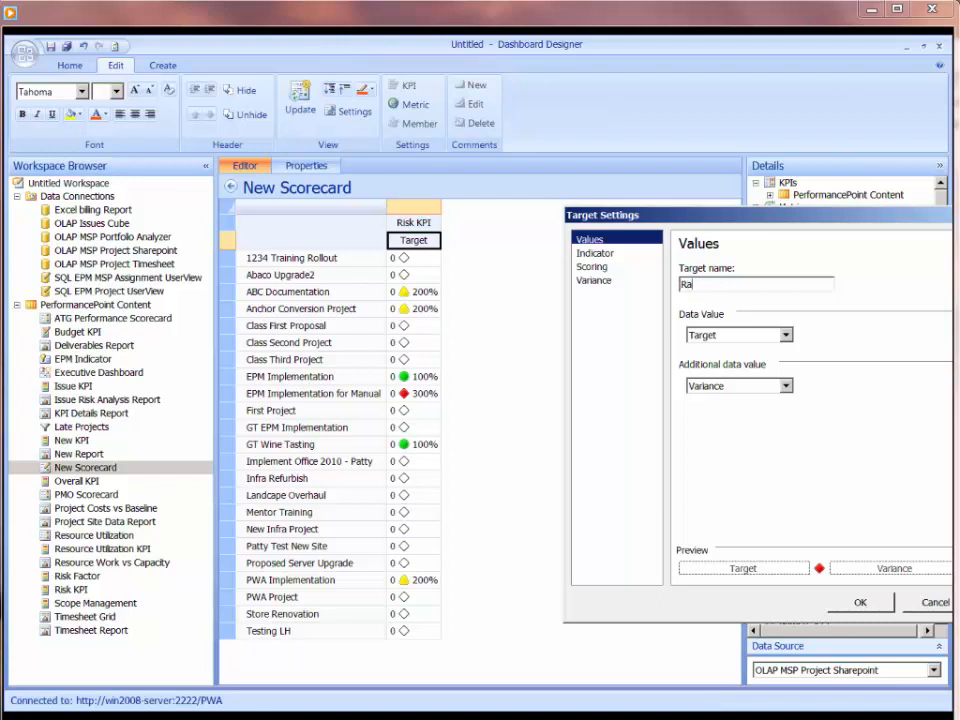
pyautogui.write('ting')
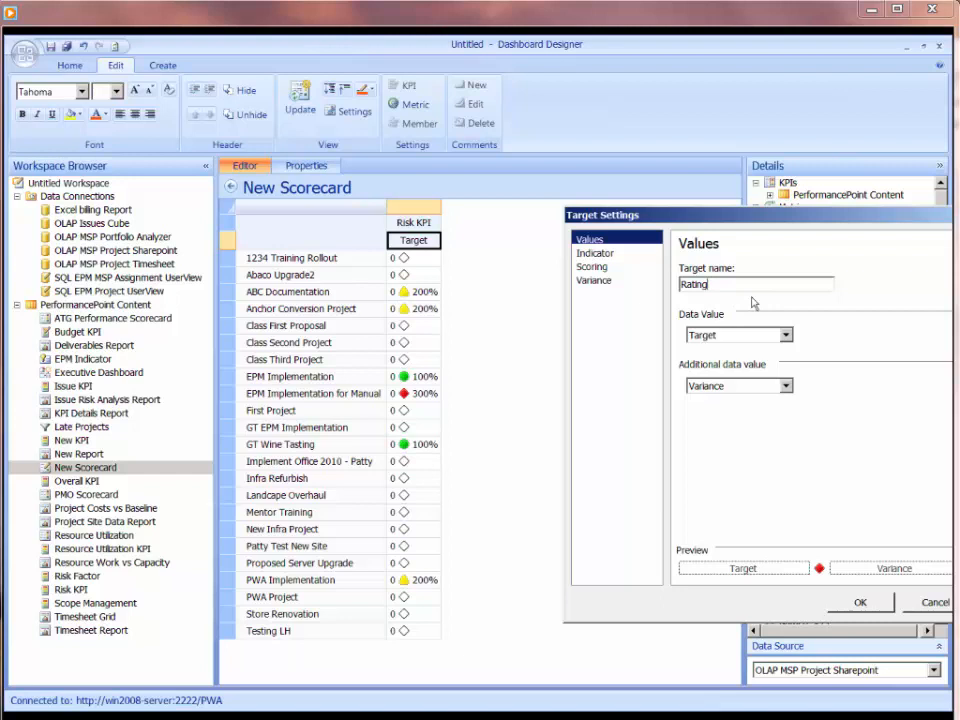
pyautogui.moveTo(475, 322)
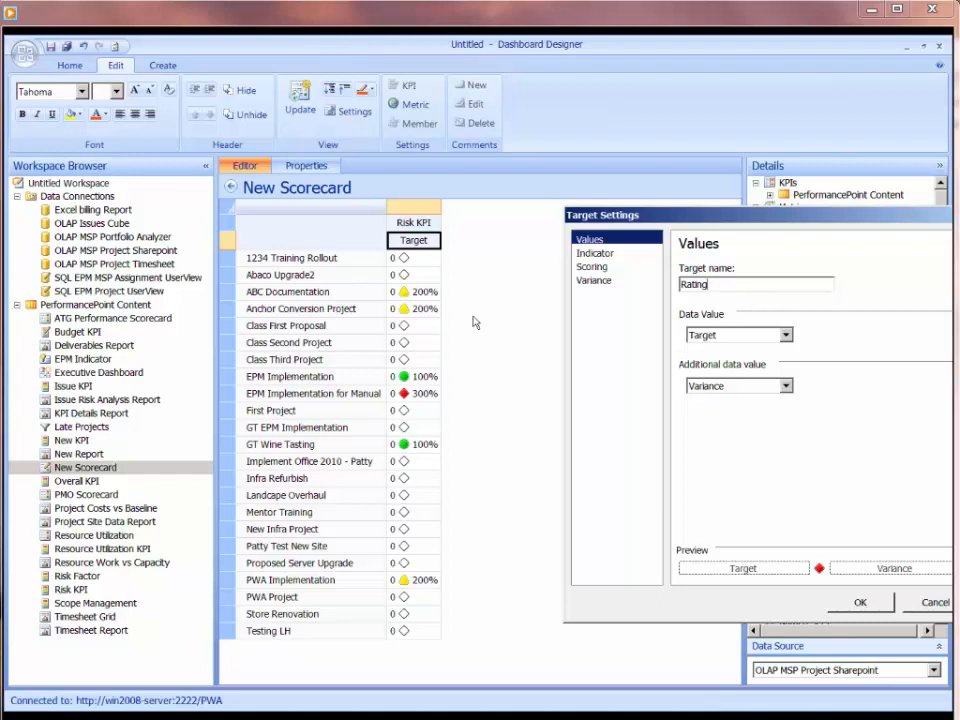
pyautogui.moveTo(420, 298)
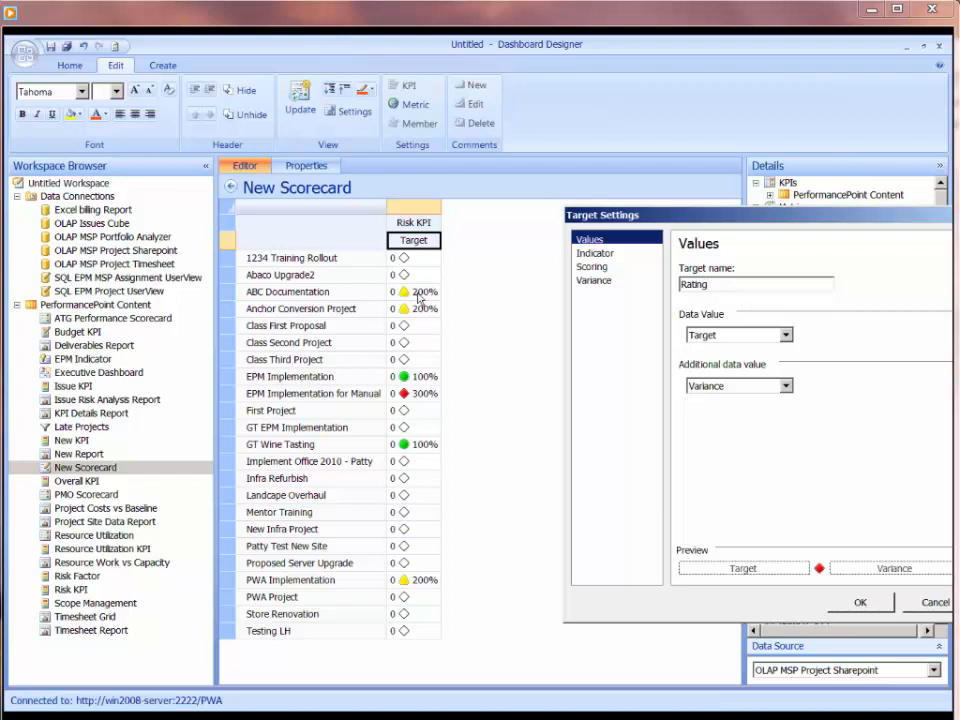
pyautogui.moveTo(672, 223)
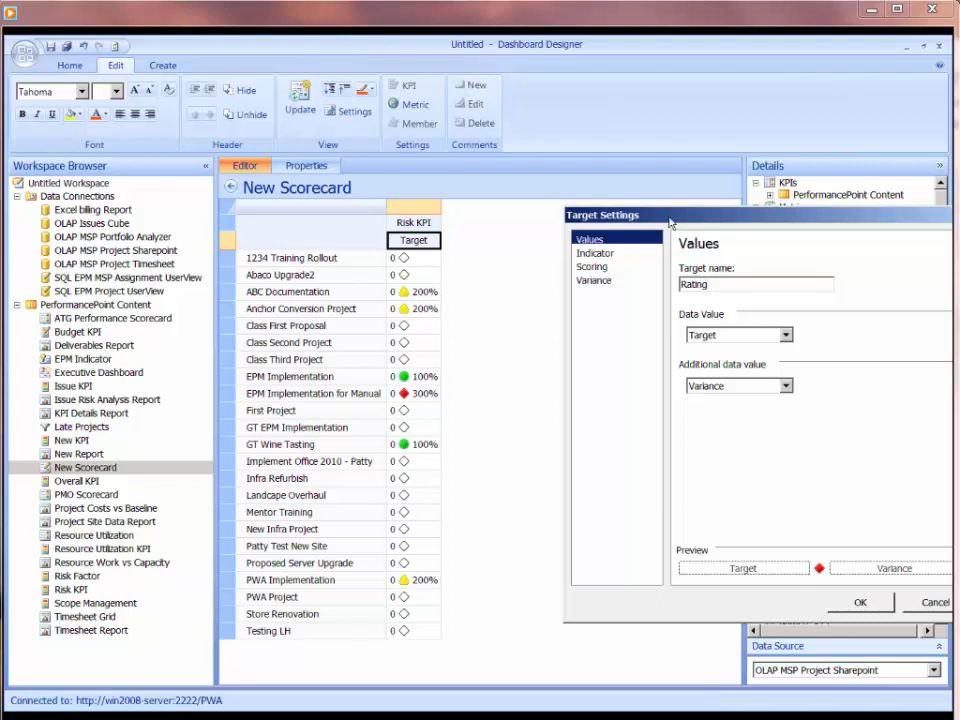
pyautogui.moveTo(790, 340)
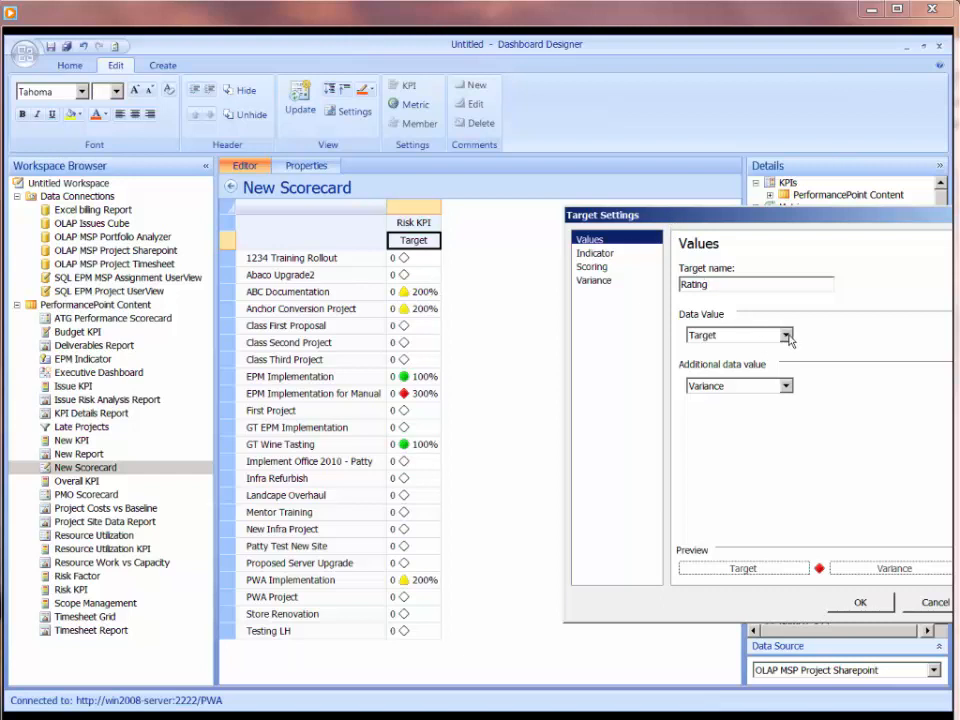
pyautogui.click(789, 335)
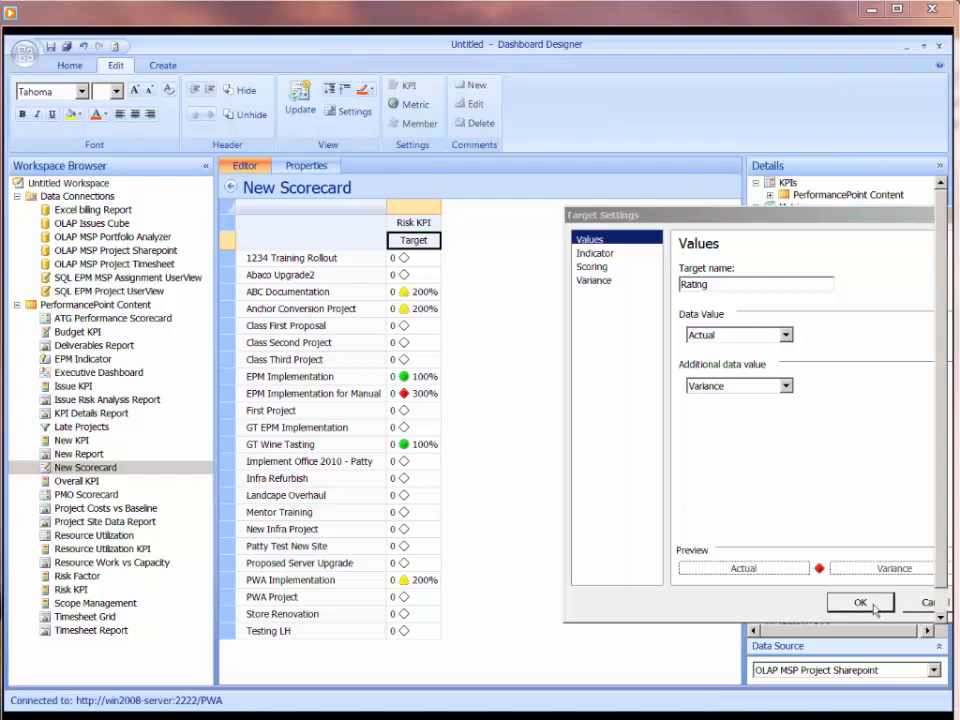
pyautogui.click(860, 602)
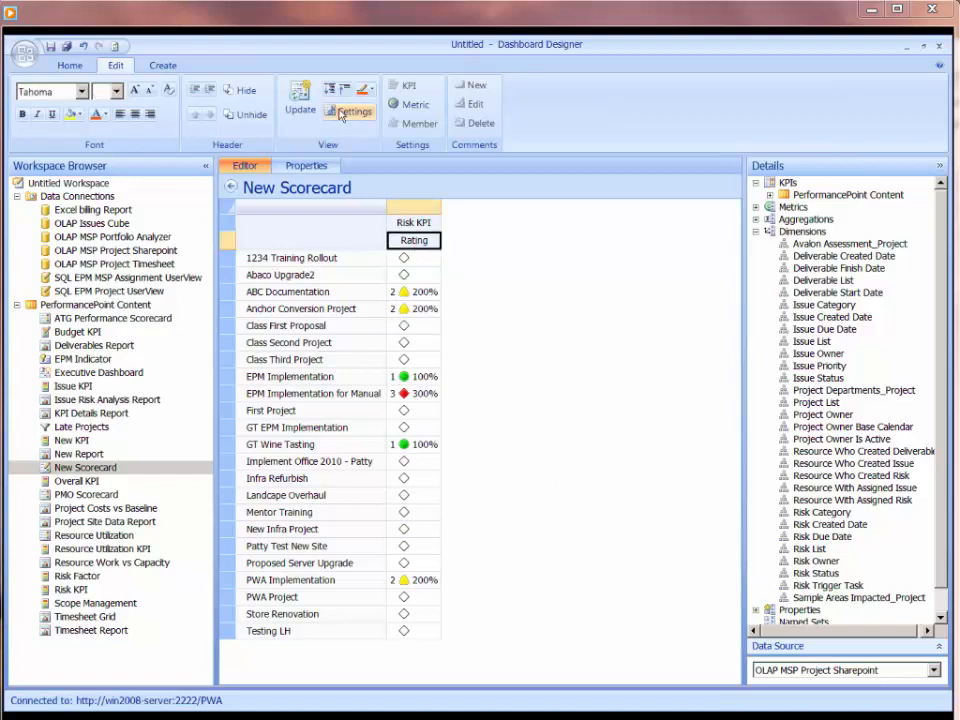
# - Change the Rating column's additional data value from Variance to Score
pyautogui.click(349, 105)
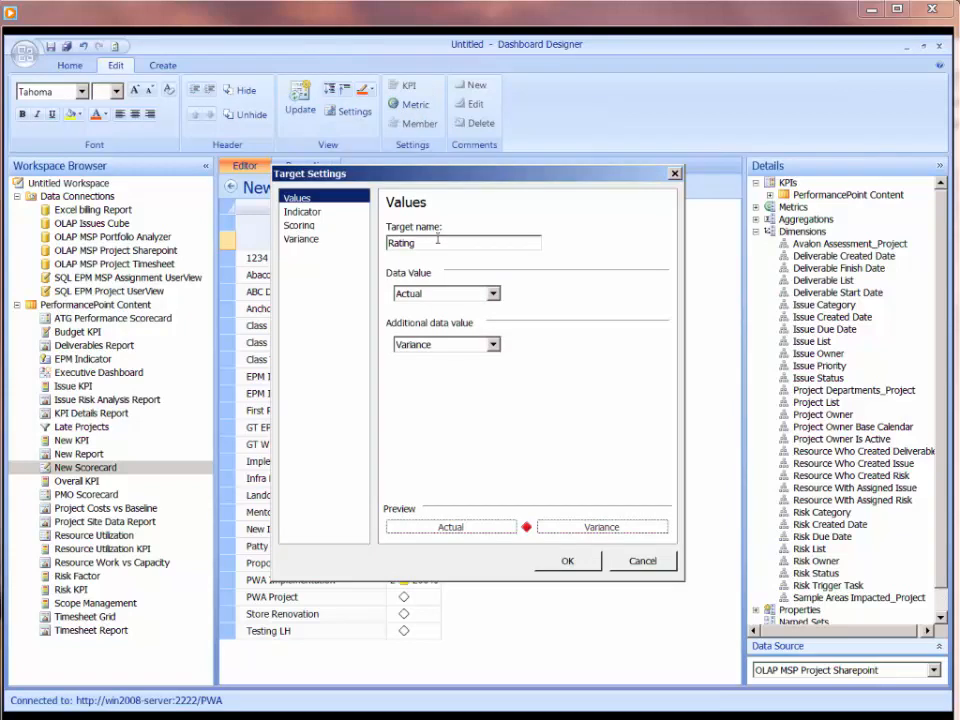
pyautogui.click(493, 344)
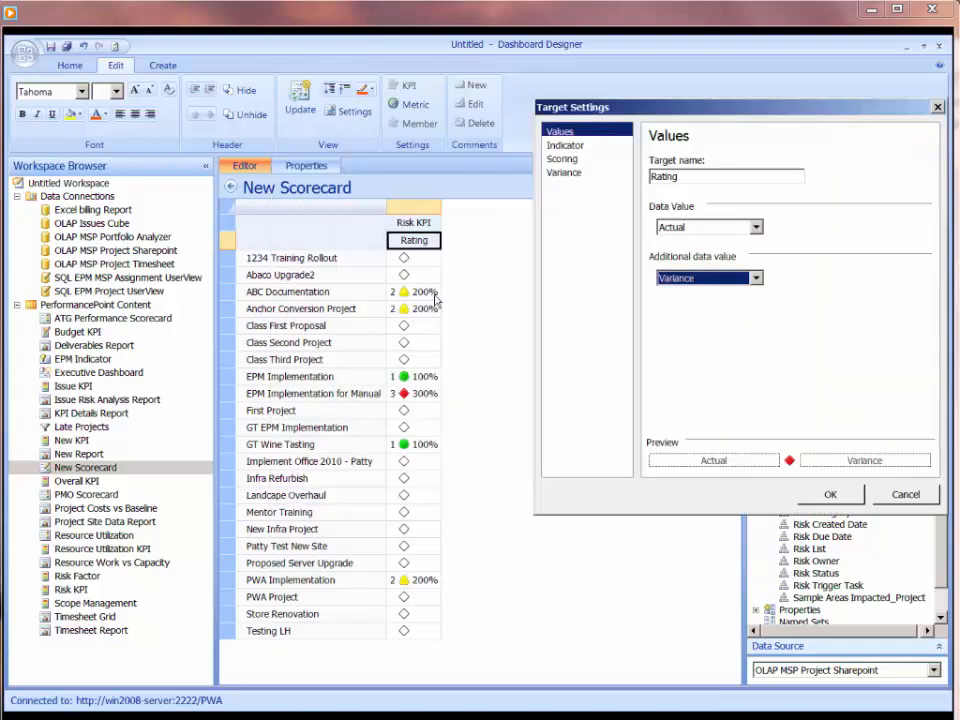
pyautogui.click(755, 278)
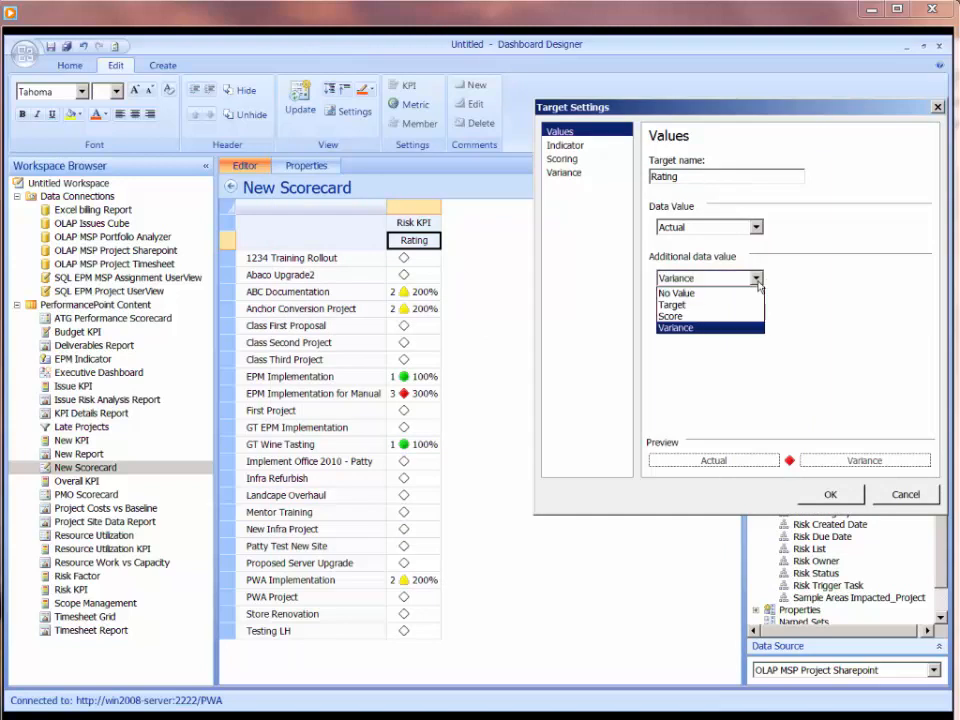
pyautogui.click(671, 316)
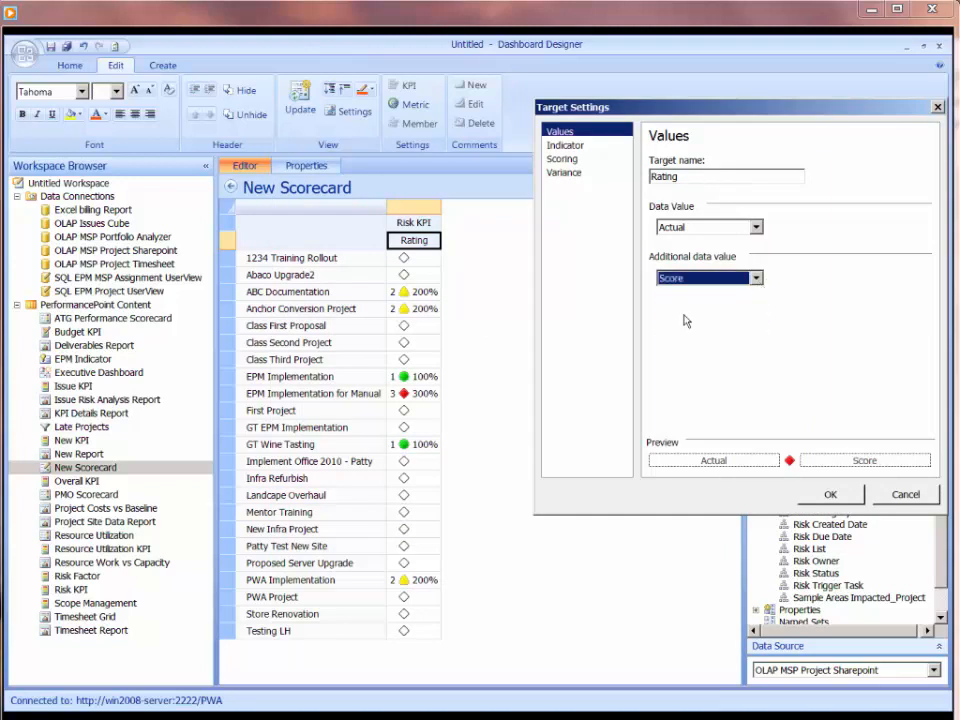
pyautogui.click(830, 494)
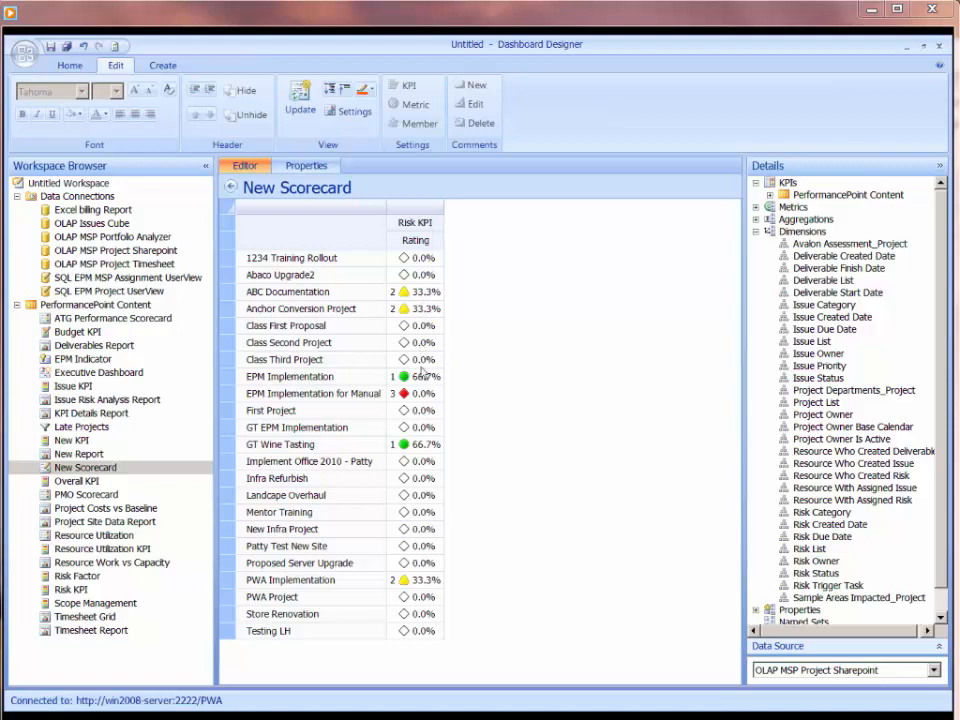
pyautogui.moveTo(420, 430)
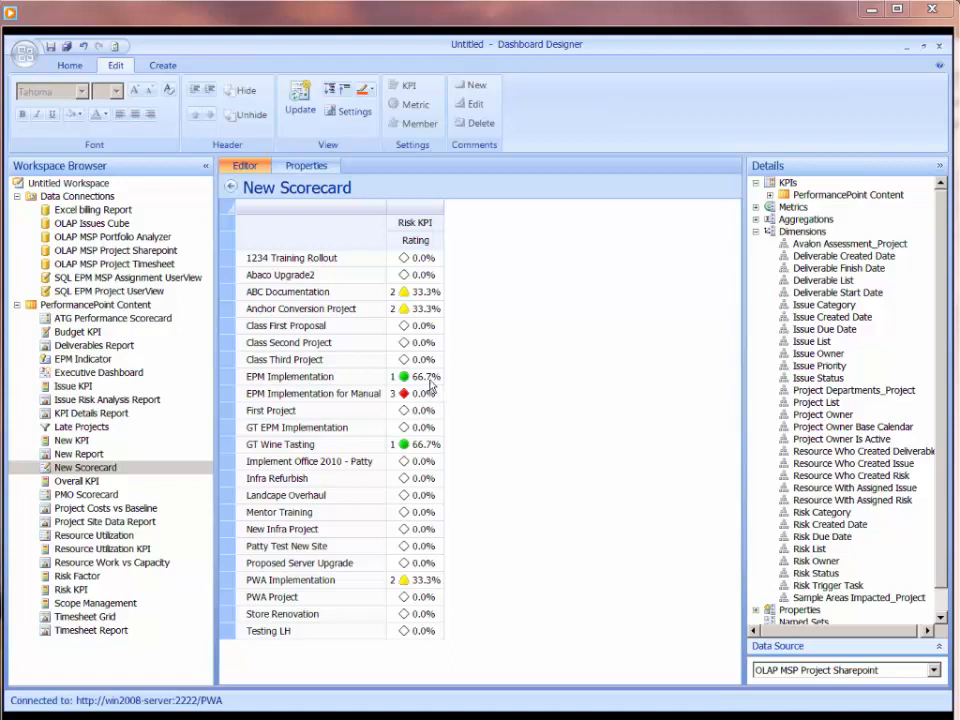
pyautogui.moveTo(435, 460)
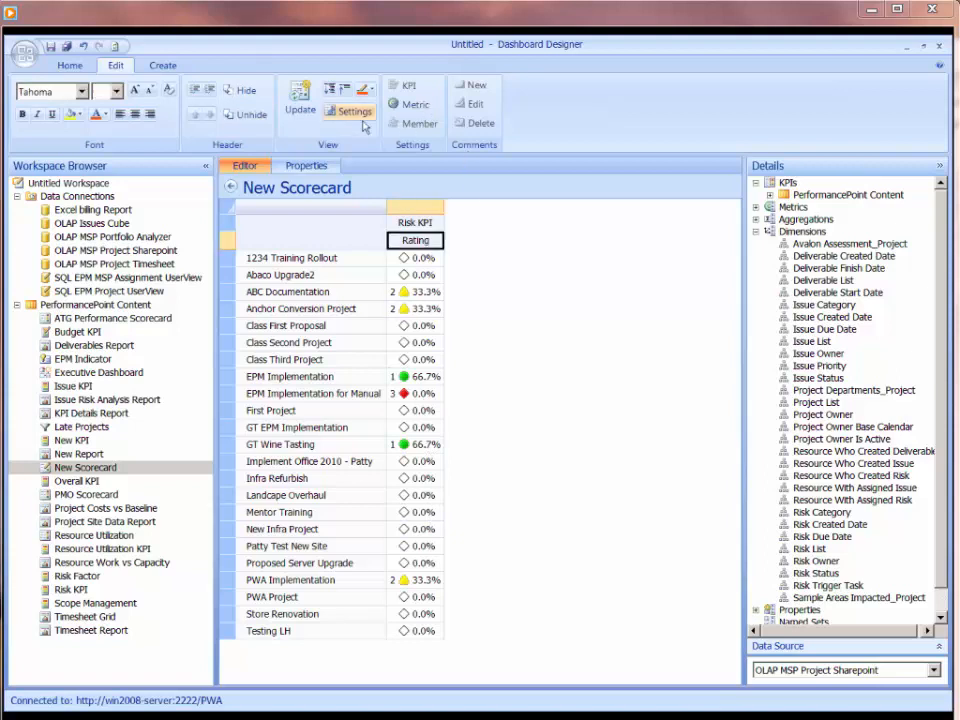
# - Set the Rating column's additional data value to No Value
pyautogui.click(348, 104)
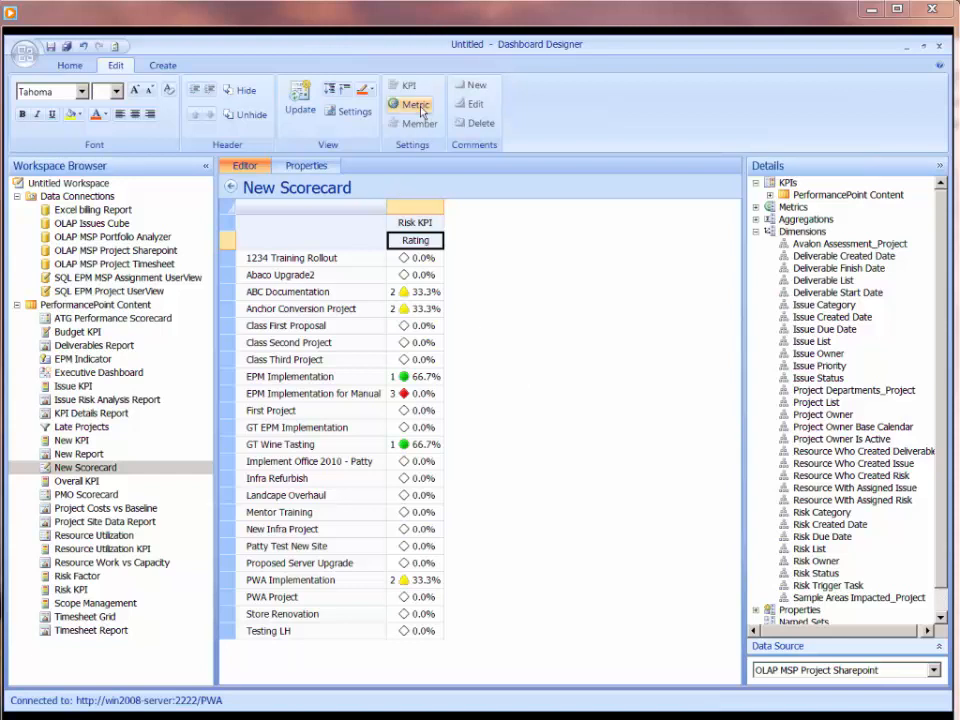
pyautogui.click(492, 344)
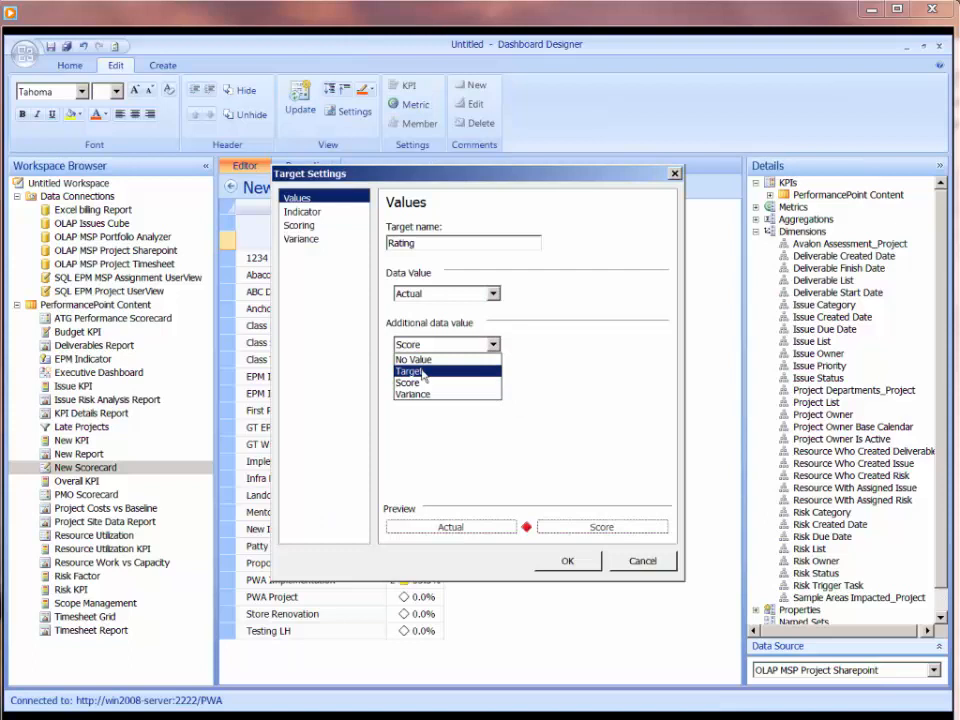
pyautogui.click(413, 359)
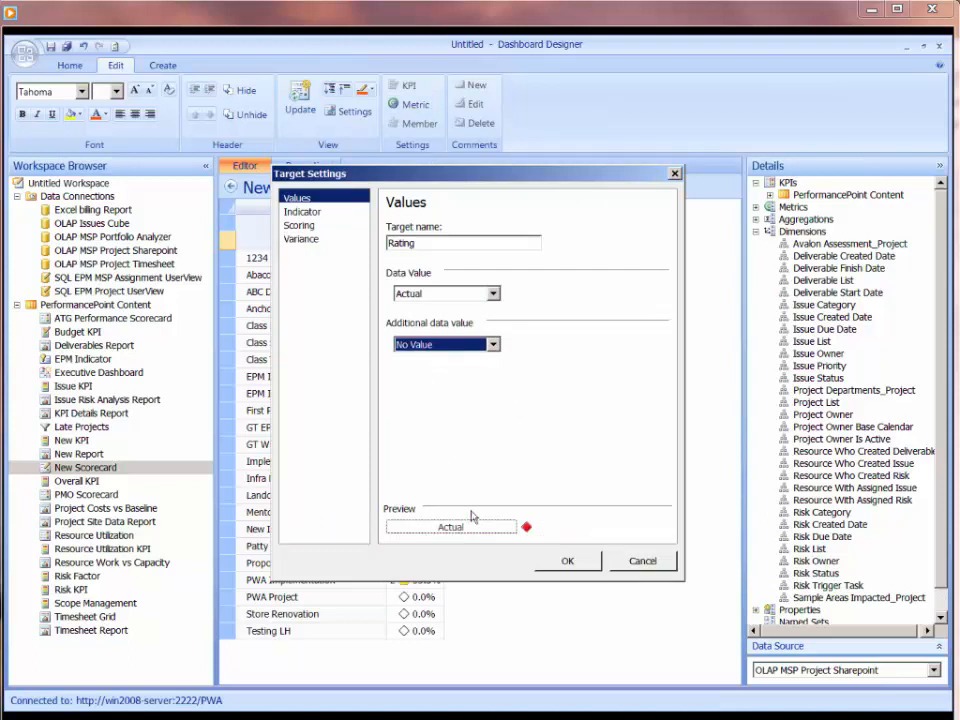
pyautogui.click(567, 560)
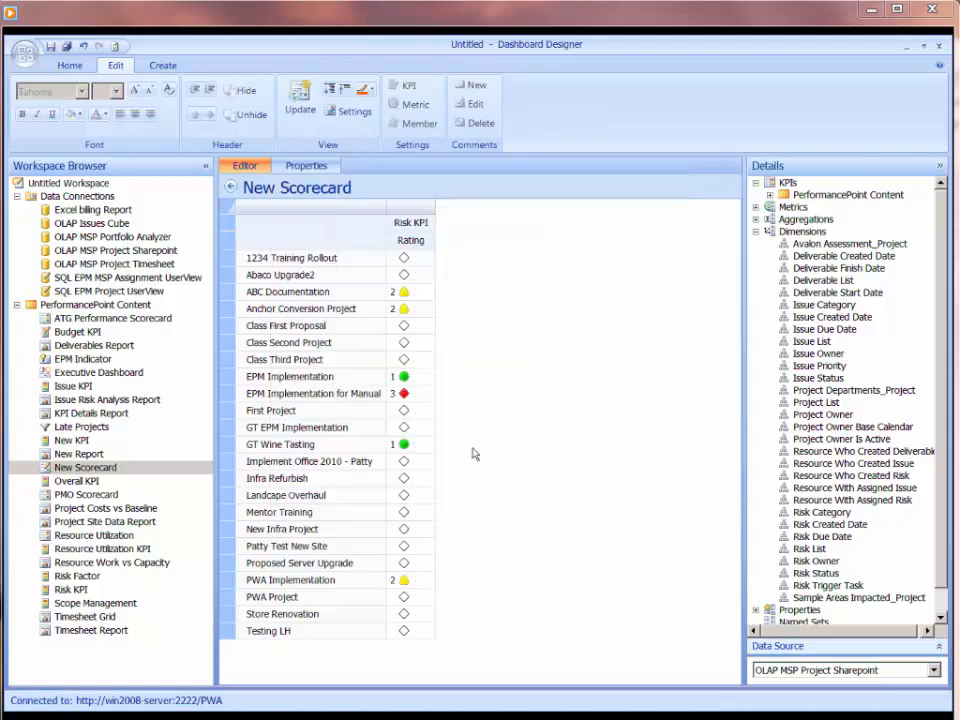
pyautogui.moveTo(415, 318)
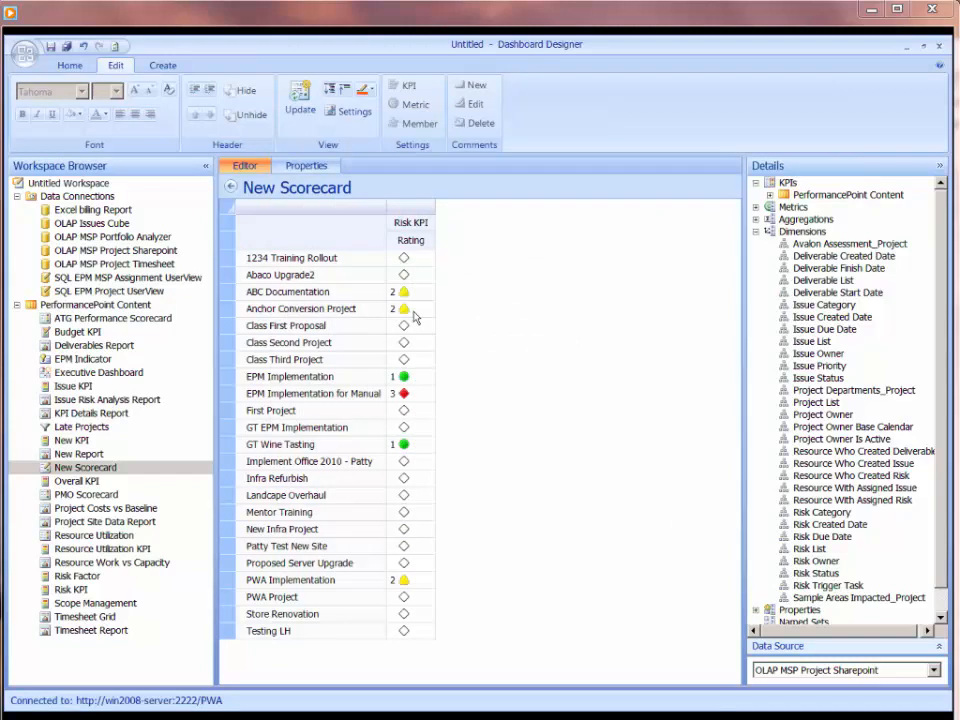
pyautogui.moveTo(428, 540)
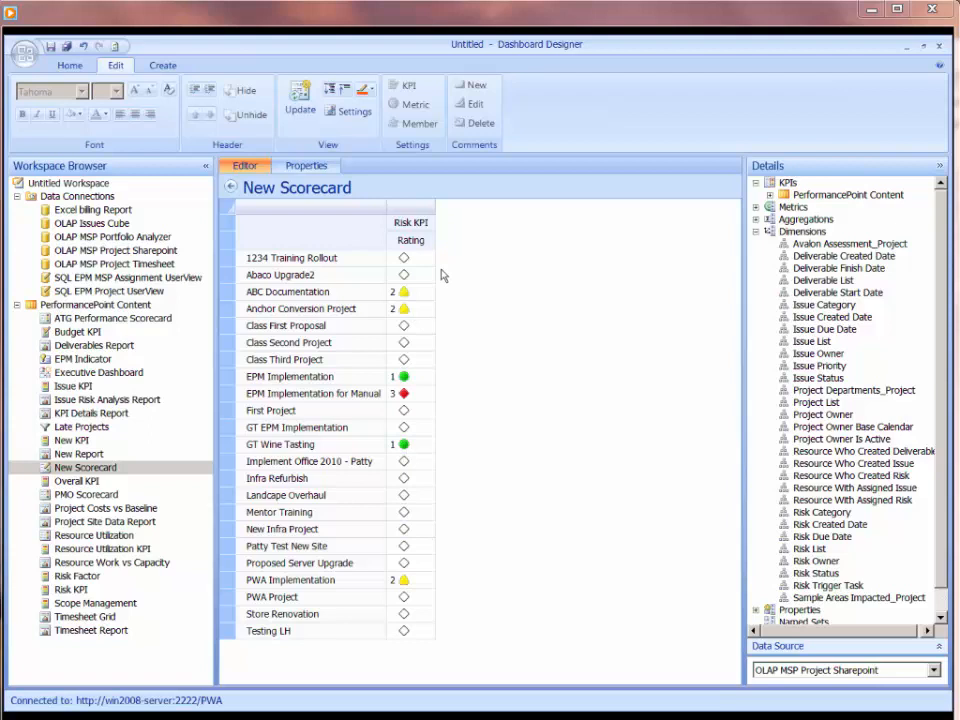
pyautogui.moveTo(413, 302)
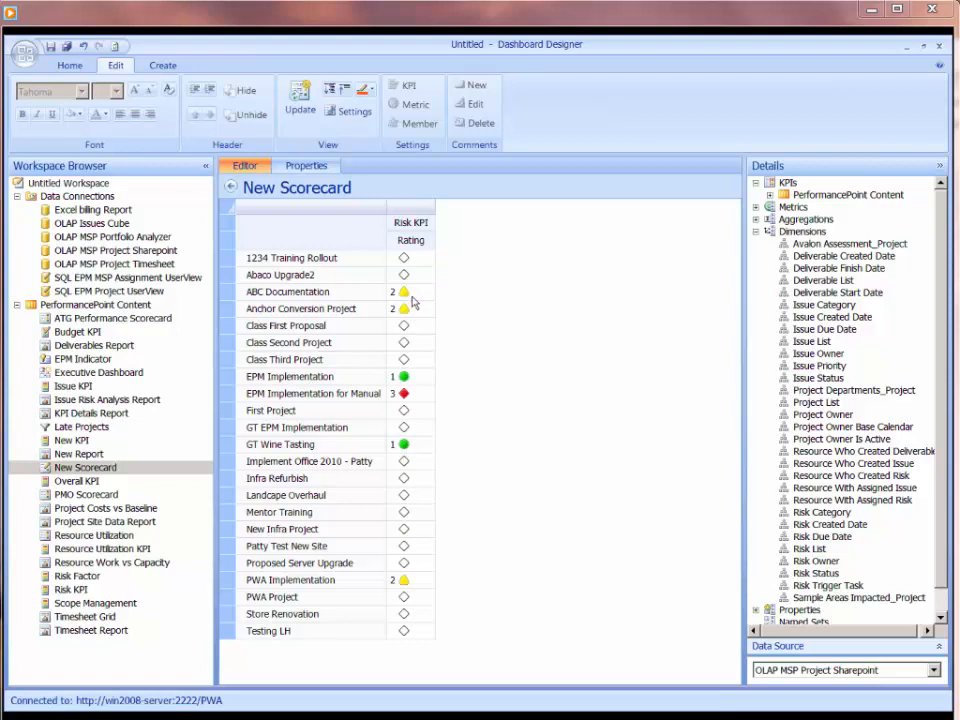
pyautogui.moveTo(414, 301)
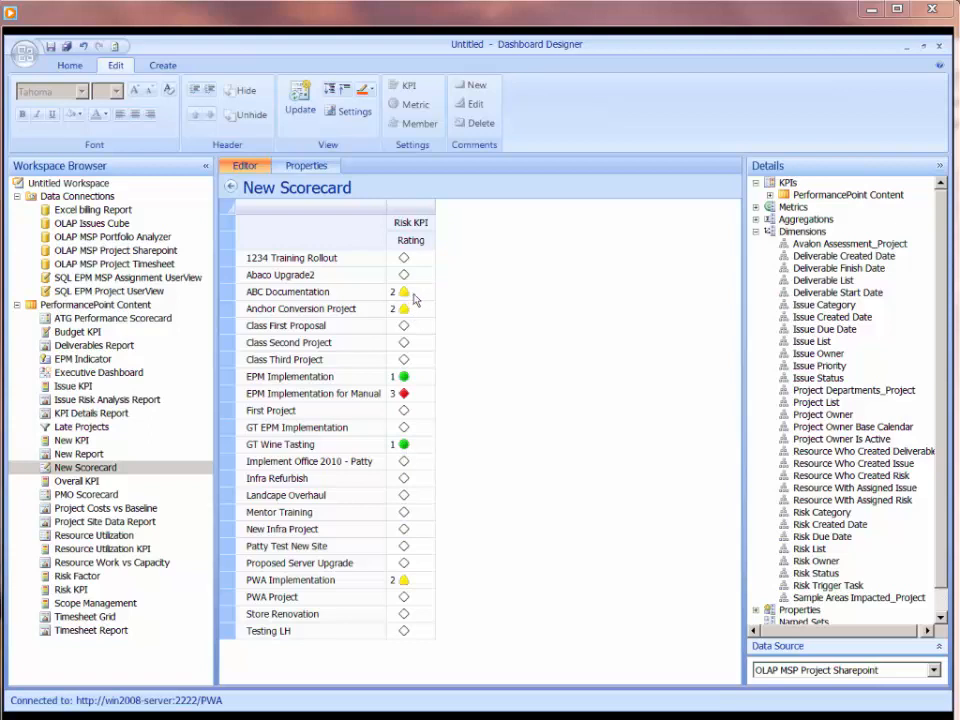
# - Inspect Rating cells for ABC Documentation, Anchor Conversion, EPM Implementation and EPM Implementation for Manual
pyautogui.click(410, 292)
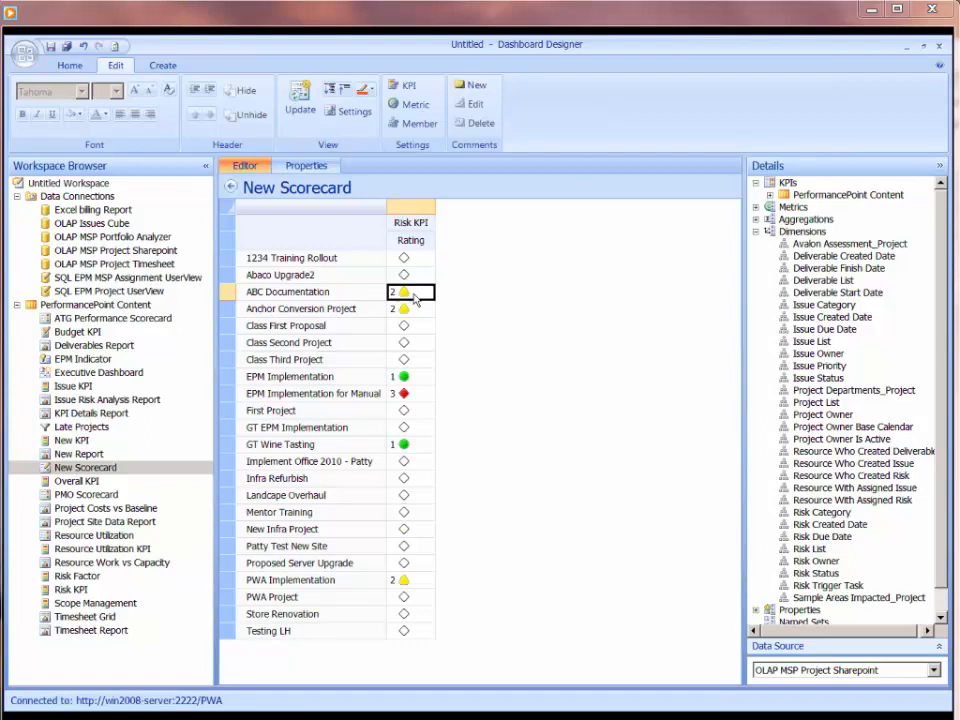
pyautogui.click(410, 308)
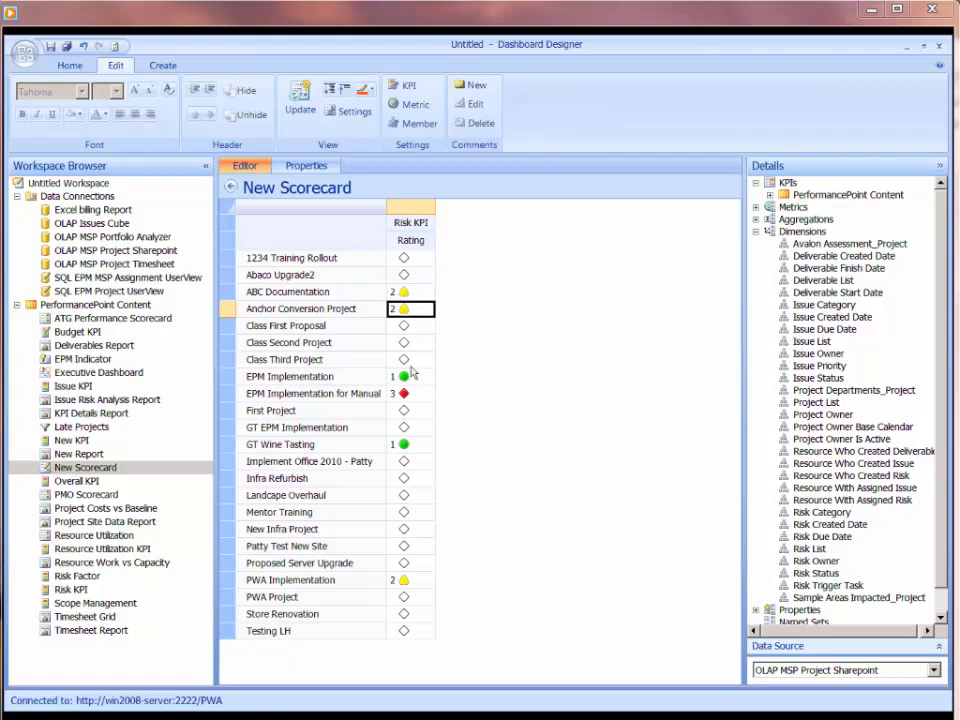
pyautogui.click(410, 376)
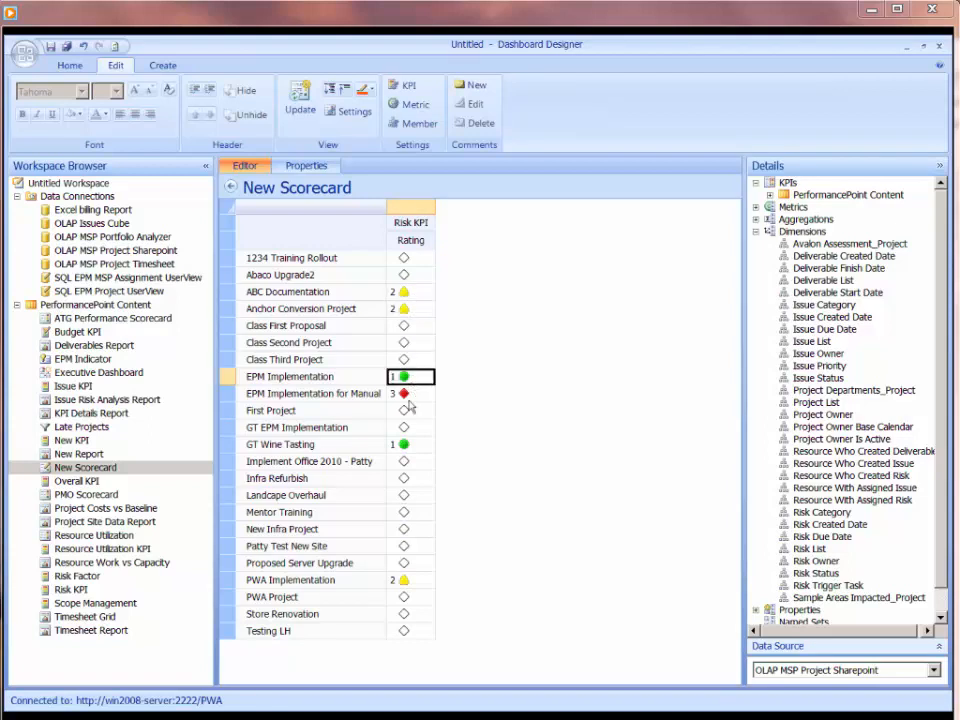
pyautogui.click(410, 393)
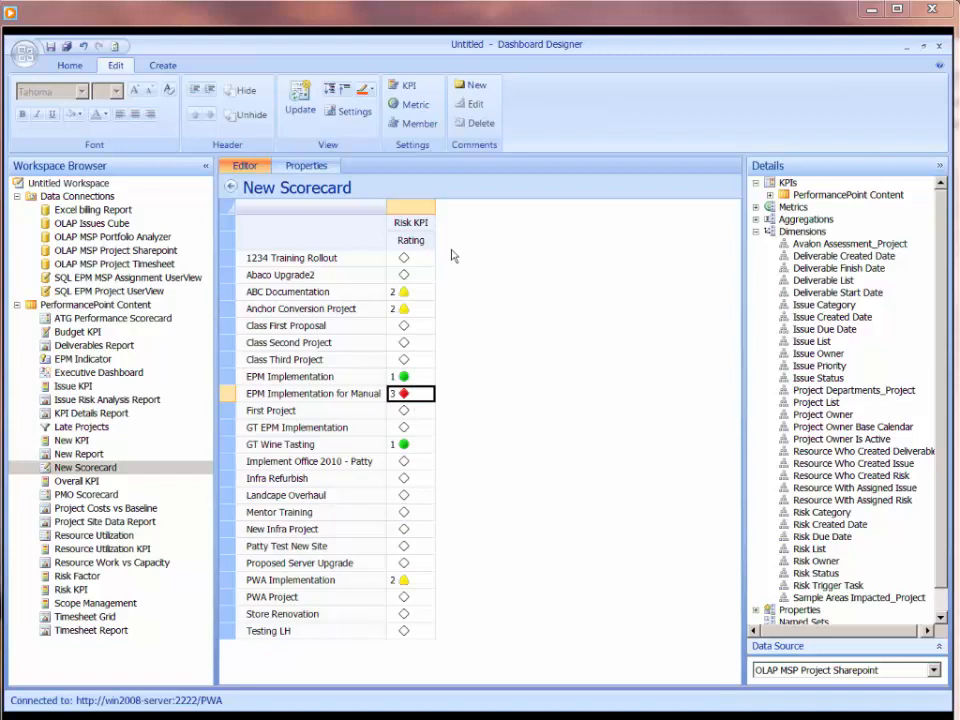
pyautogui.moveTo(651, 284)
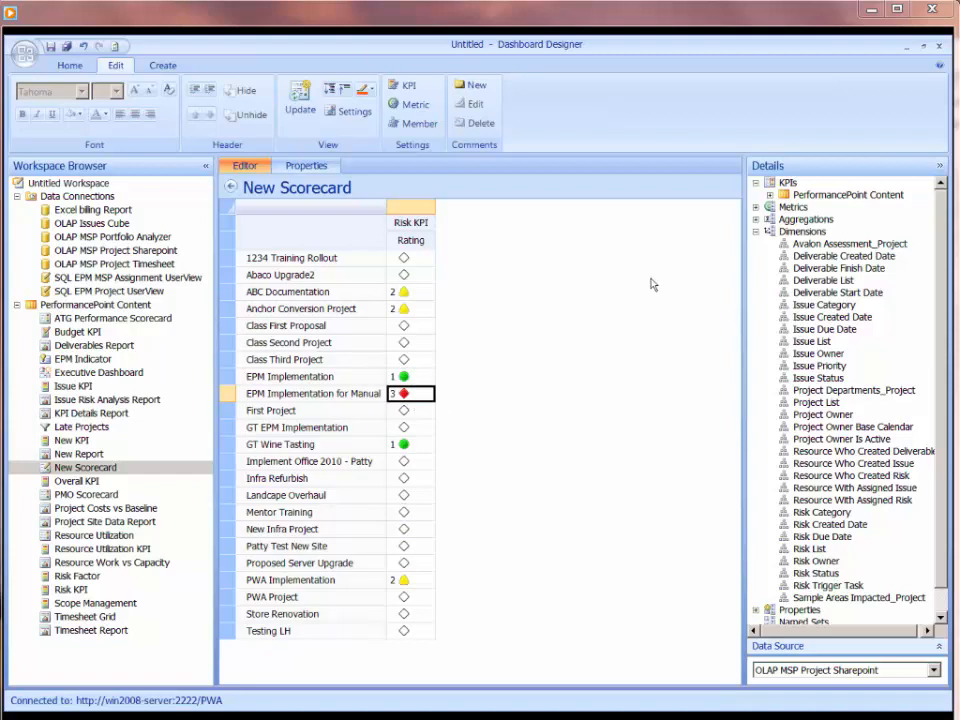
pyautogui.click(770, 195)
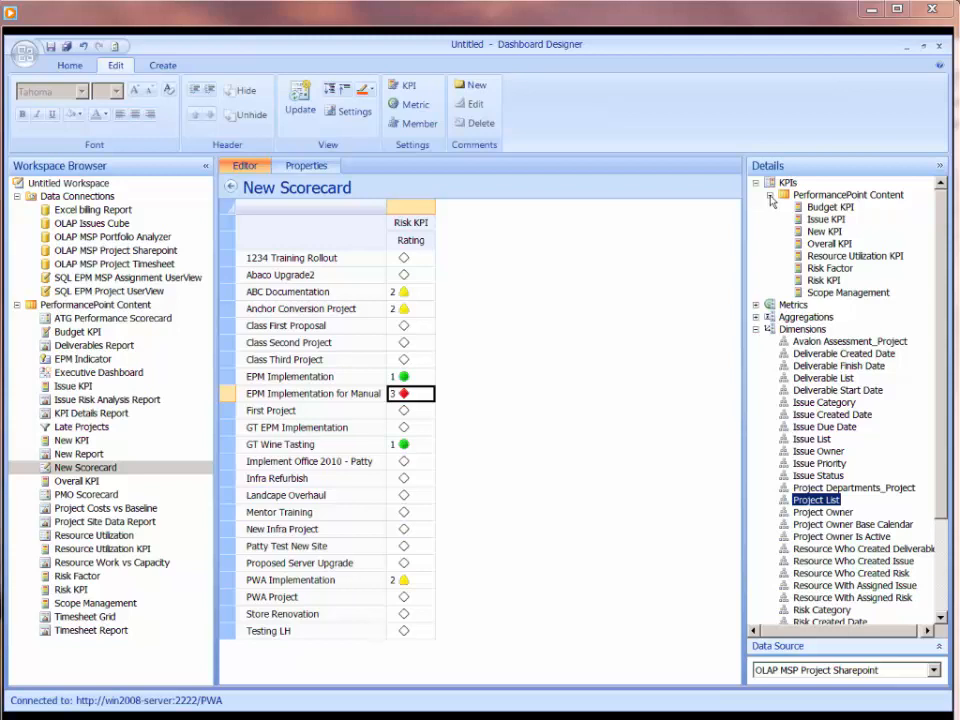
# - Drag Budget KPI beside Risk KPI and update it to show dollar values and indicators
pyautogui.click(829, 206)
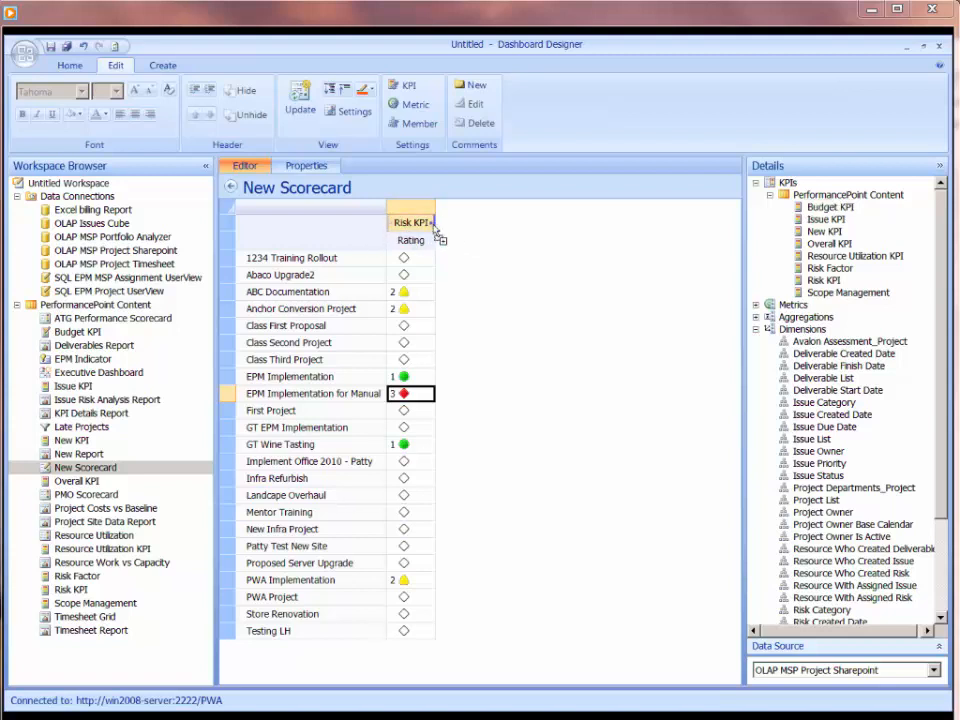
pyautogui.moveTo(829, 207); pyautogui.dragTo(466, 222)
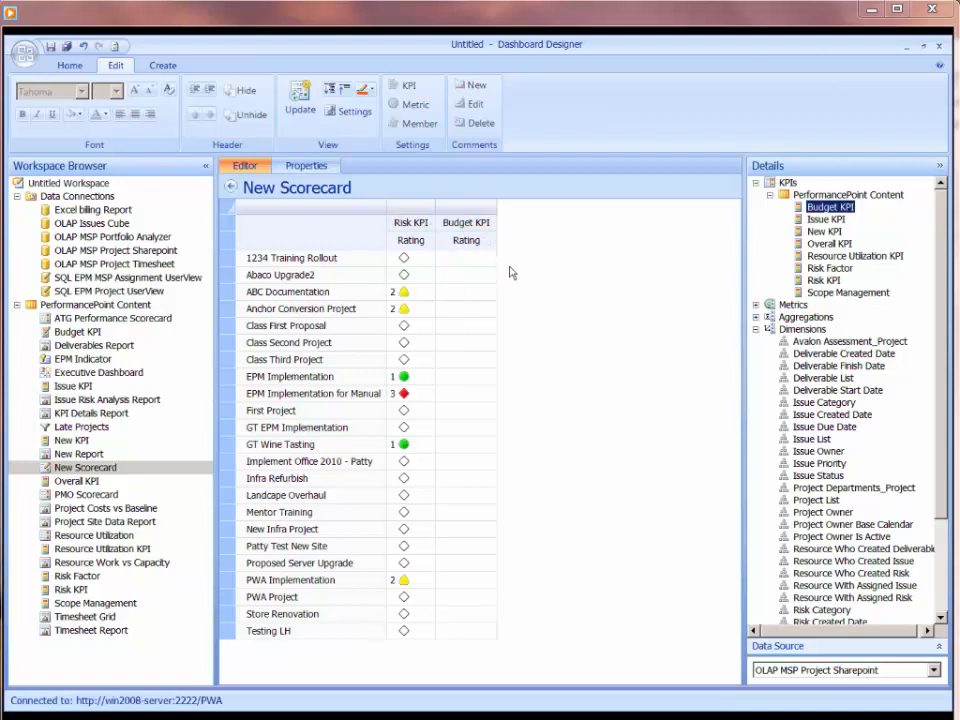
pyautogui.click(299, 100)
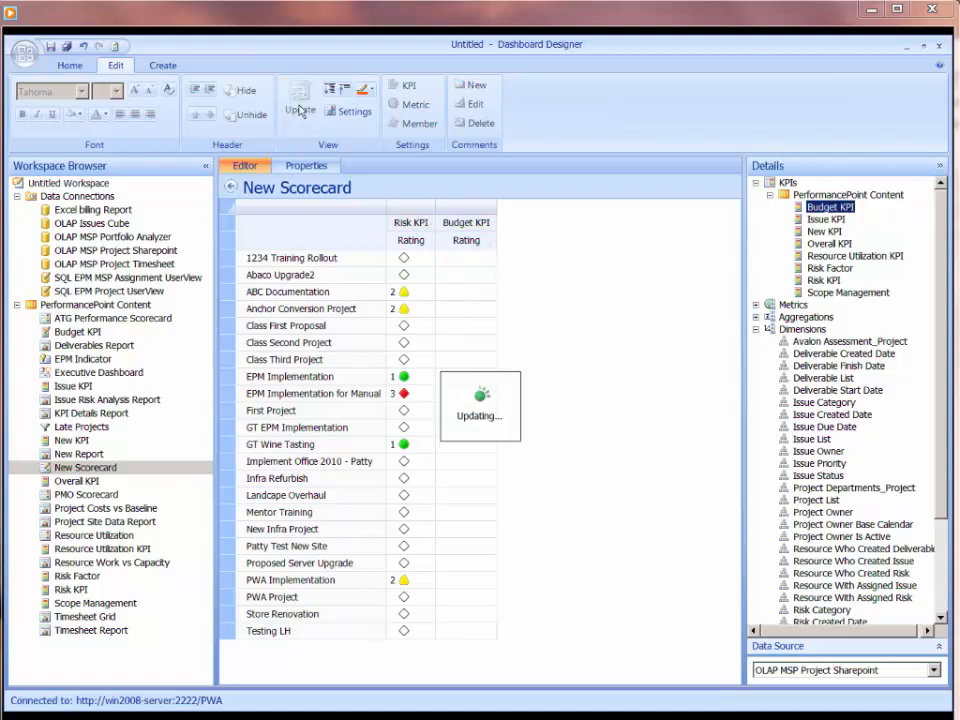
pyautogui.click(299, 105)
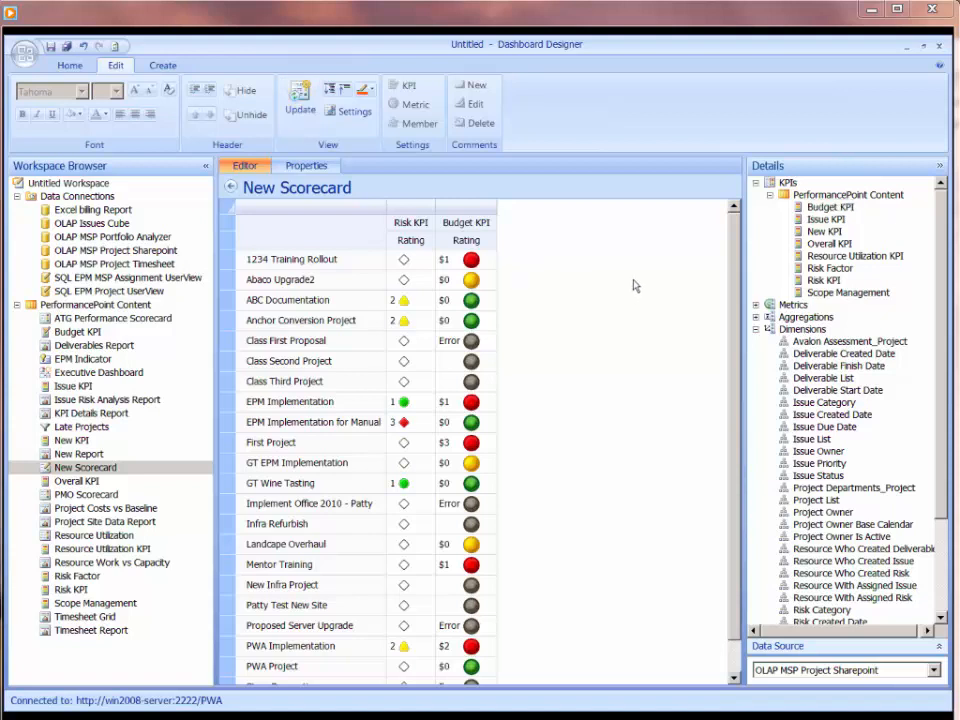
pyautogui.moveTo(622, 438)
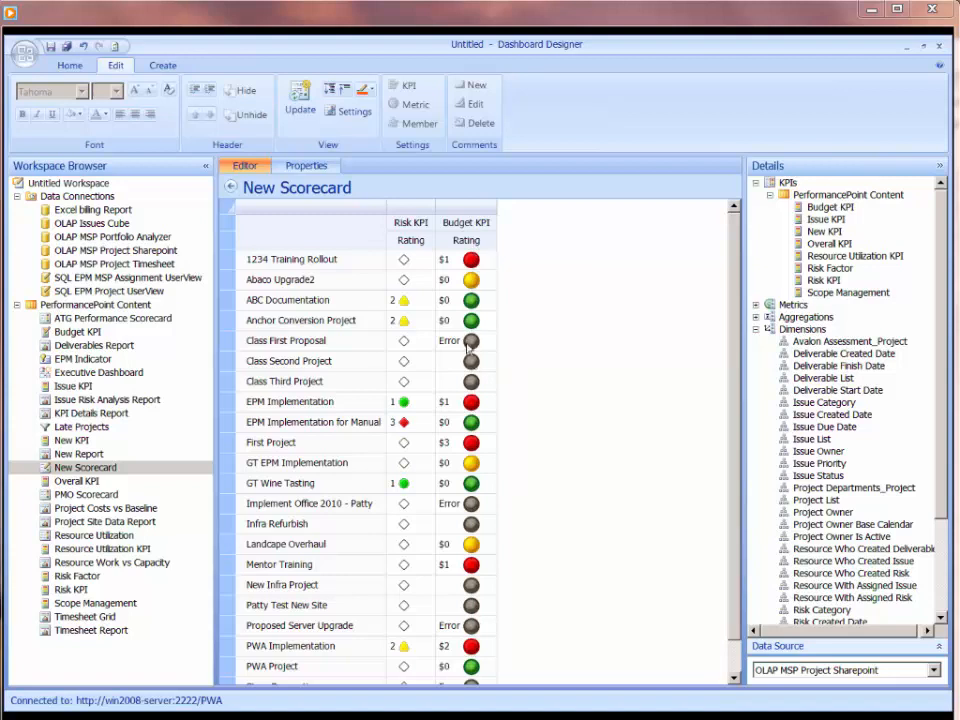
pyautogui.click(830, 206)
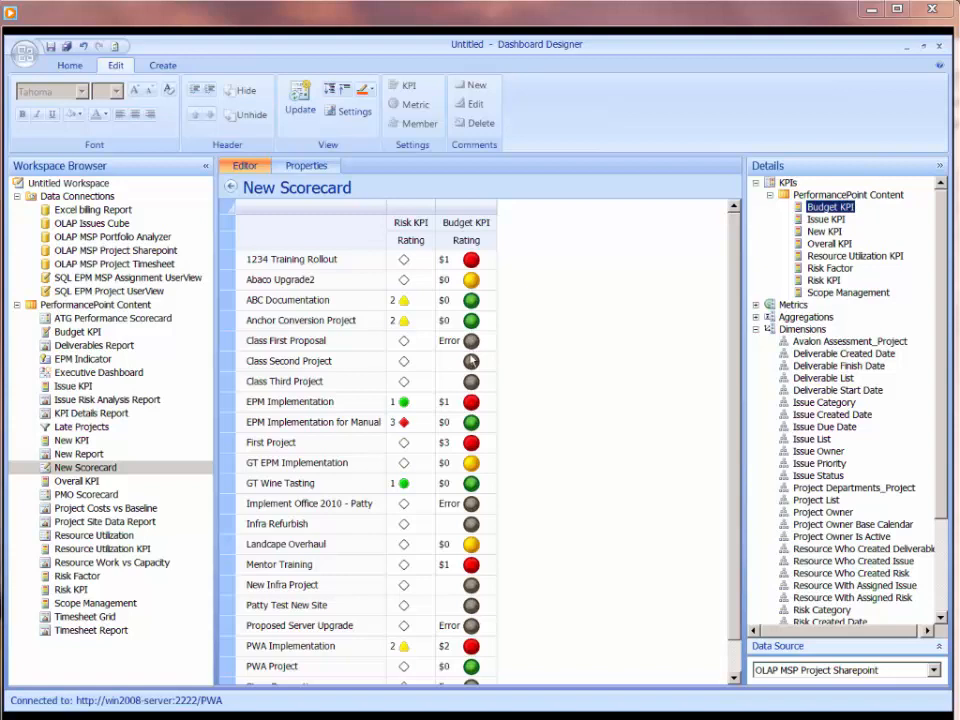
pyautogui.moveTo(457, 347)
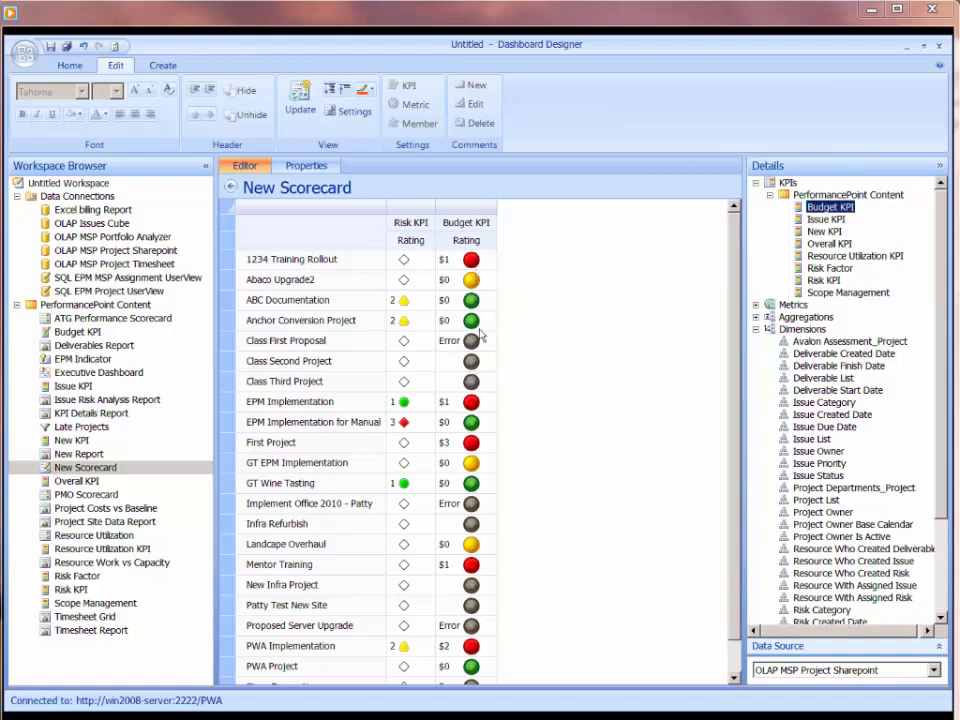
pyautogui.moveTo(478, 268)
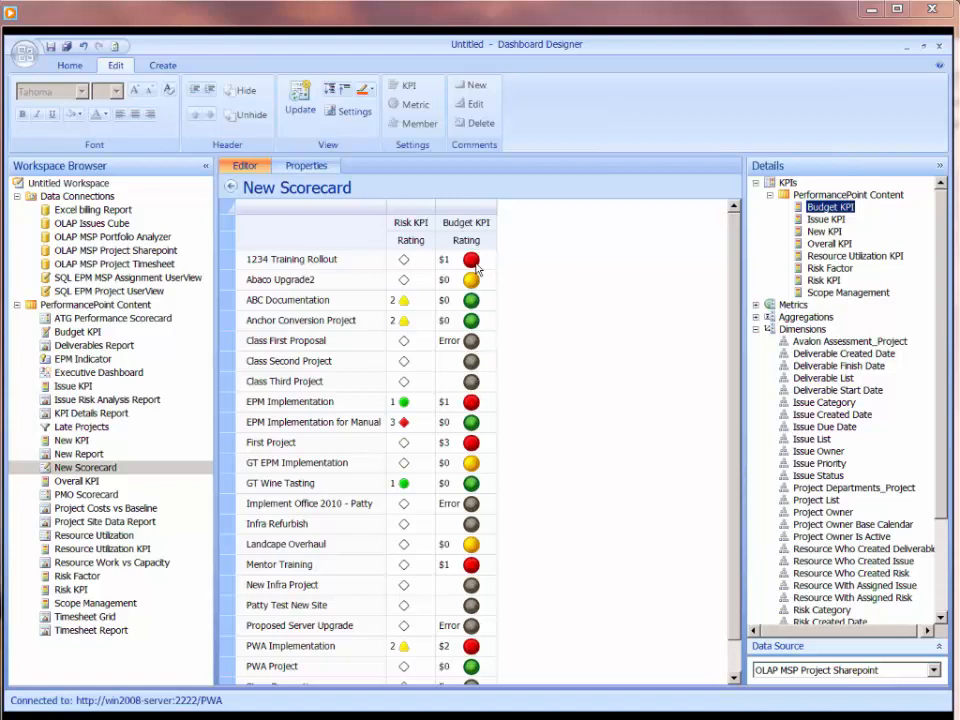
# - Set the Budget KPI data value to Variance, showing percentages like 128%
pyautogui.click(465, 259)
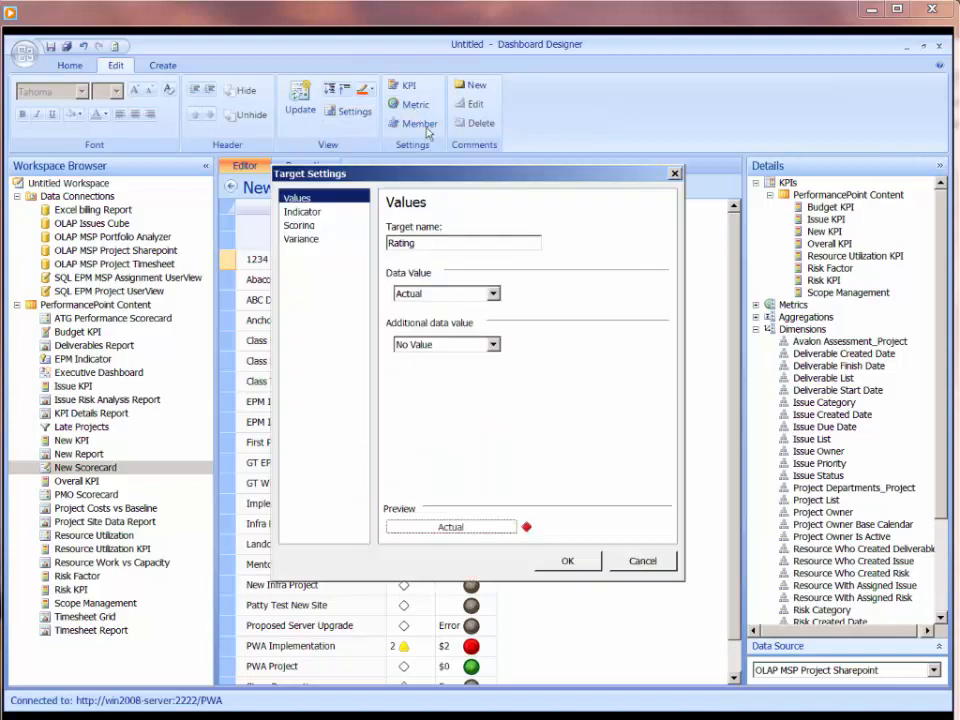
pyautogui.moveTo(560, 265)
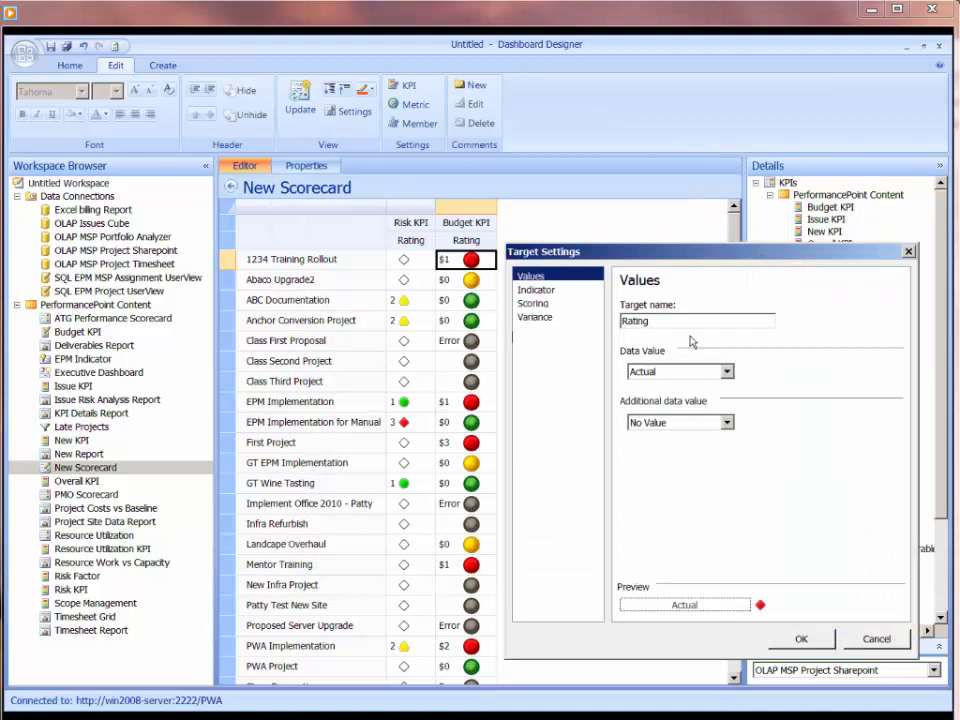
pyautogui.moveTo(770, 260)
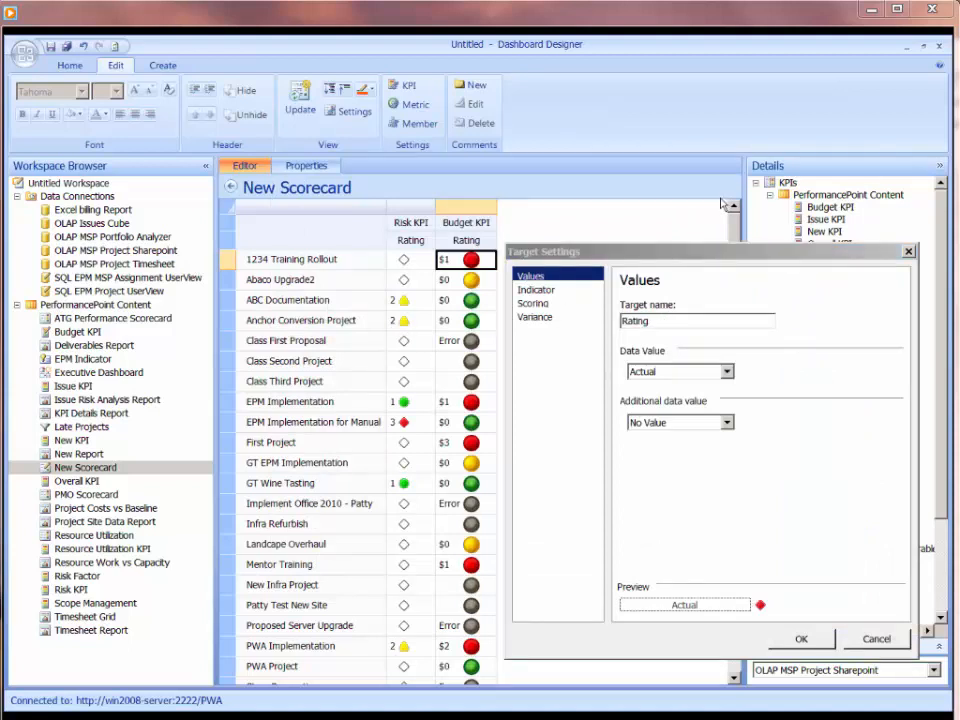
pyautogui.click(727, 371)
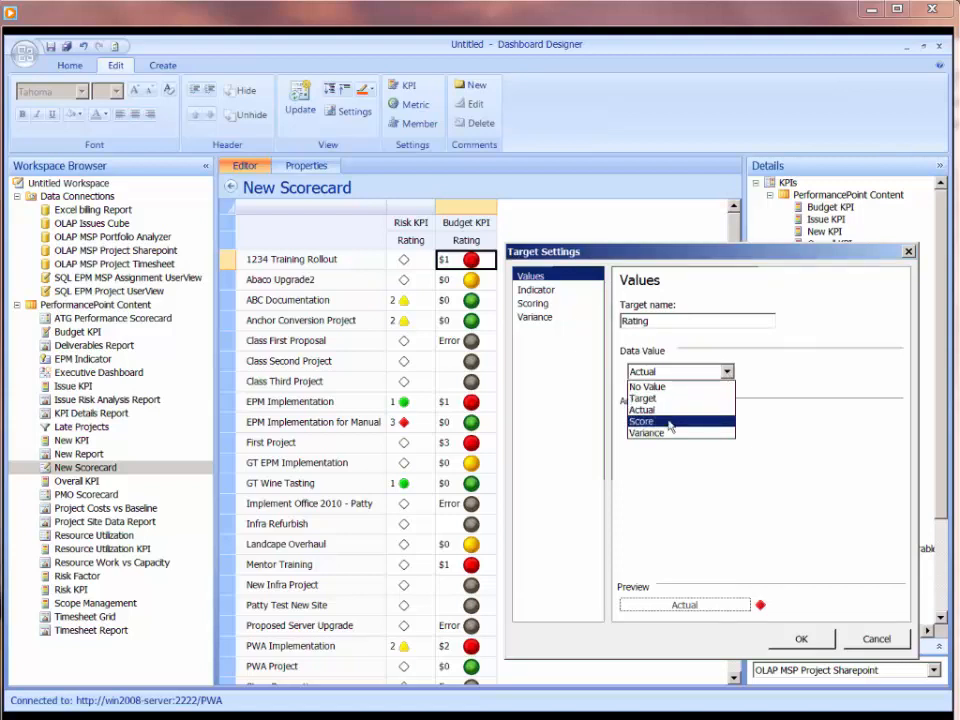
pyautogui.moveTo(648, 432)
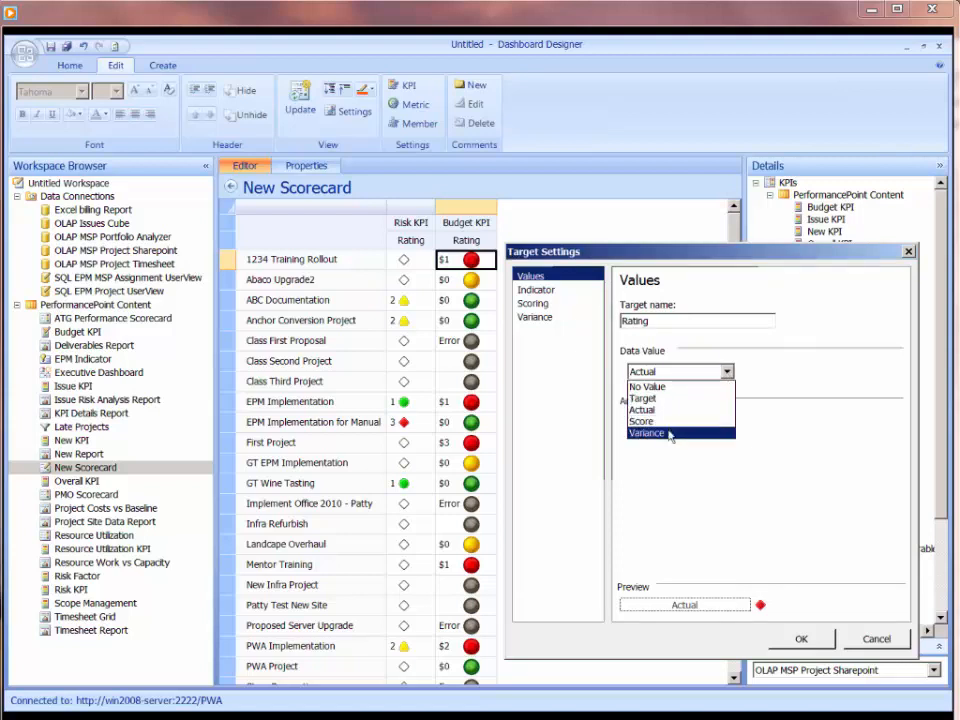
pyautogui.click(646, 433)
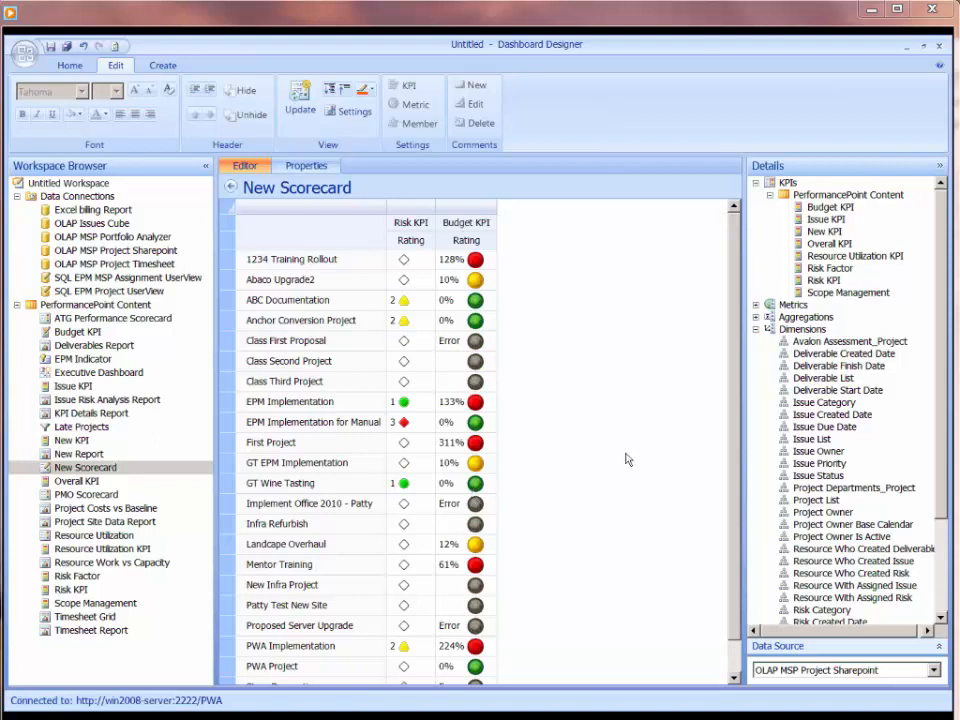
pyautogui.moveTo(835, 281)
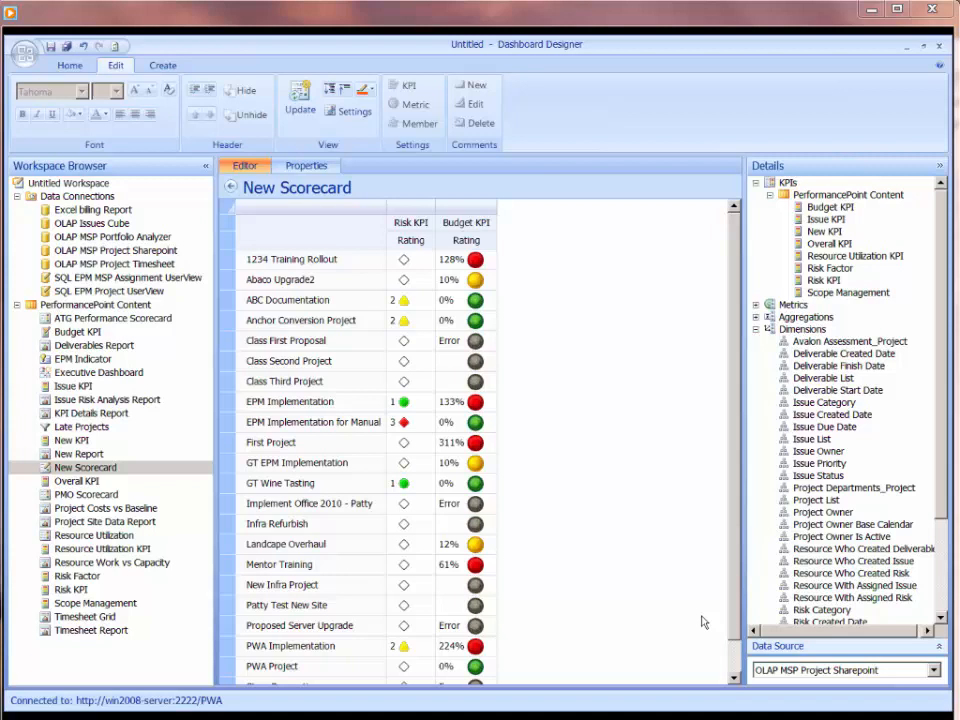
pyautogui.moveTo(501, 312)
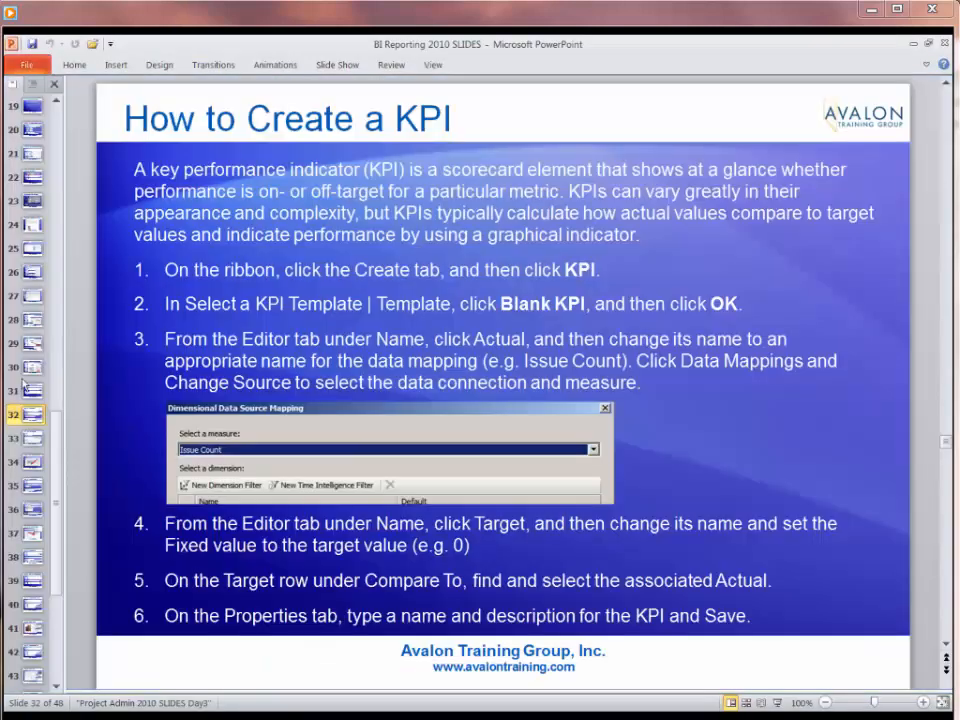
# - Go to the Components of a Dashboard slide in the BI Reporting 2010 deck
pyautogui.click(33, 200)
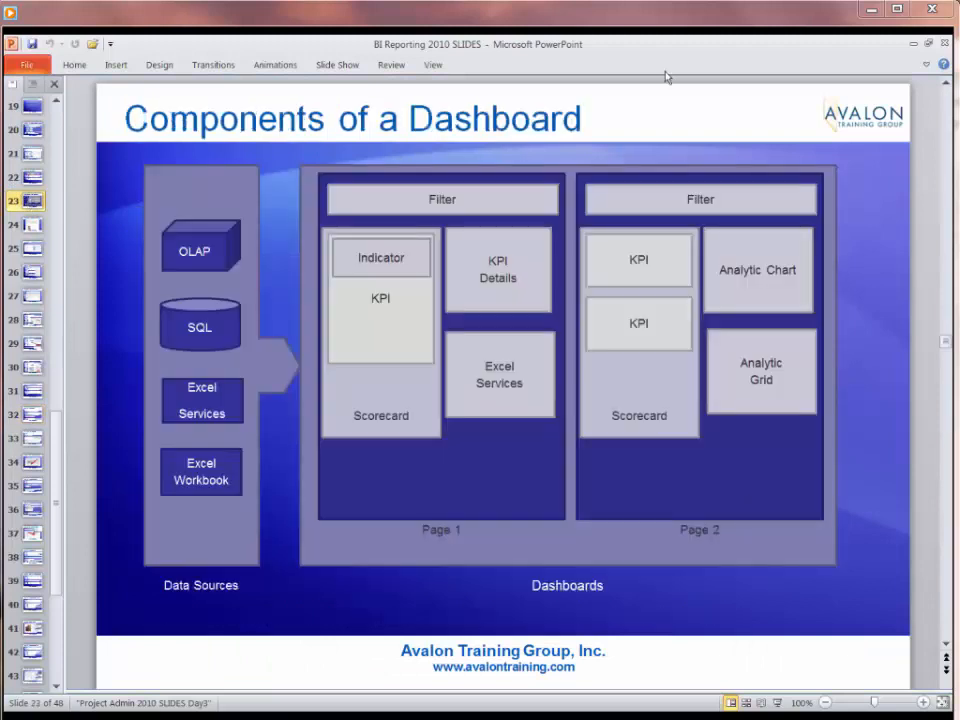
pyautogui.moveTo(808, 143)
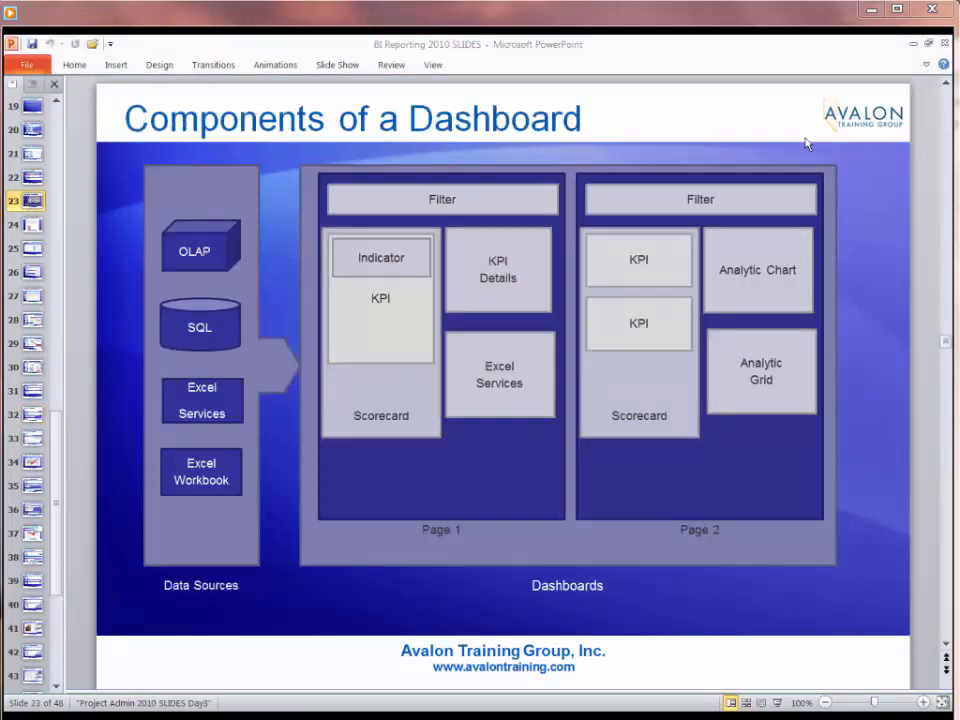
pyautogui.moveTo(793, 134)
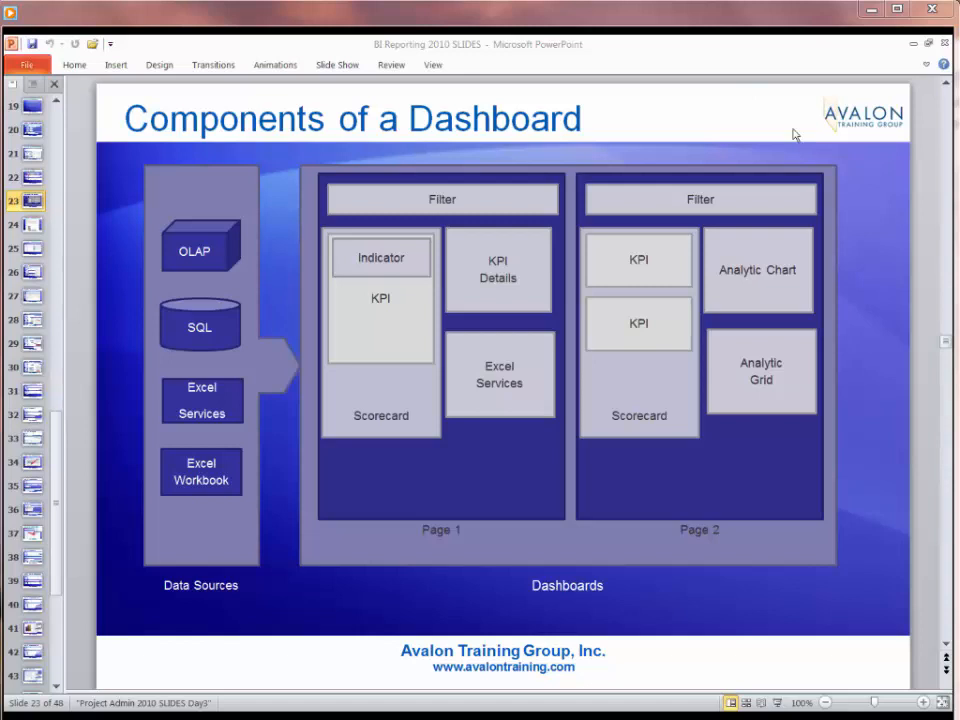
pyautogui.moveTo(847, 198)
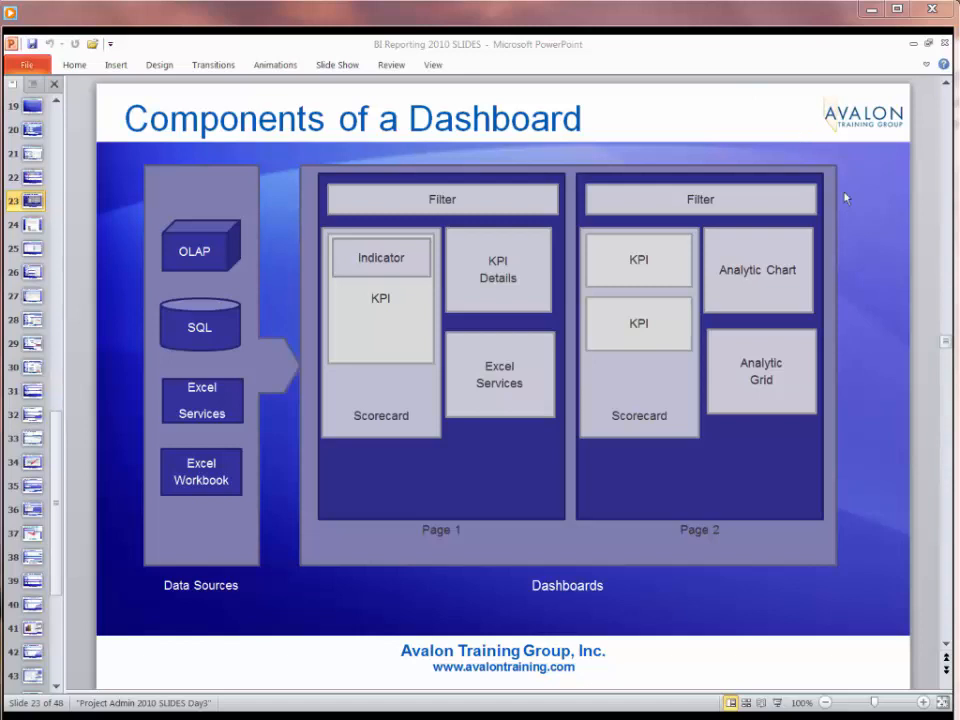
pyautogui.moveTo(743, 190)
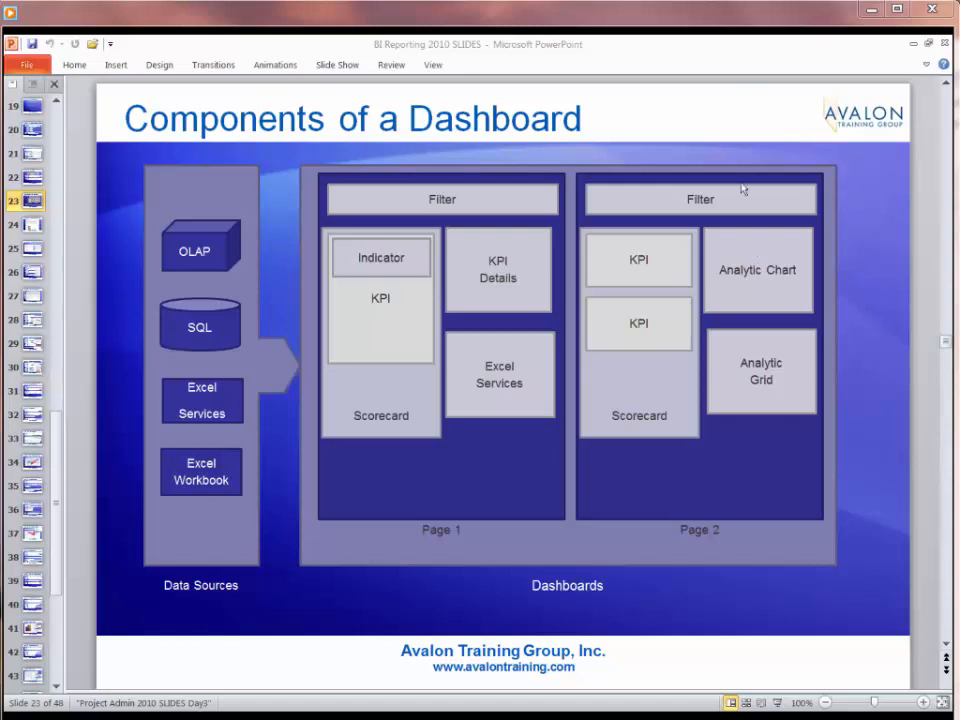
pyautogui.moveTo(748, 223)
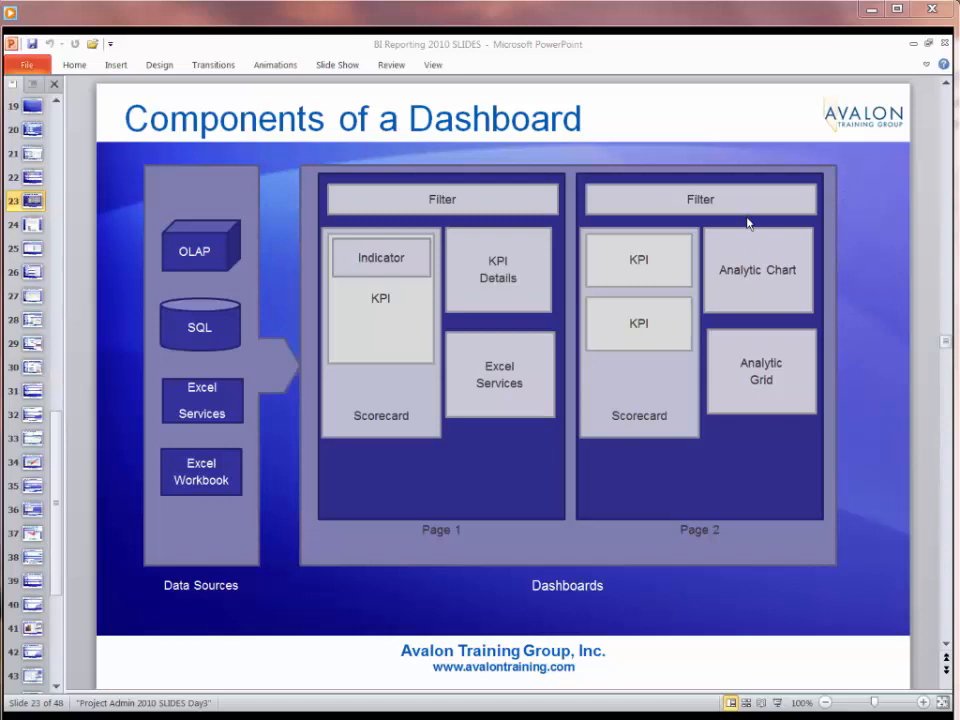
pyautogui.moveTo(190, 515)
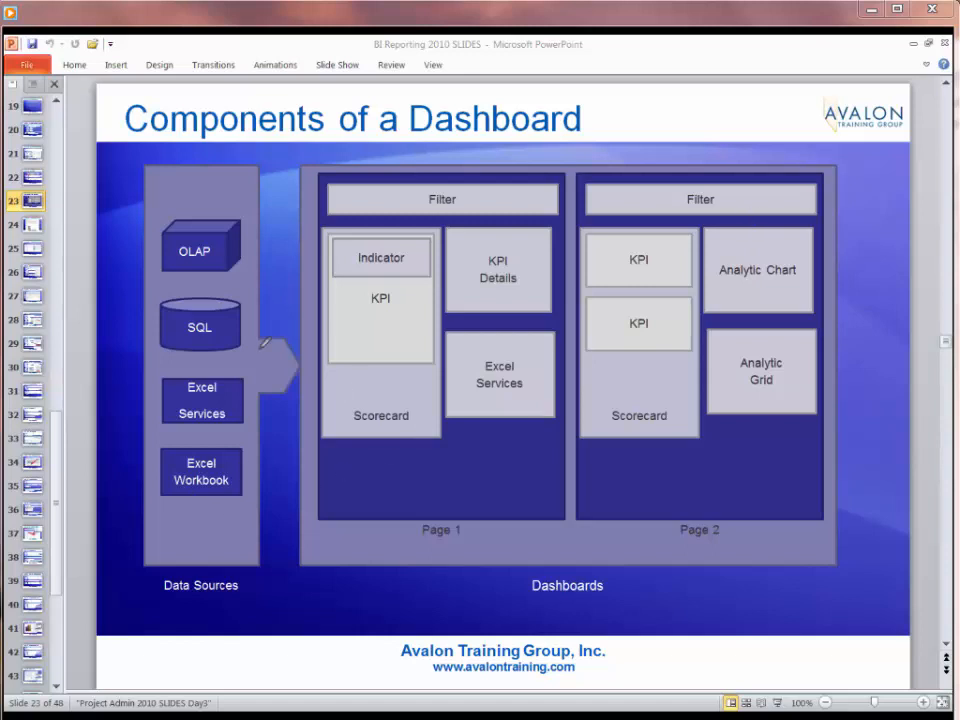
# - Circle the OLAP data source with ink on the Components of a Dashboard slide
pyautogui.moveTo(160, 250); pyautogui.dragTo(245, 270)
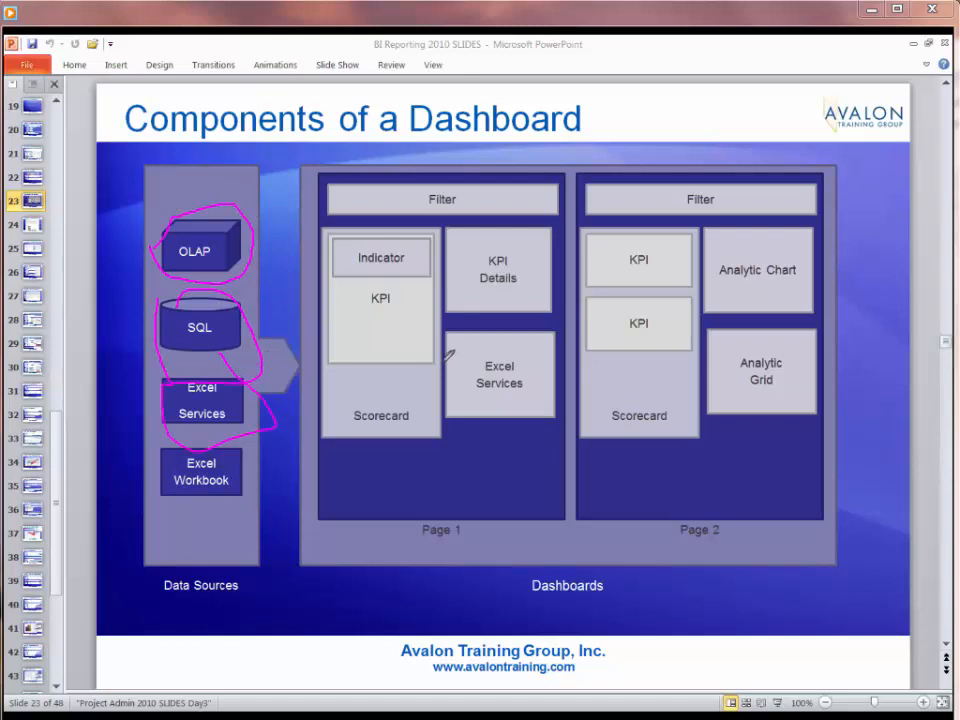
pyautogui.moveTo(375, 315)
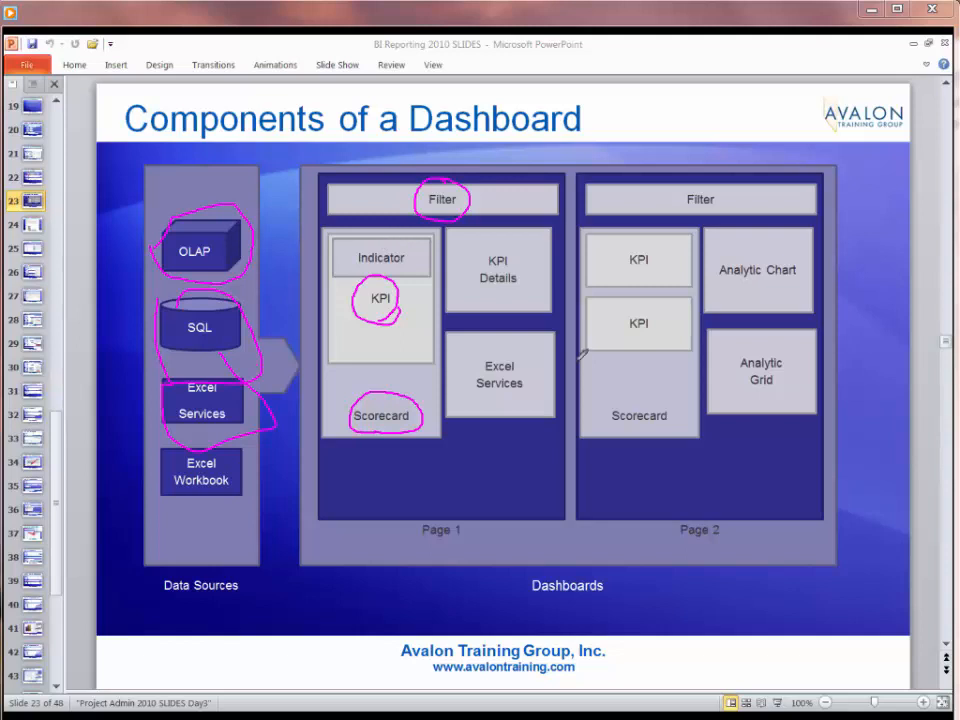
pyautogui.moveTo(531, 522)
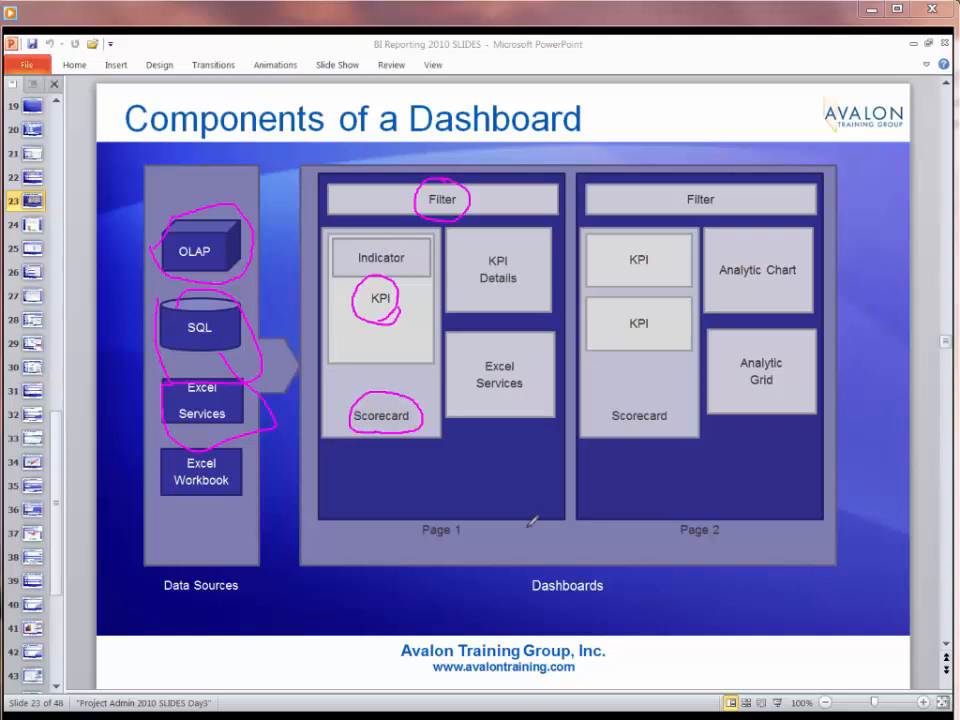
pyautogui.moveTo(780, 365)
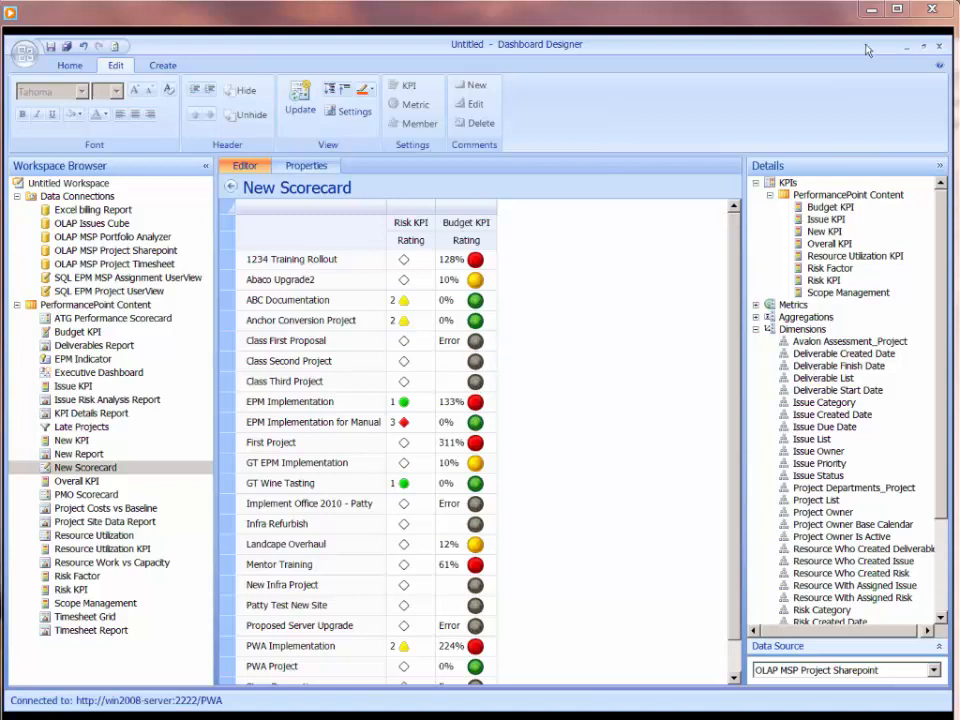
pyautogui.moveTo(662, 51)
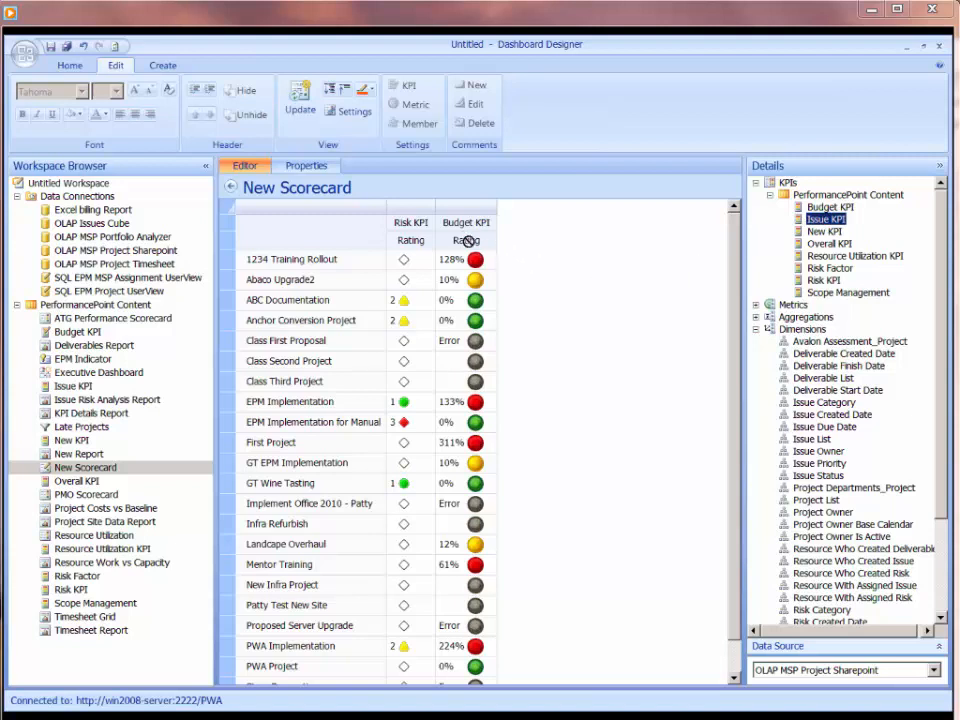
# - Add the Issue KPI column before Risk KPI, update, and confirm Target Settings
pyautogui.click(410, 222)
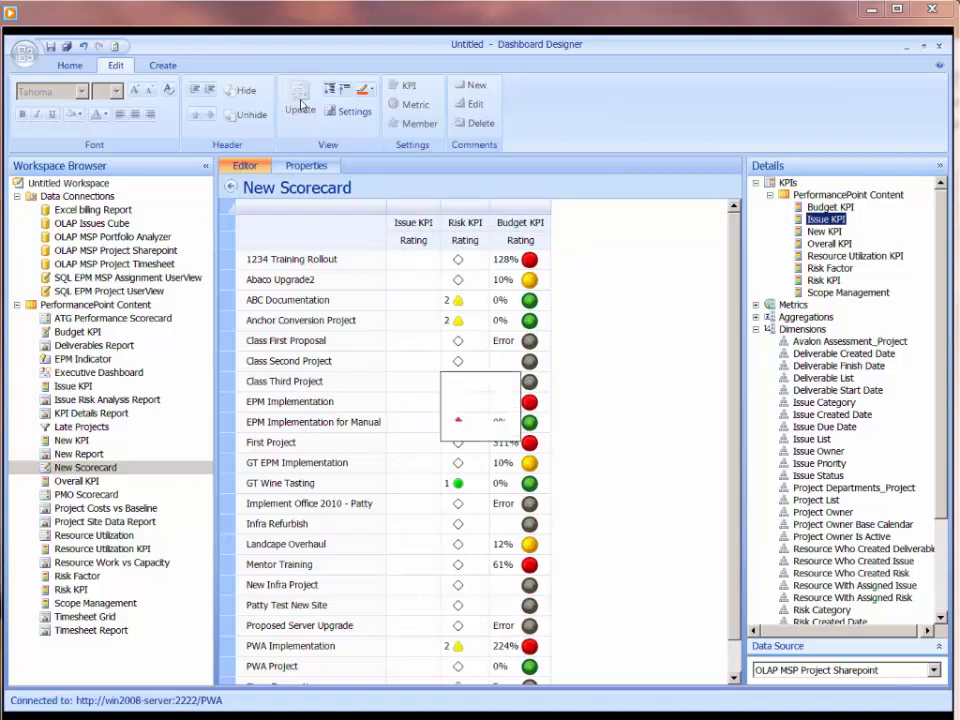
pyautogui.click(299, 103)
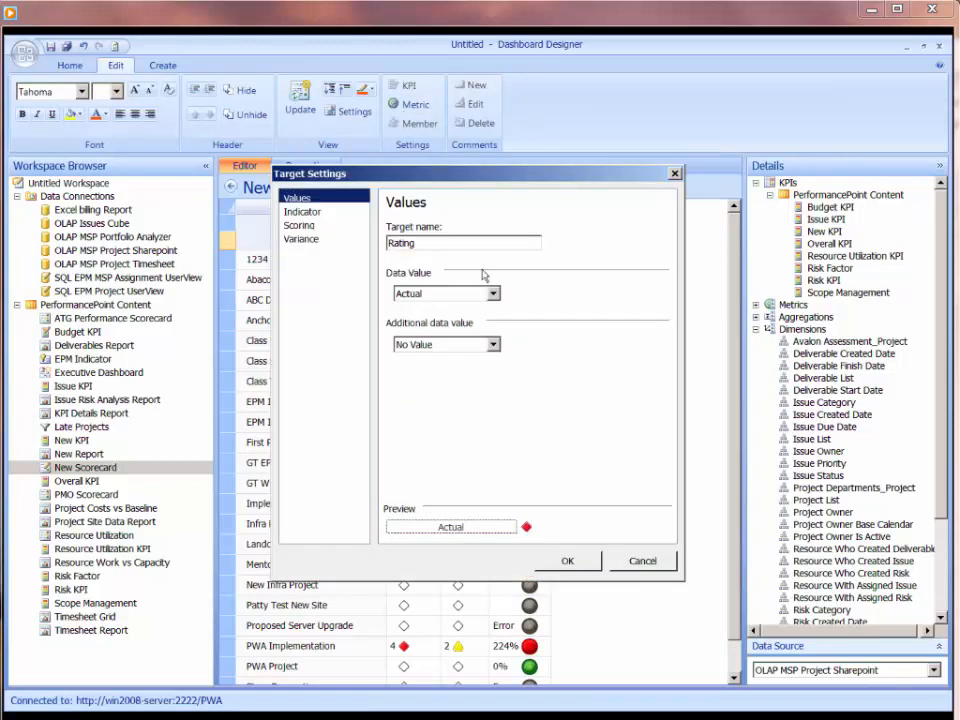
pyautogui.moveTo(557, 567)
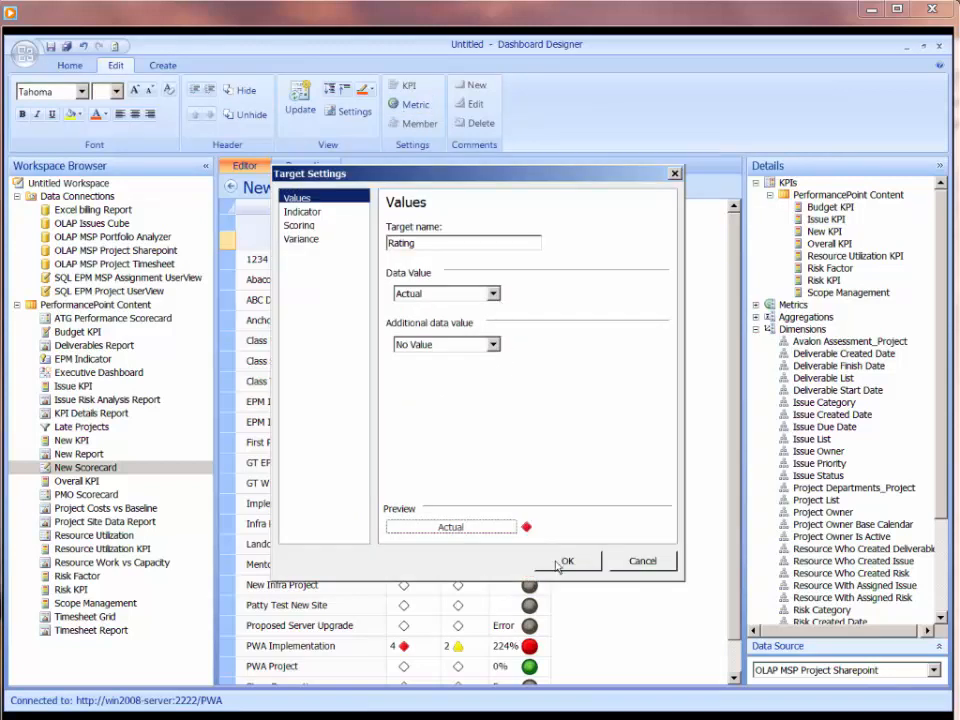
pyautogui.click(567, 560)
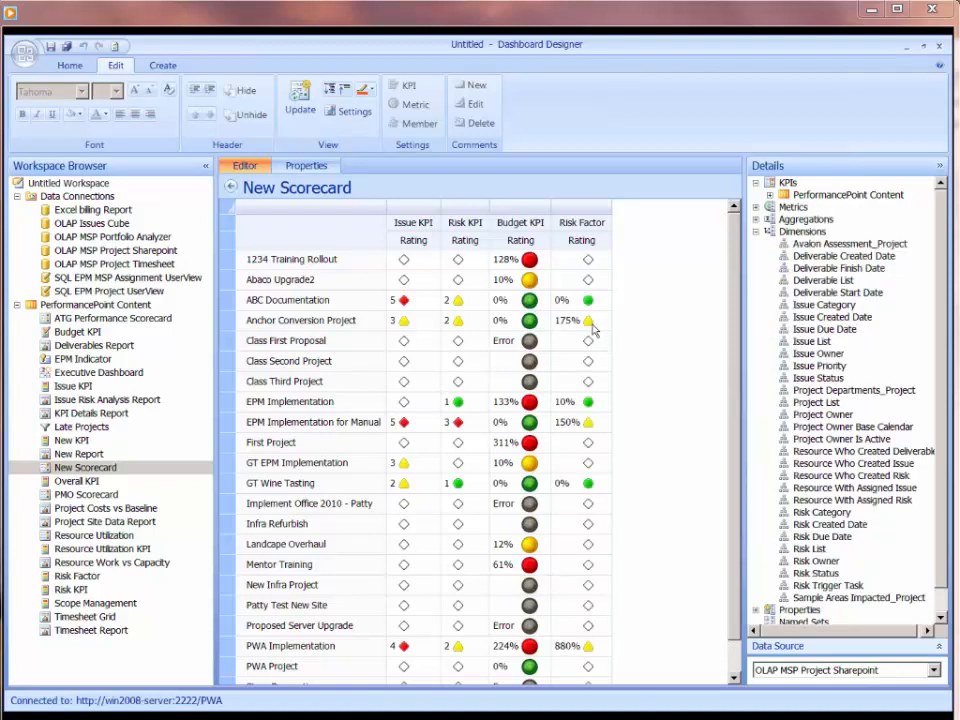
pyautogui.moveTo(614, 563)
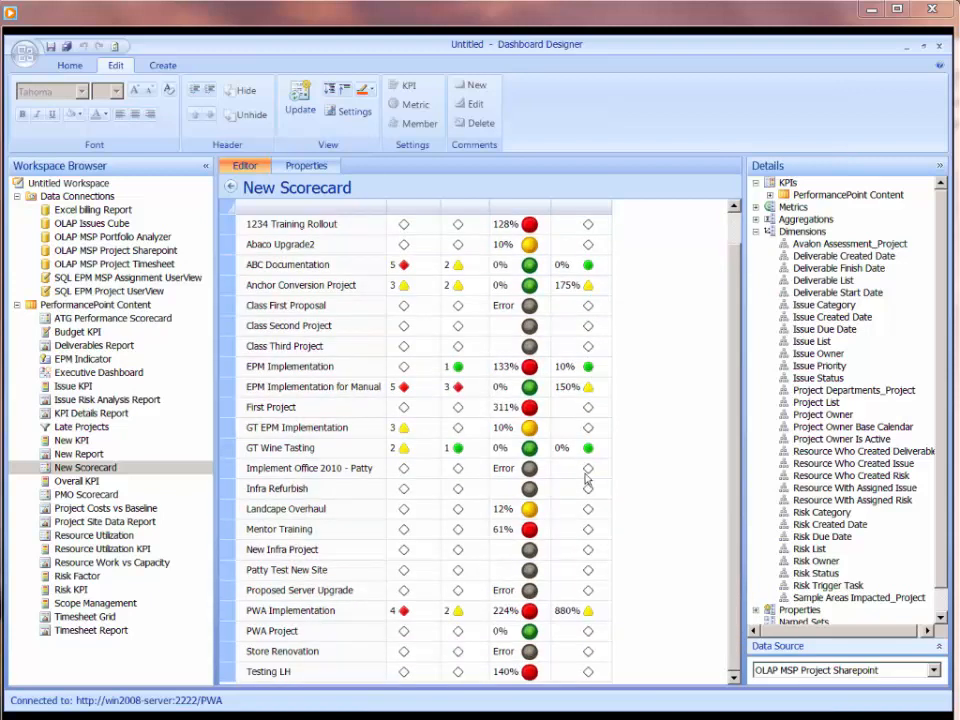
pyautogui.moveTo(581, 466)
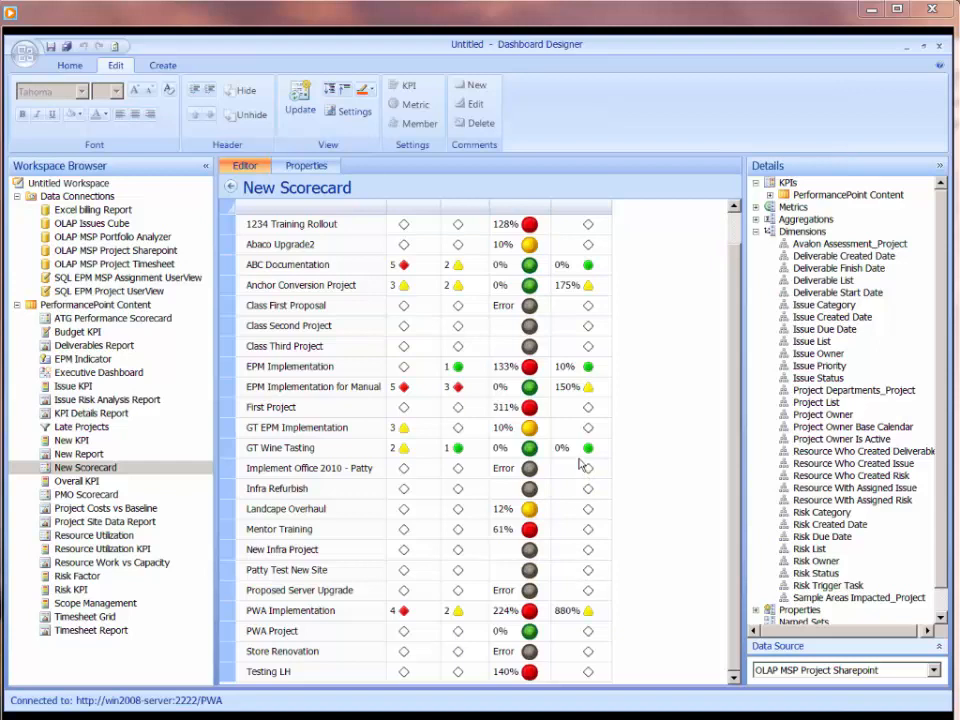
pyautogui.moveTo(438, 133)
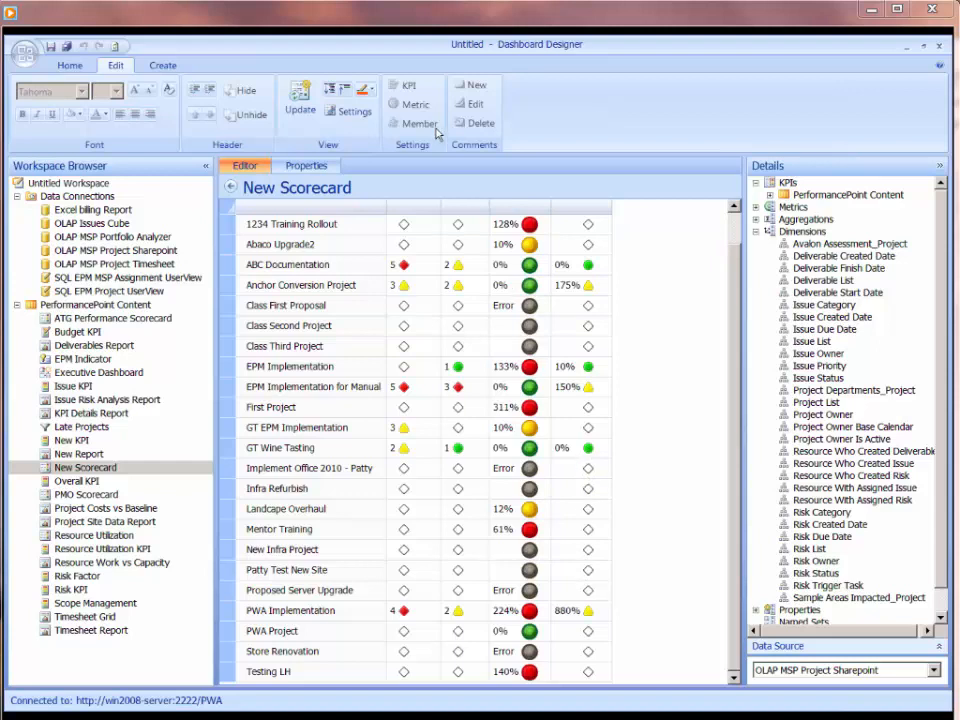
pyautogui.moveTo(733, 290)
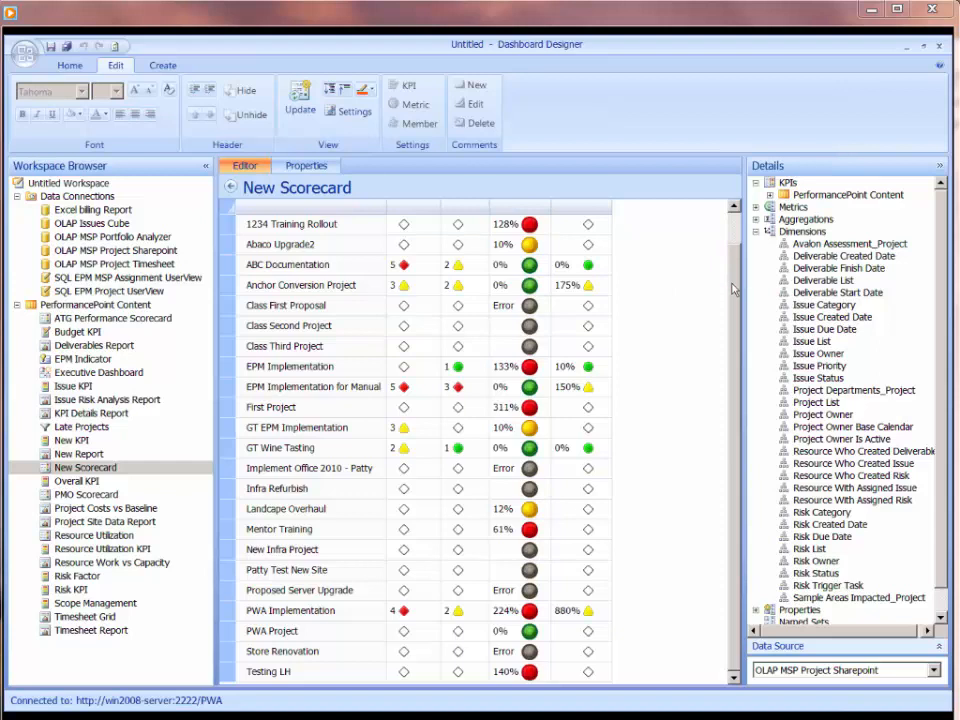
# - Rename the Risk Factor target to Threshold and set its data value to Actual
pyautogui.click(411, 104)
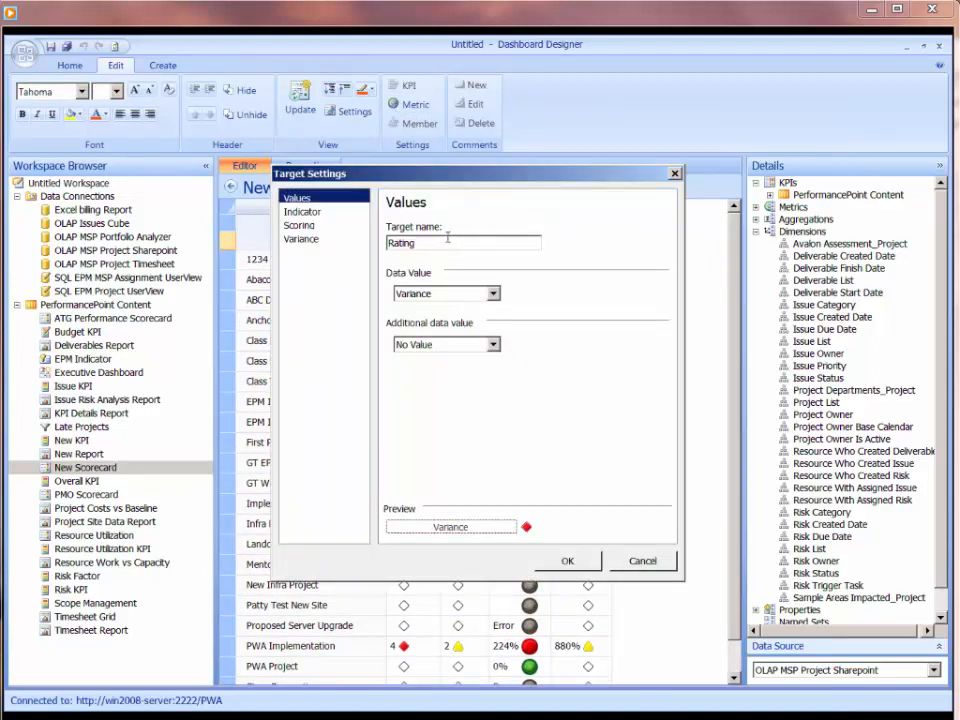
pyautogui.tripleClick(463, 243)
pyautogui.write('Threshold')
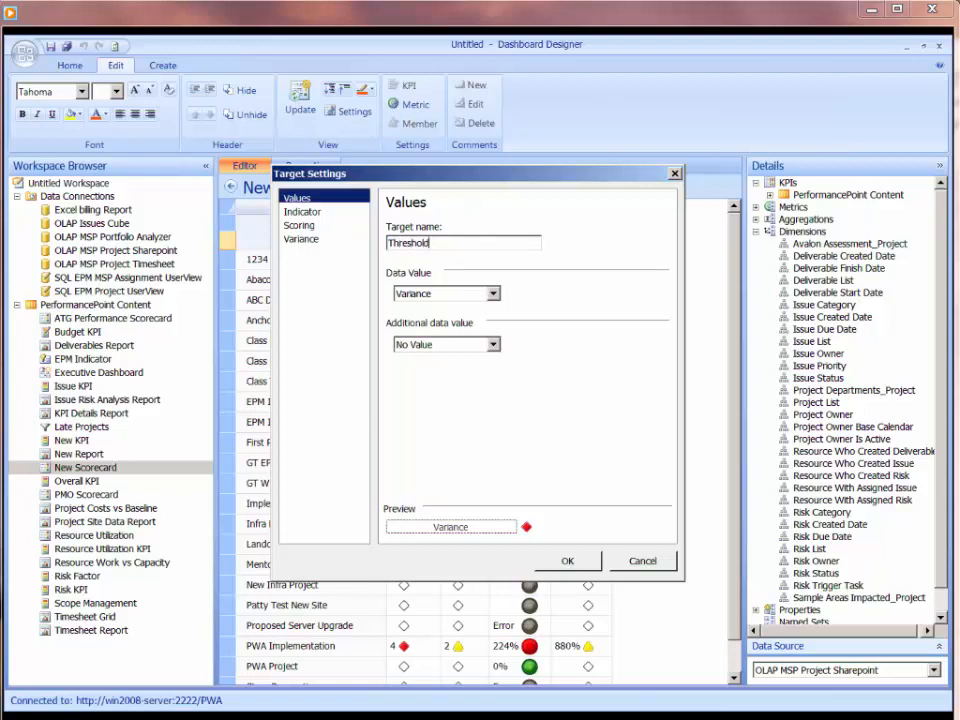
pyautogui.moveTo(490, 300)
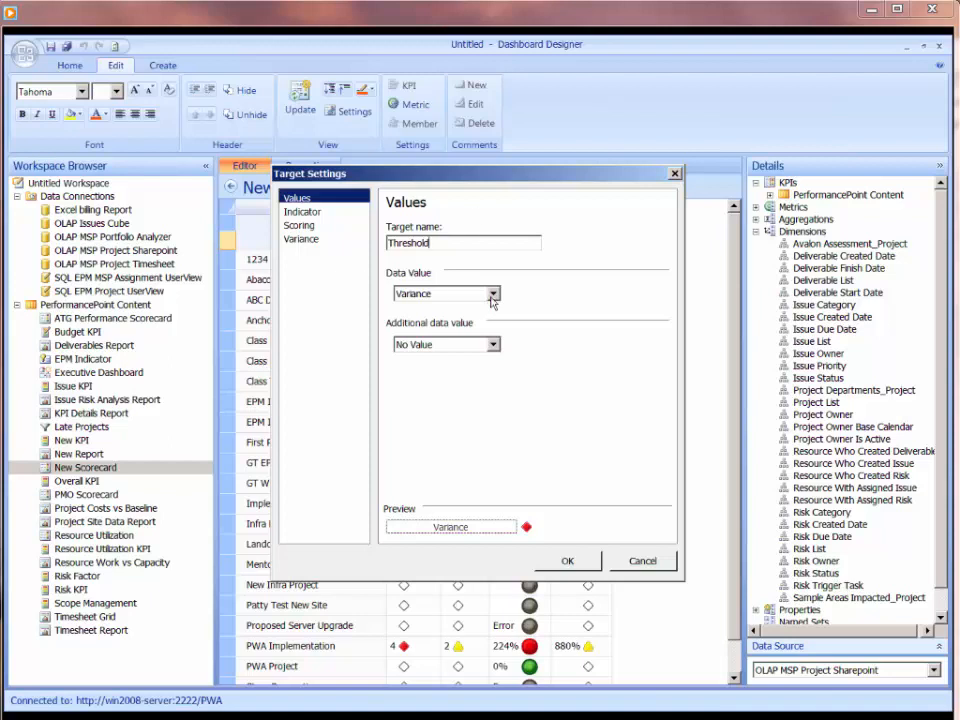
pyautogui.click(492, 293)
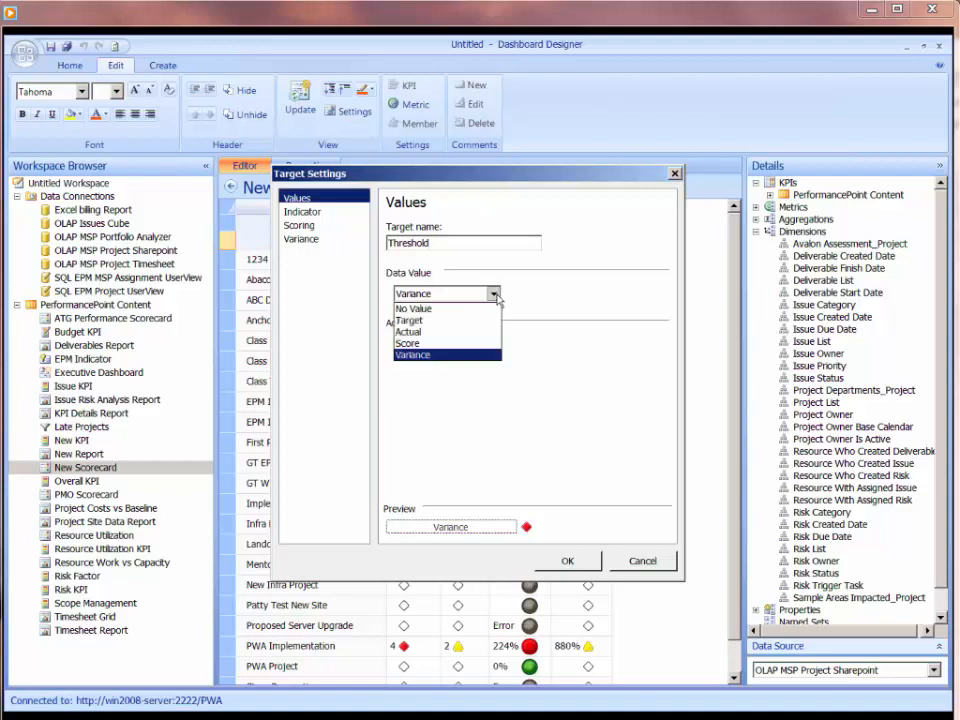
pyautogui.moveTo(440, 320)
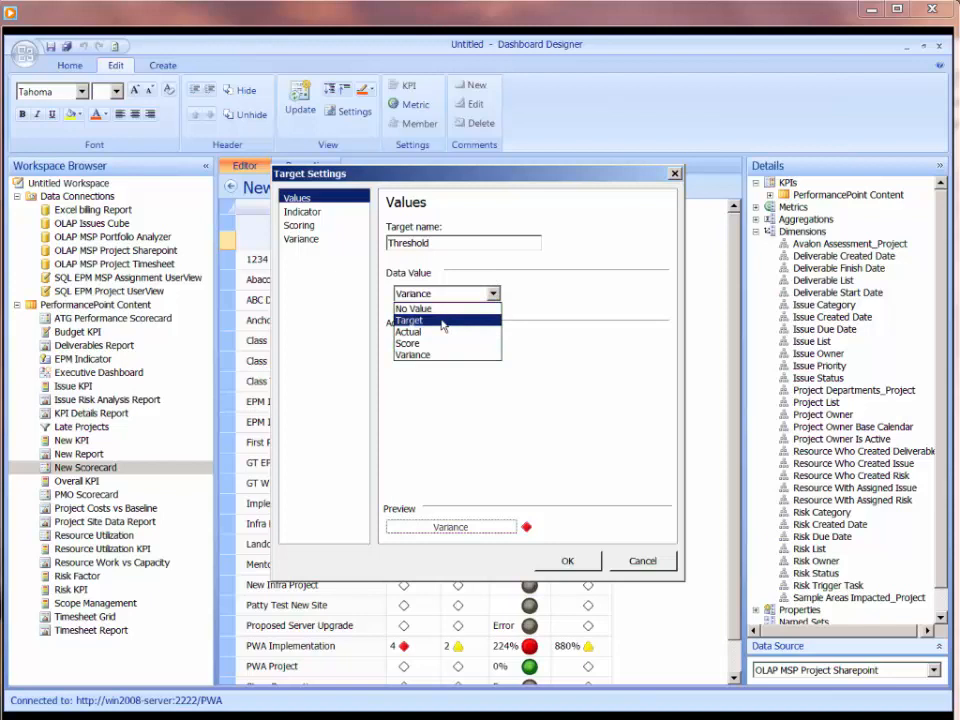
pyautogui.click(408, 331)
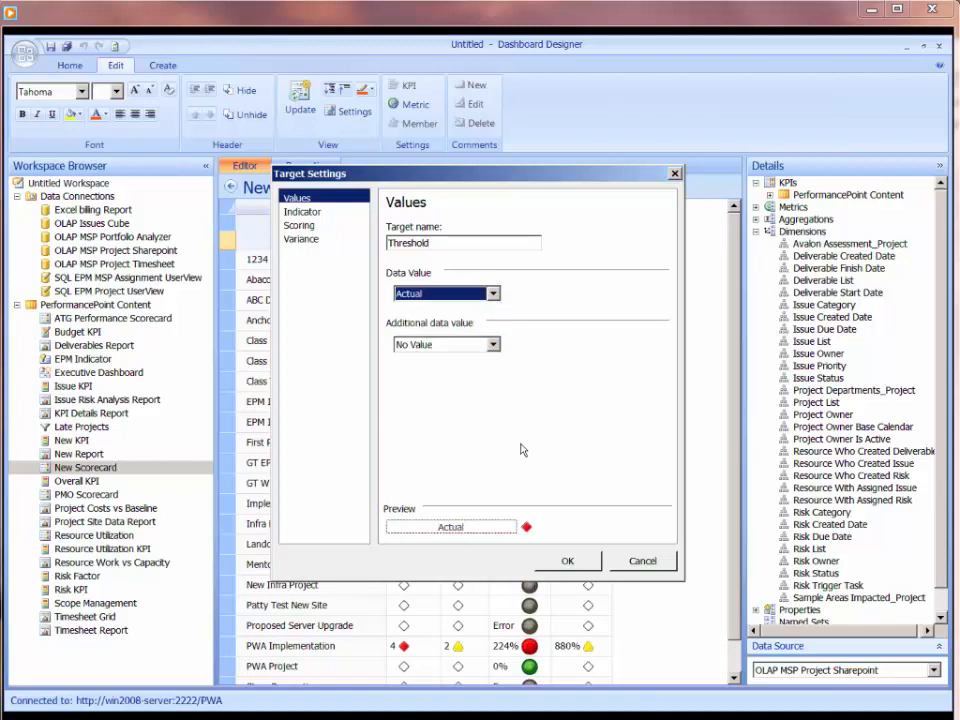
pyautogui.click(567, 560)
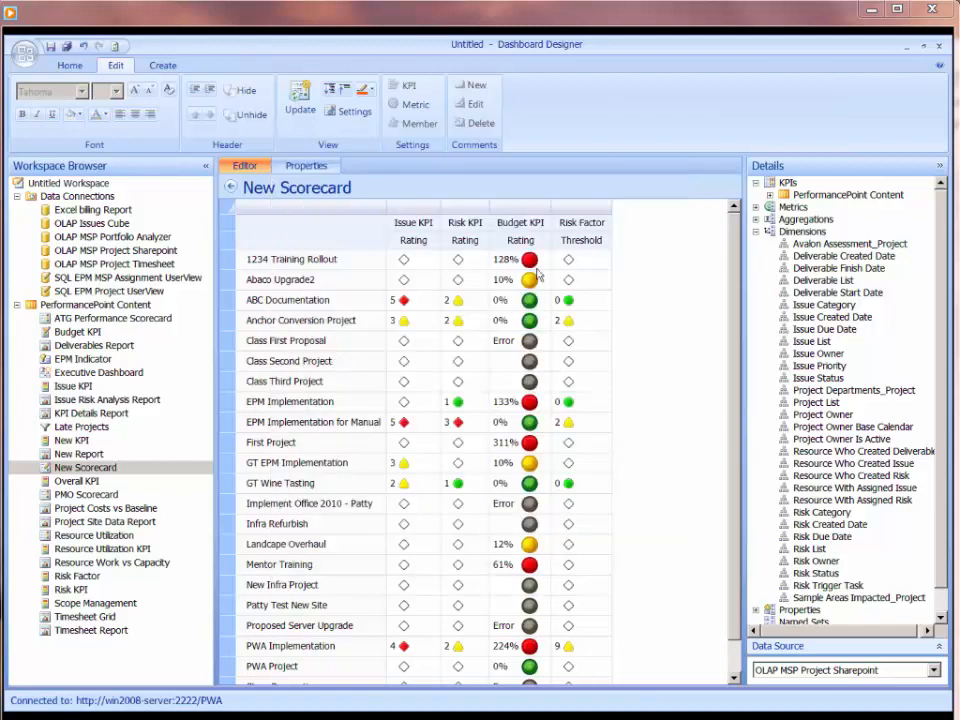
pyautogui.moveTo(491, 476)
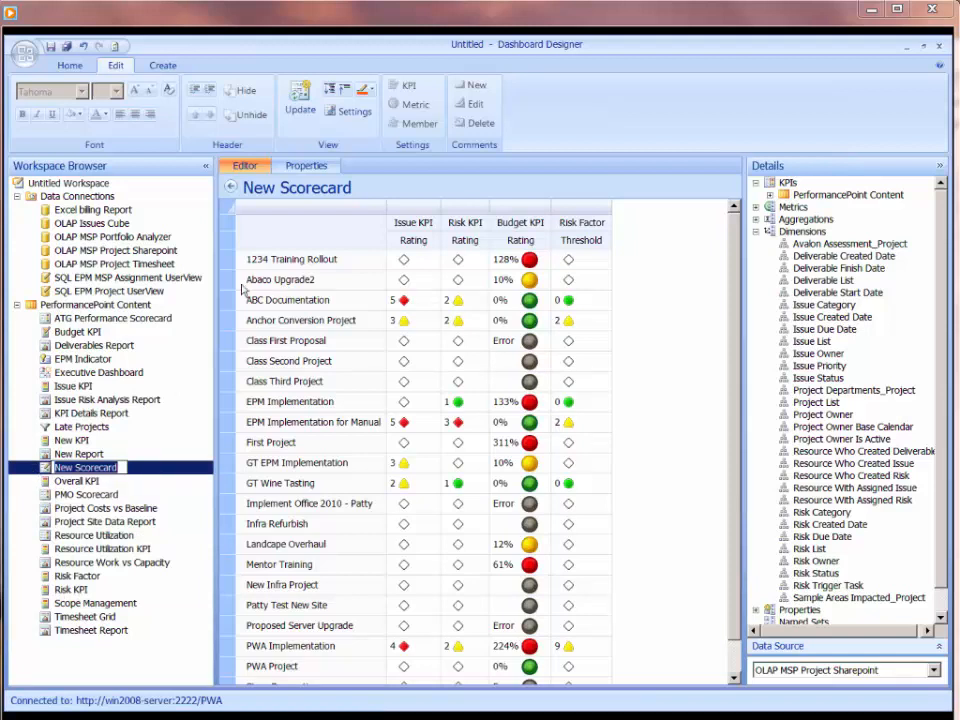
# - Show the scorecard's properties and begin renaming New Scorecard, with 'EPM Sco' typed so far
pyautogui.click(306, 165)
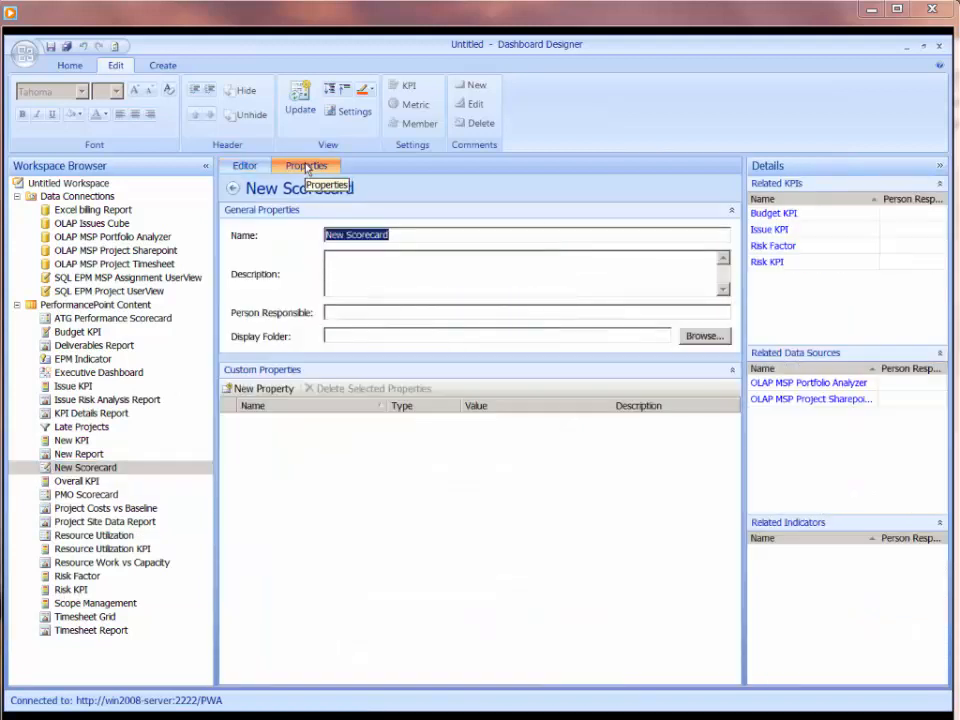
pyautogui.moveTo(68, 471)
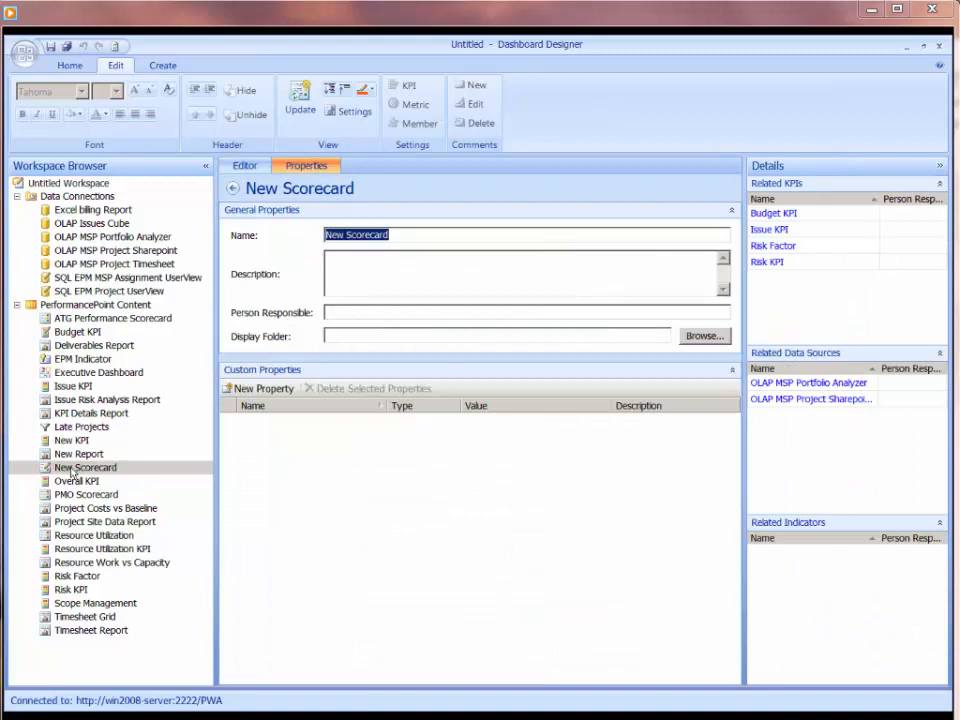
pyautogui.click(85, 467)
pyautogui.write('EPM')
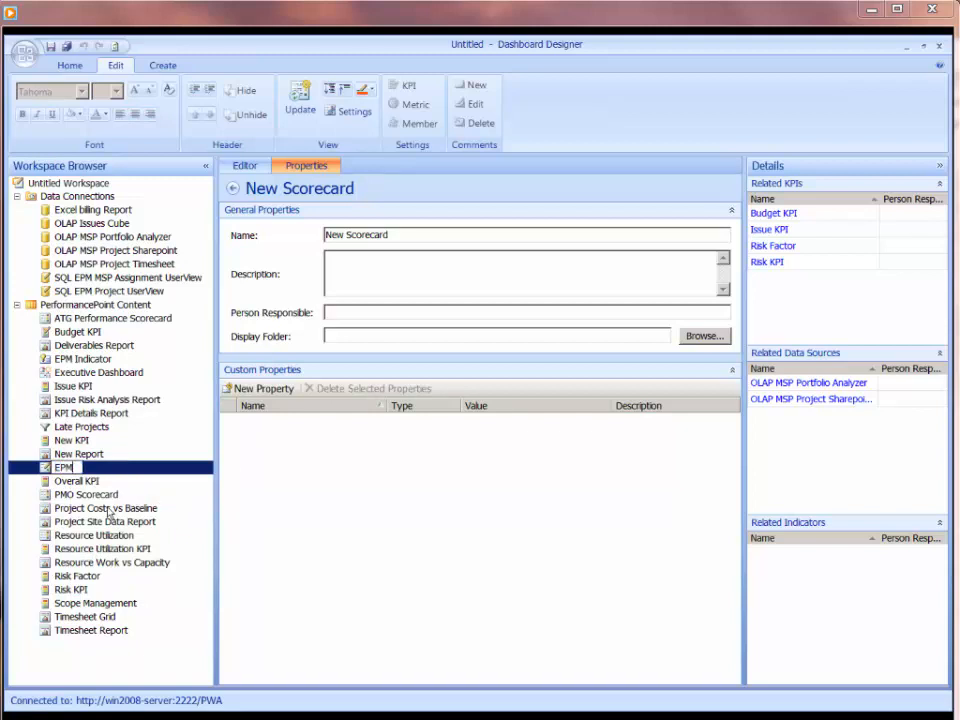
pyautogui.write('Sco')
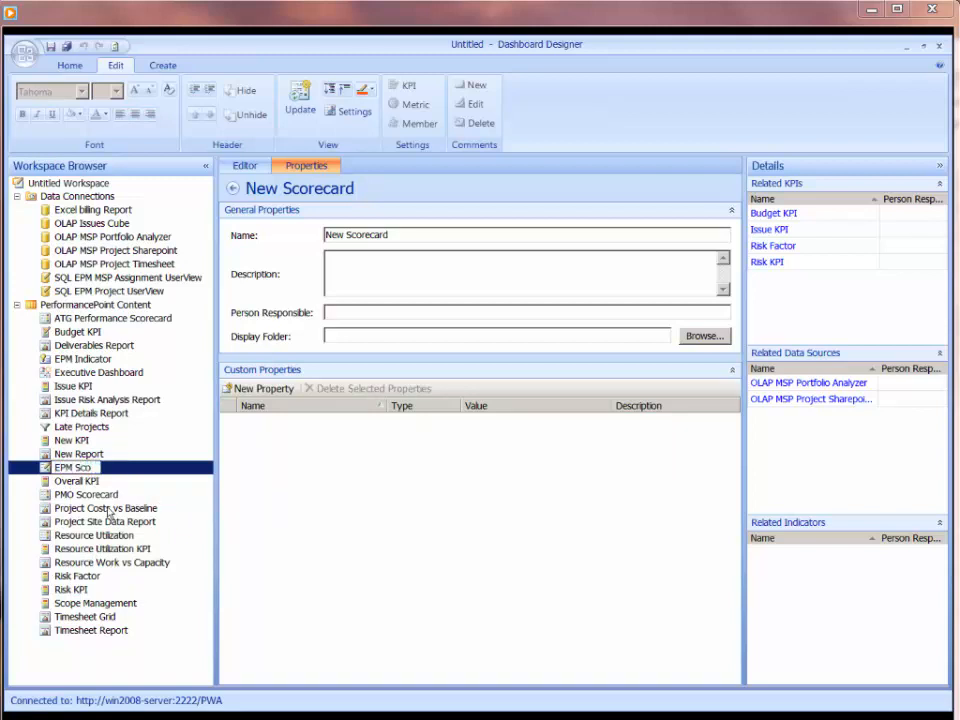